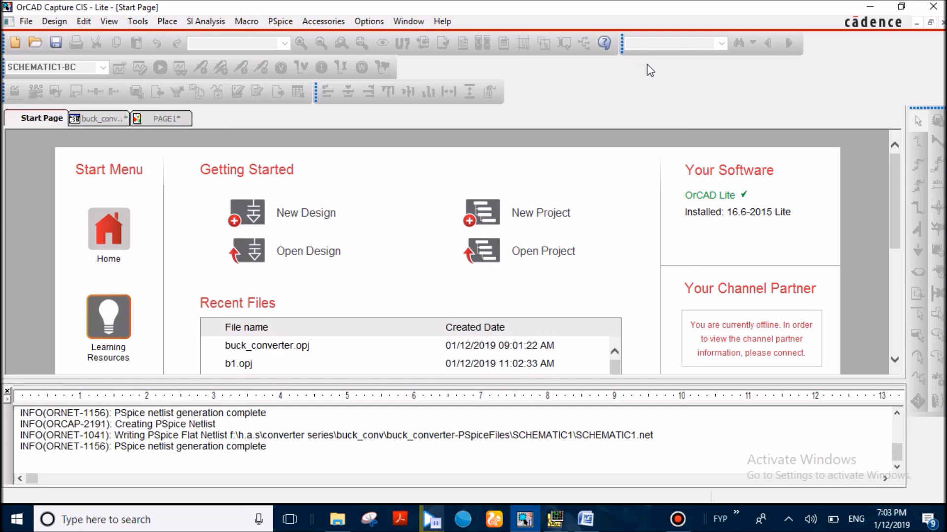
pyautogui.moveTo(299, 165)
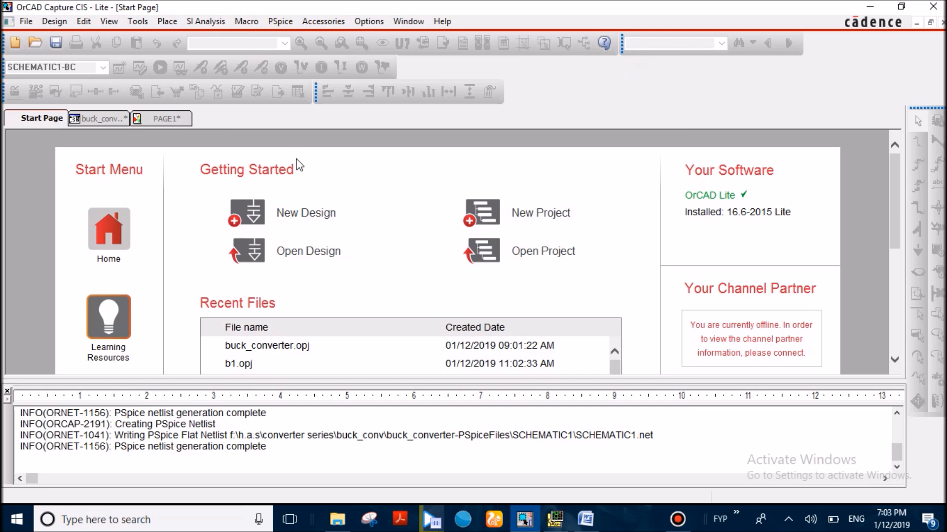
# Bring the PAGE1 buck converter schematic with MOSFET, diode, 375uH, 125uF and 20 Ω load into view
pyautogui.click(165, 117)
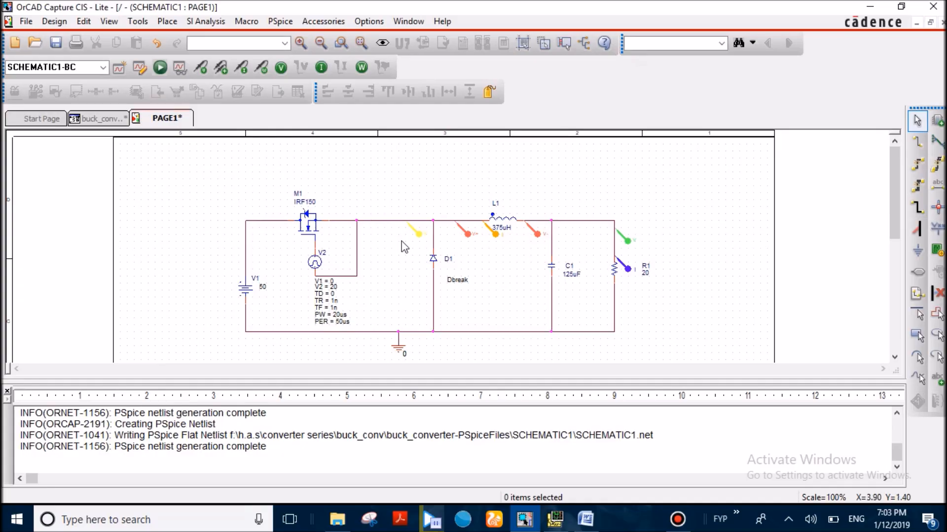
pyautogui.moveTo(441, 234)
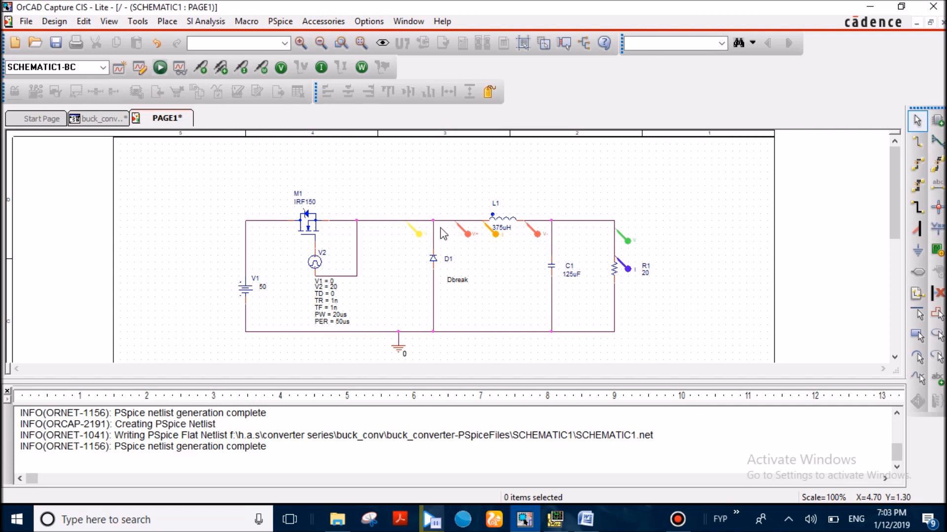
pyautogui.moveTo(434, 250)
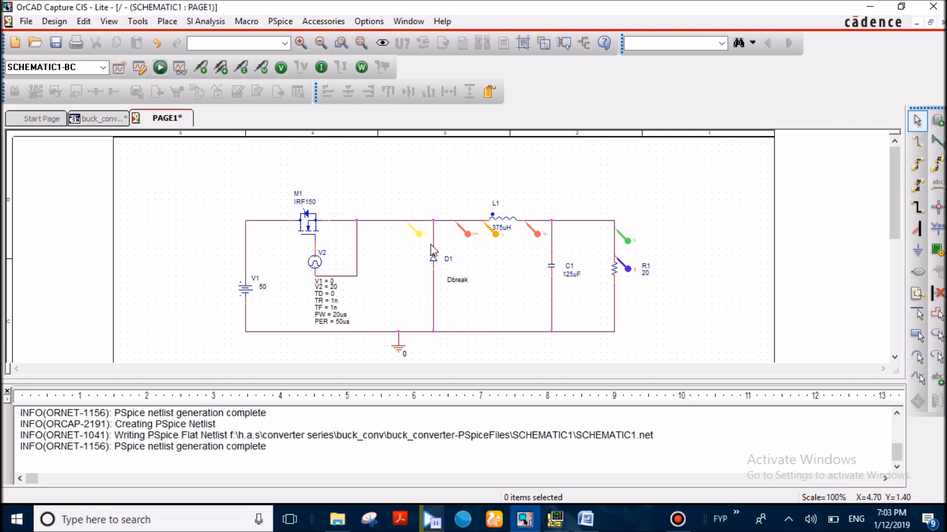
pyautogui.moveTo(272, 284)
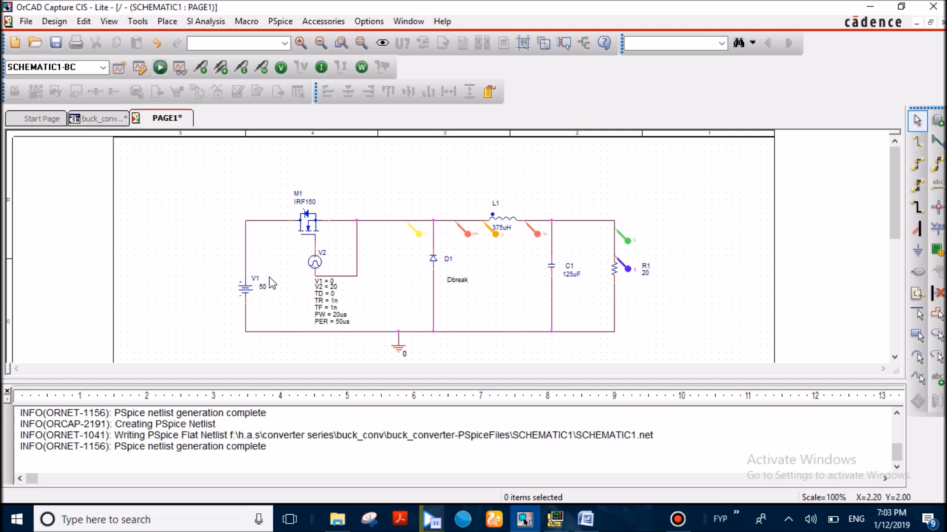
pyautogui.moveTo(276, 278)
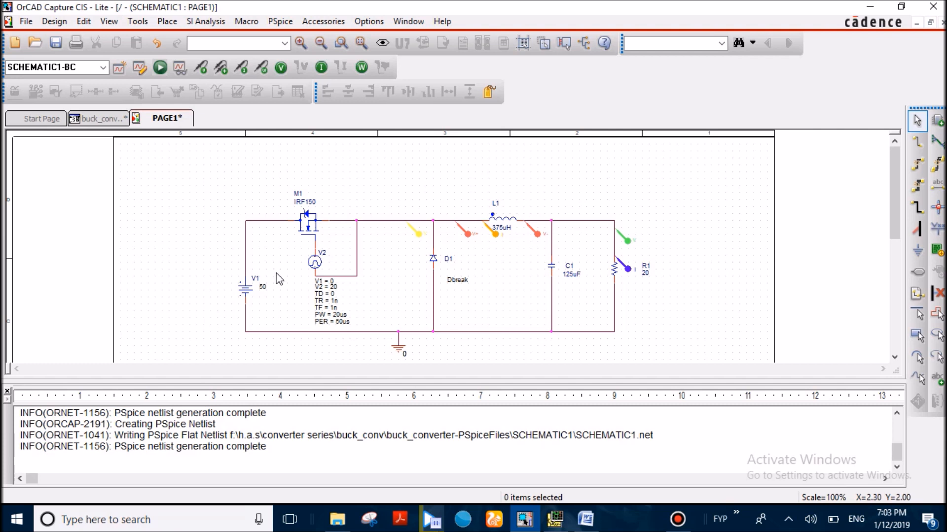
pyautogui.moveTo(278, 278)
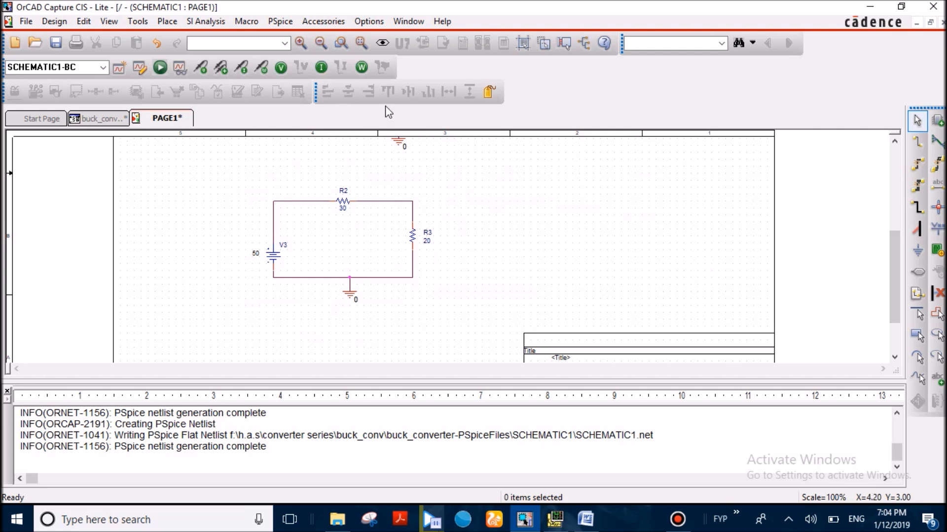
pyautogui.moveTo(281, 66)
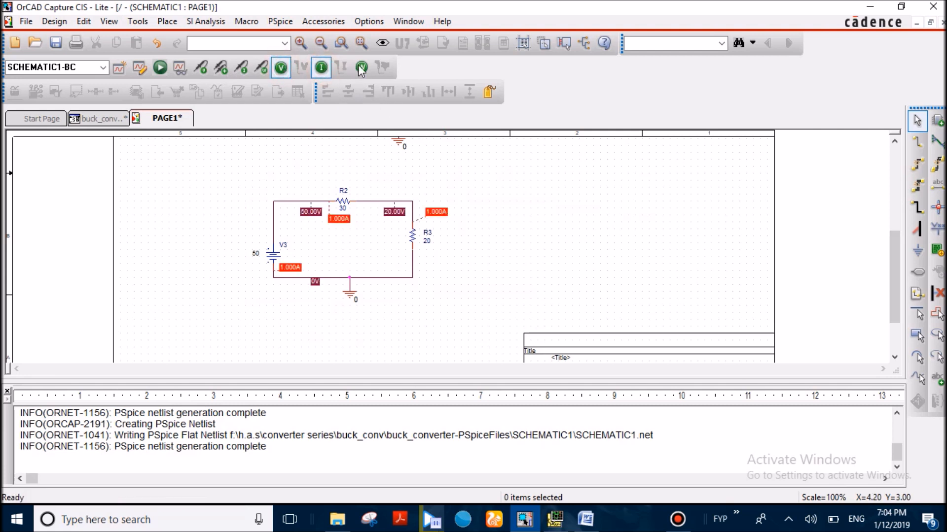
# Display the simulated power dissipation of each part on the schematic
pyautogui.click(361, 67)
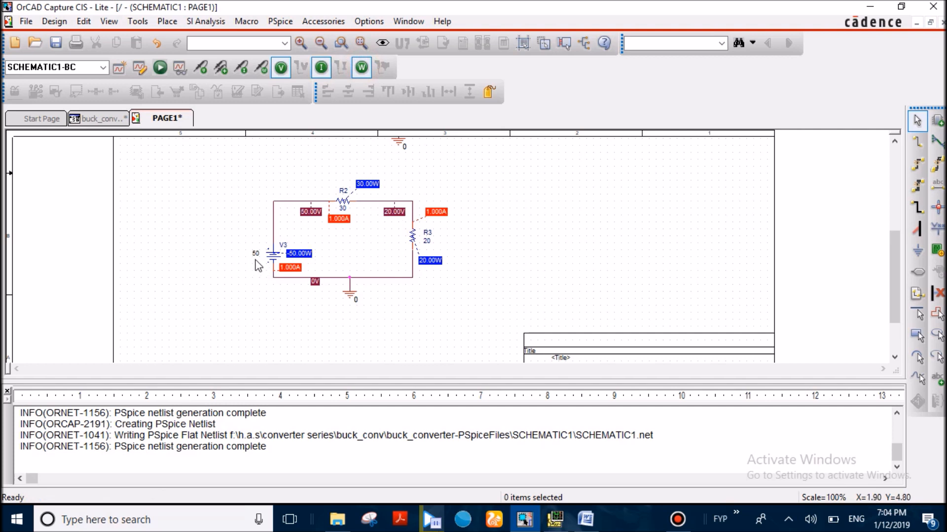
pyautogui.moveTo(392, 225)
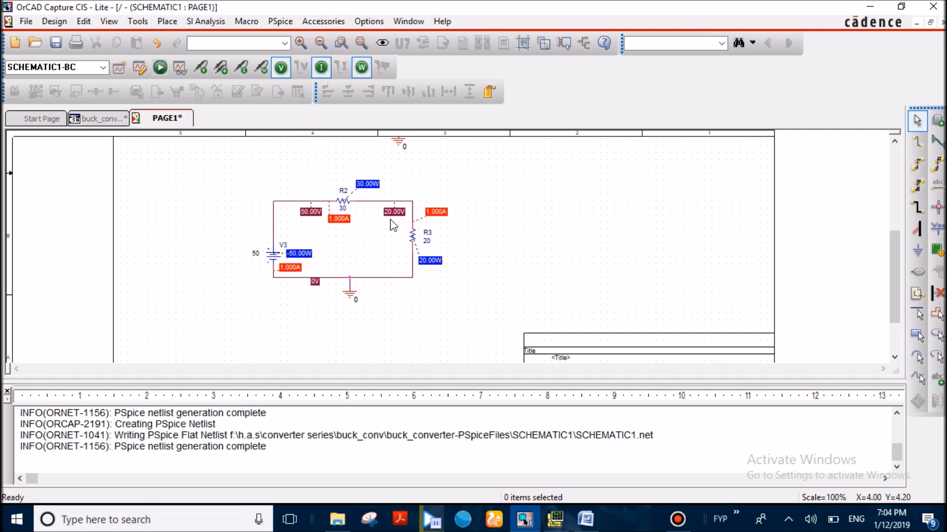
pyautogui.moveTo(364, 194)
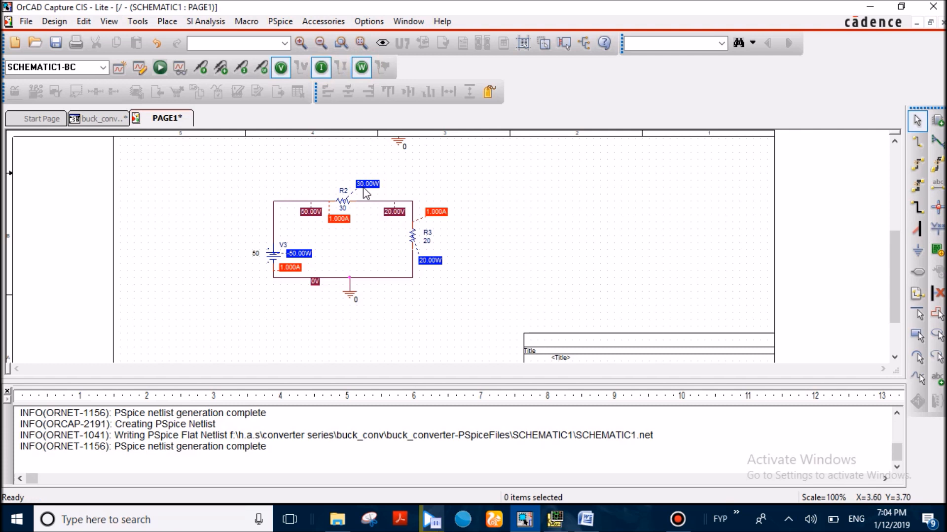
pyautogui.moveTo(354, 186)
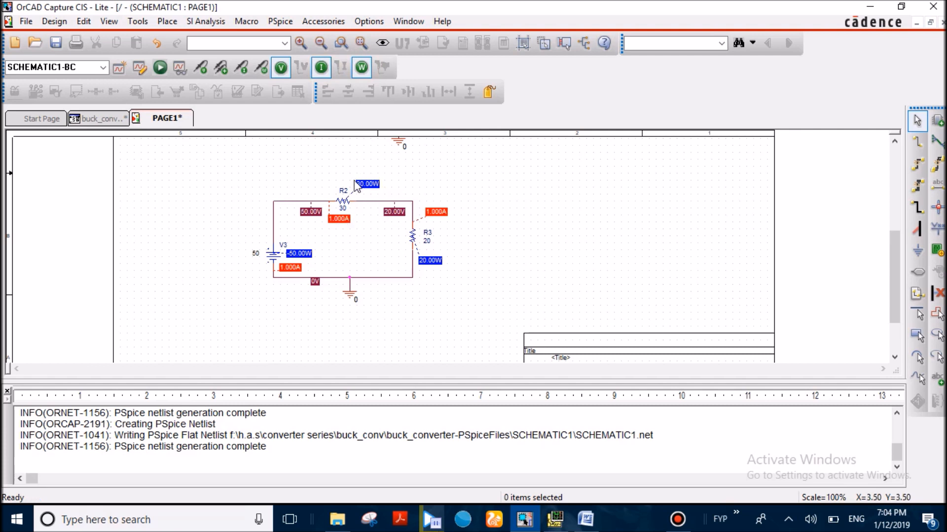
pyautogui.moveTo(308, 262)
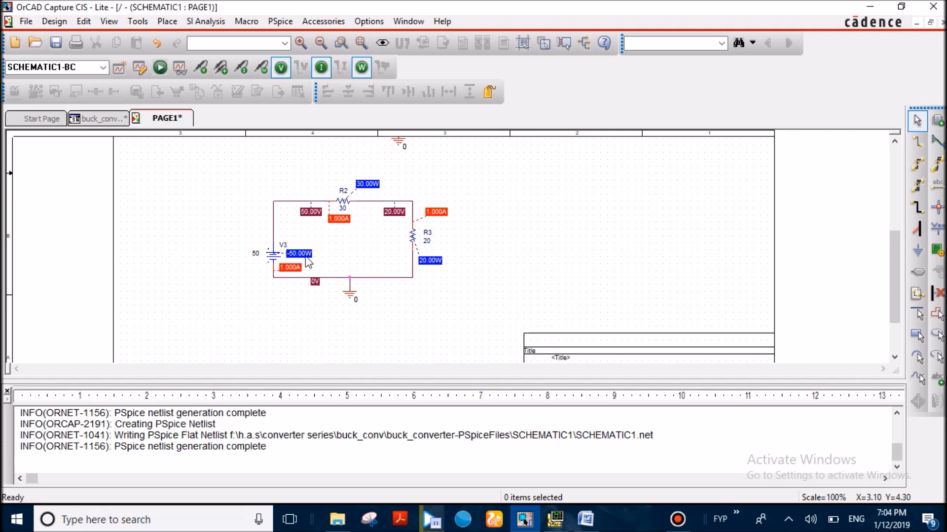
pyautogui.moveTo(308, 264)
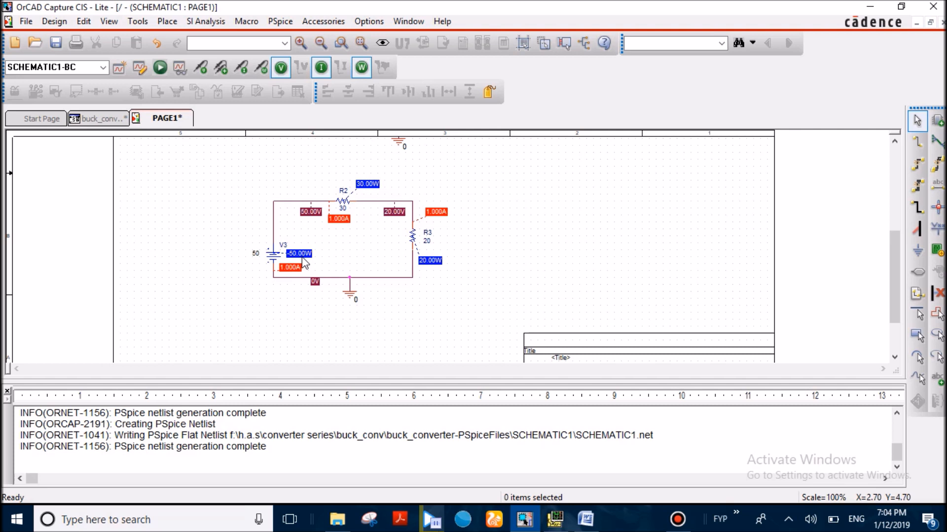
pyautogui.moveTo(363, 192)
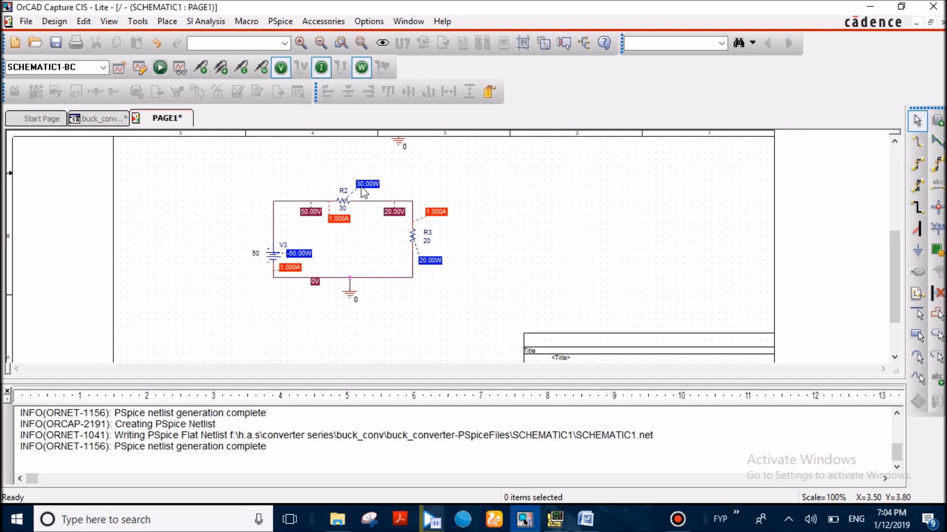
pyautogui.moveTo(364, 195)
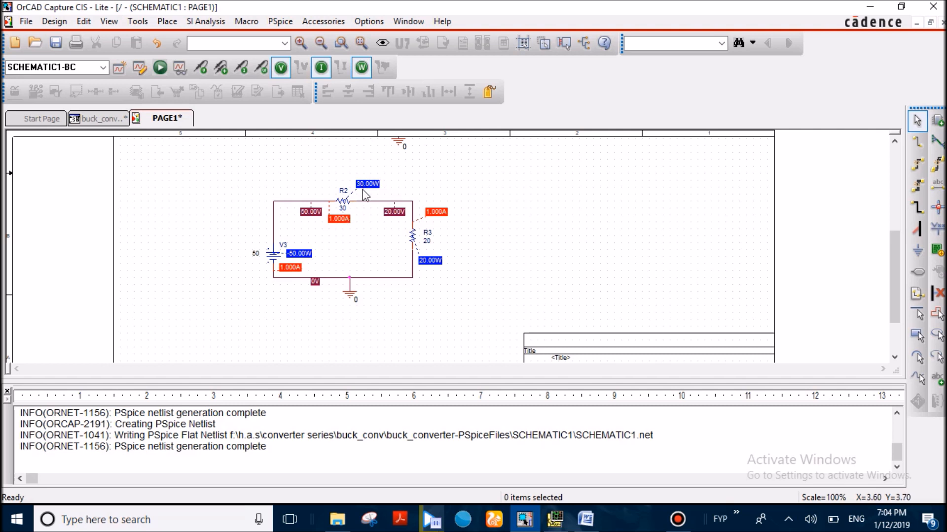
pyautogui.moveTo(466, 213)
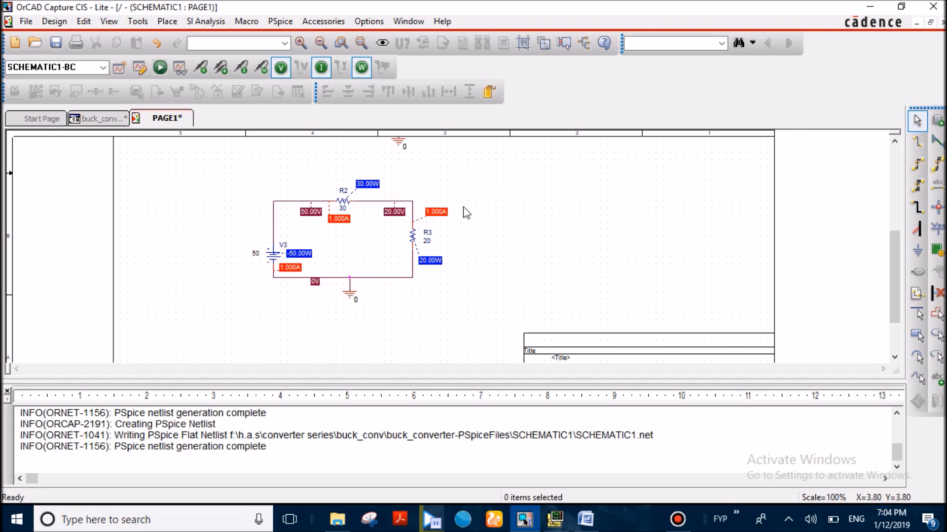
pyautogui.moveTo(915, 423)
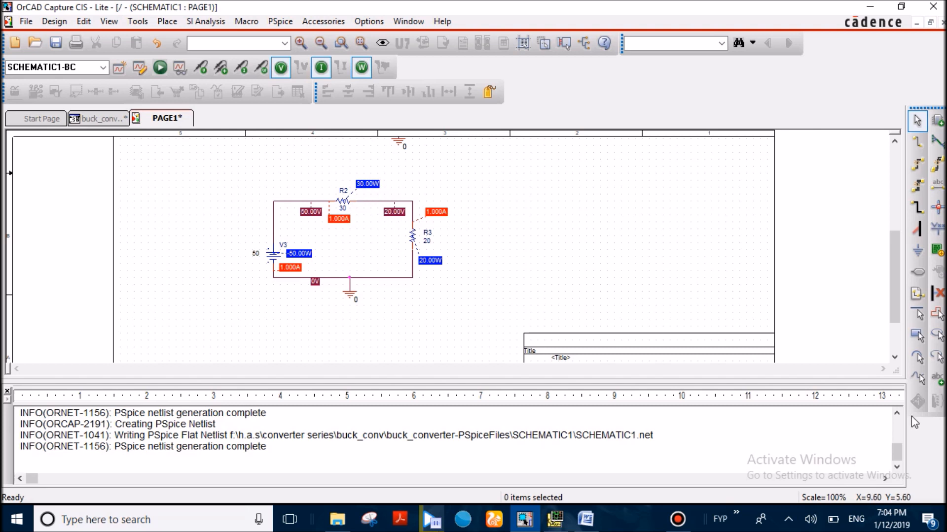
pyautogui.moveTo(917, 400)
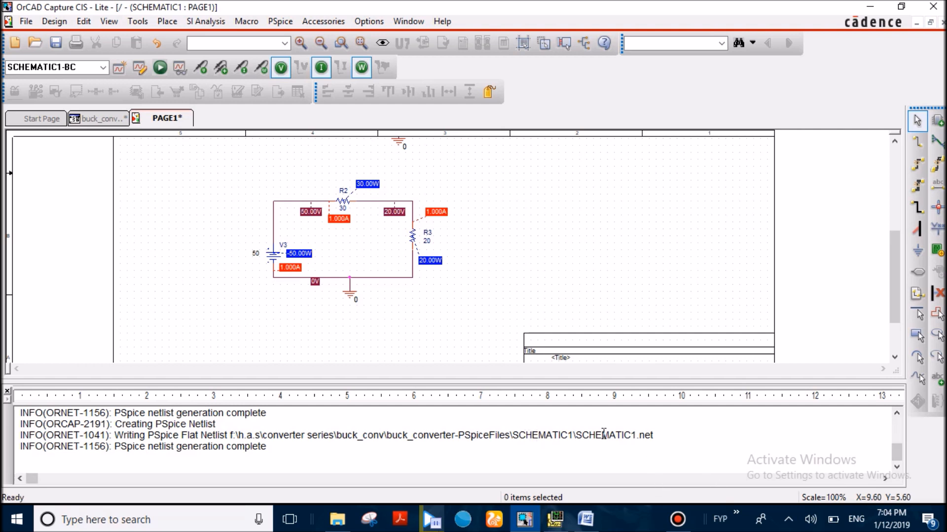
pyautogui.moveTo(684, 429)
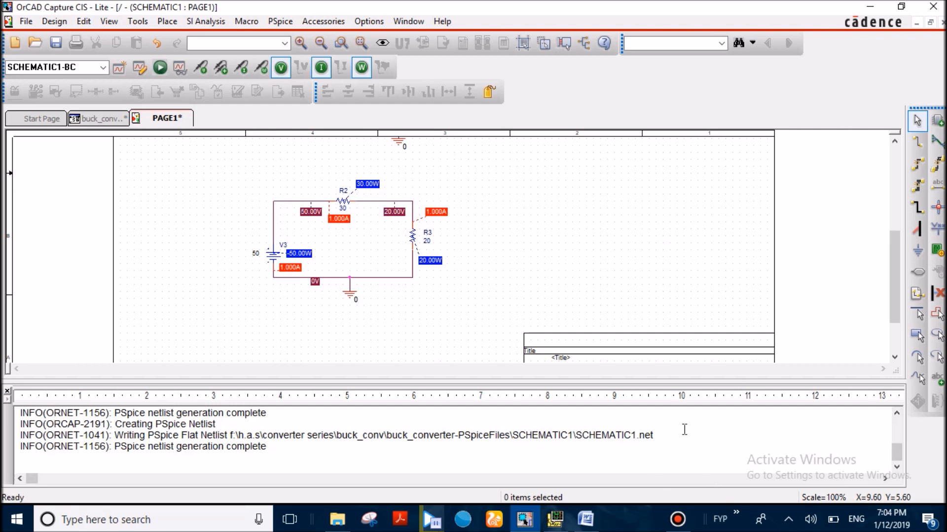
pyautogui.moveTo(873, 379)
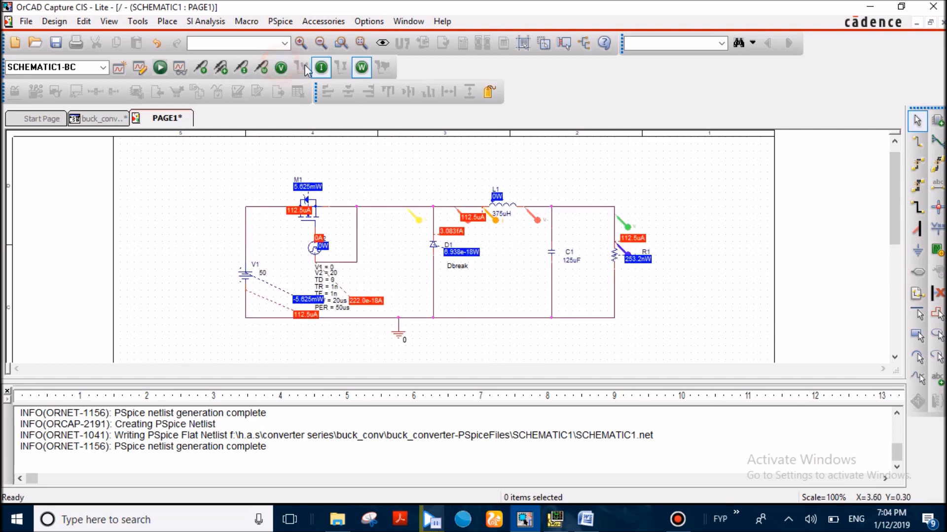
# Clear the bias-point annotations from the buck converter schematic
pyautogui.click(320, 67)
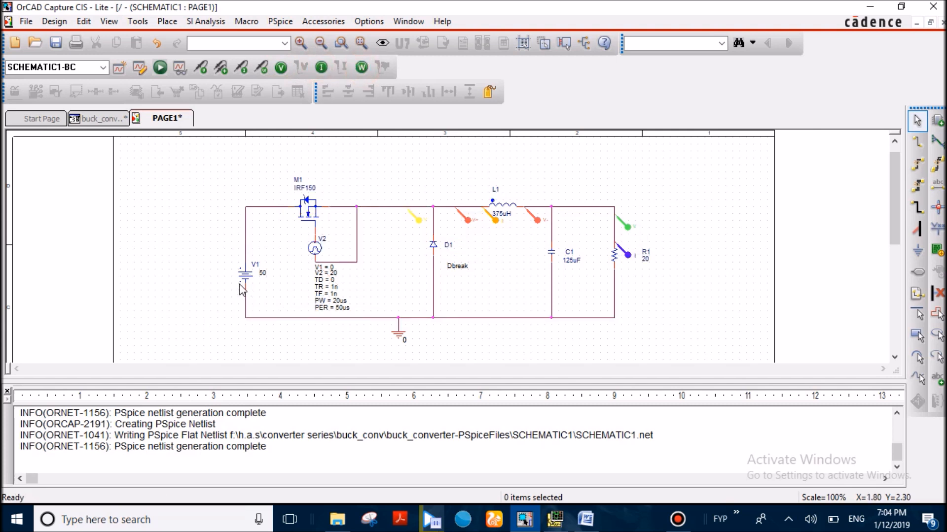
pyautogui.moveTo(250, 278)
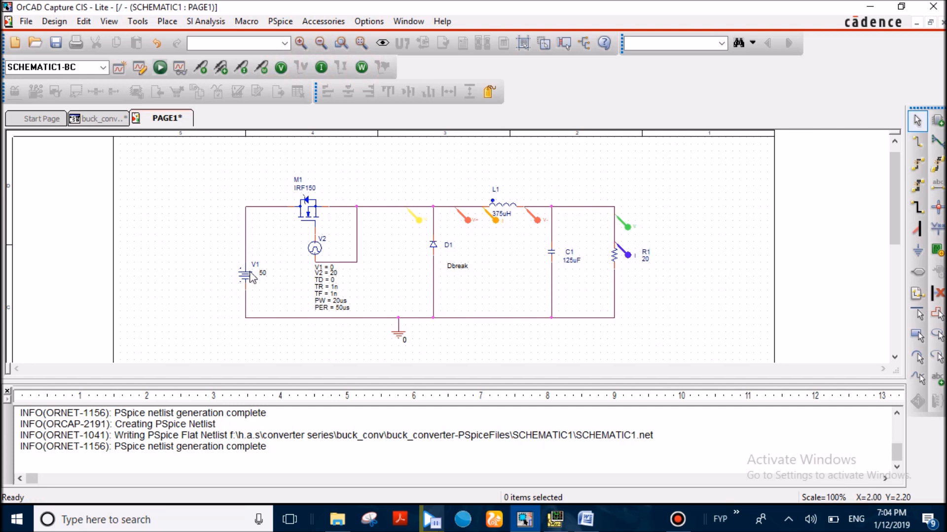
pyautogui.moveTo(252, 261)
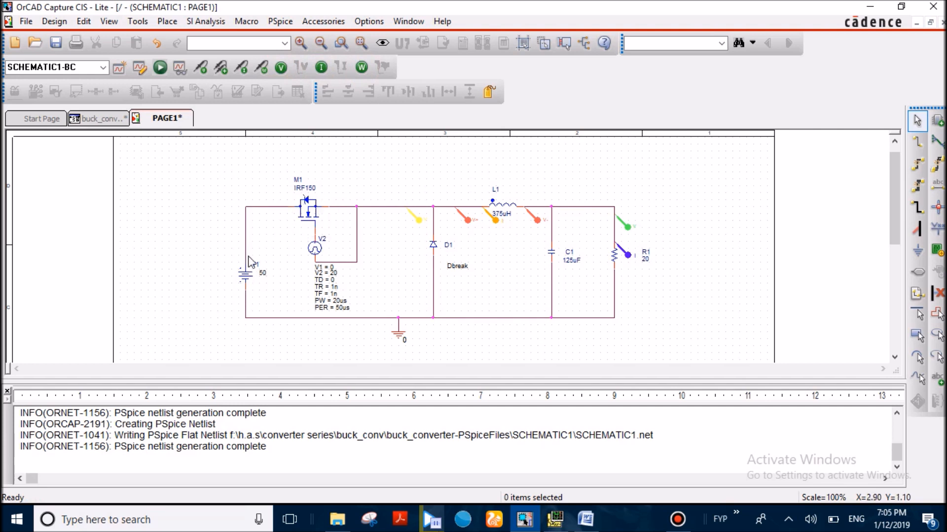
pyautogui.moveTo(579, 209)
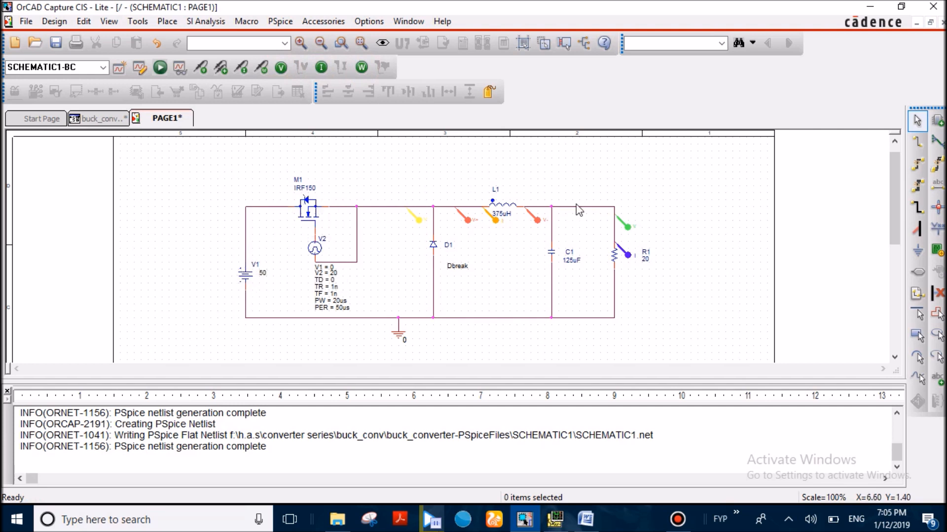
pyautogui.moveTo(302, 209)
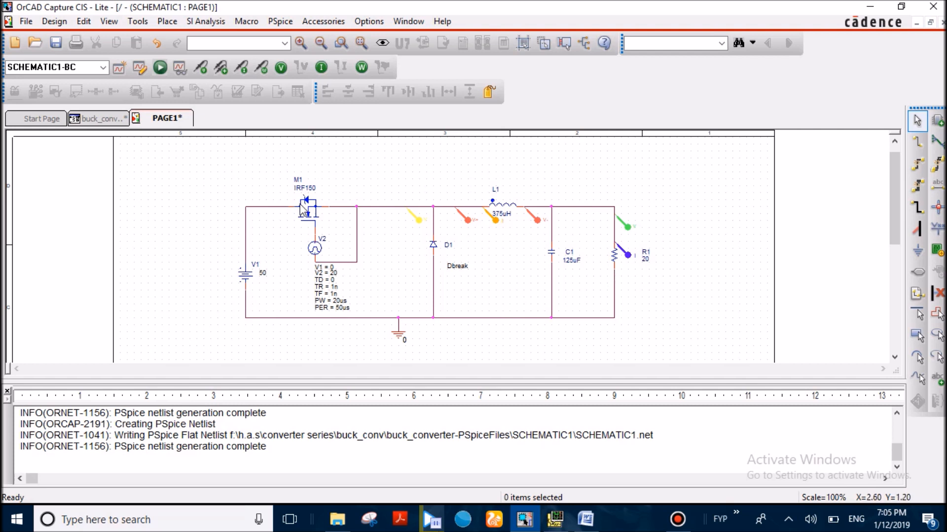
pyautogui.moveTo(302, 207)
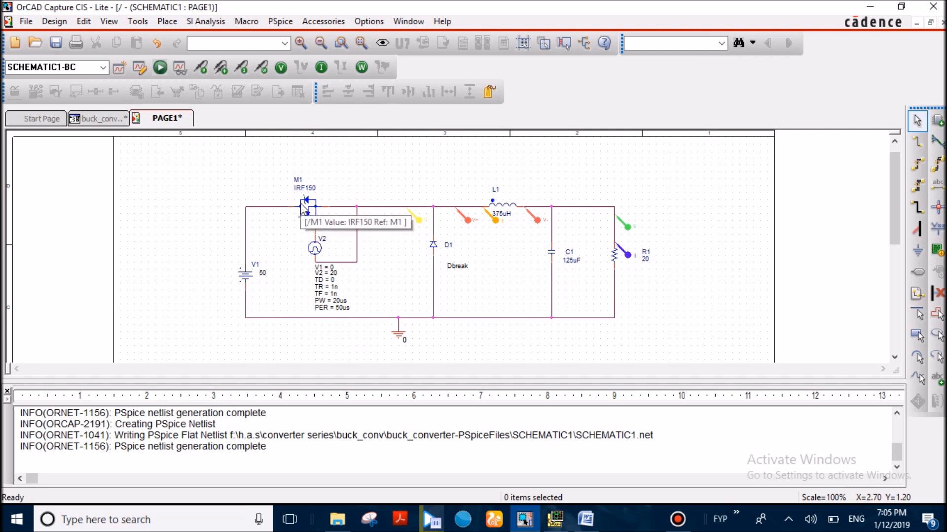
pyautogui.moveTo(265, 275)
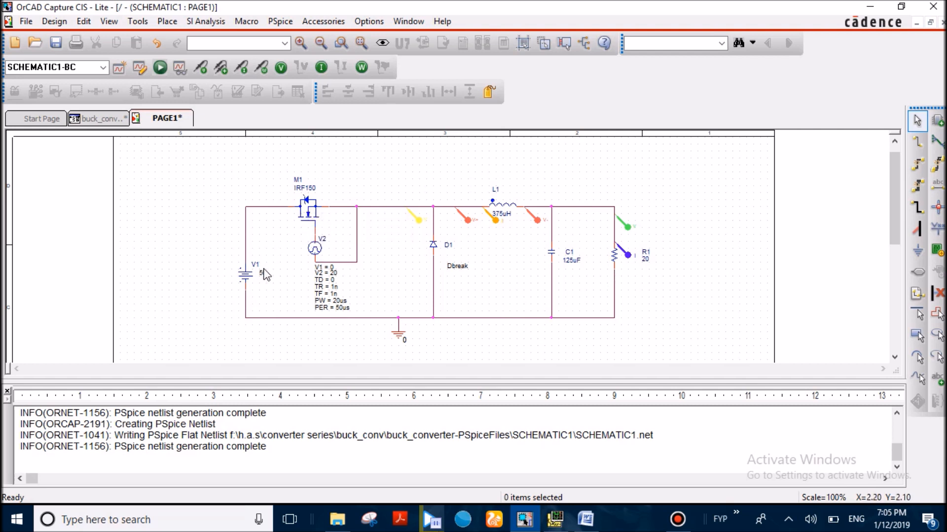
pyautogui.moveTo(307, 214)
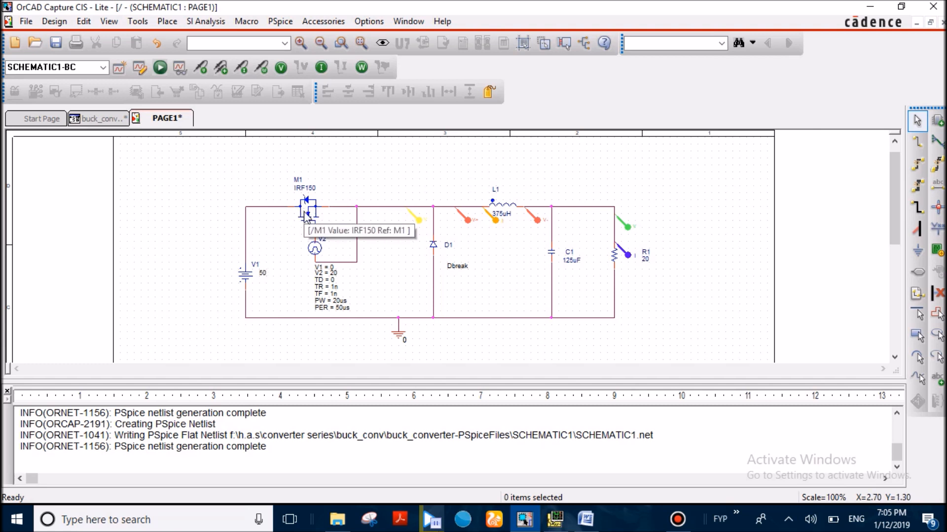
pyautogui.moveTo(339, 208)
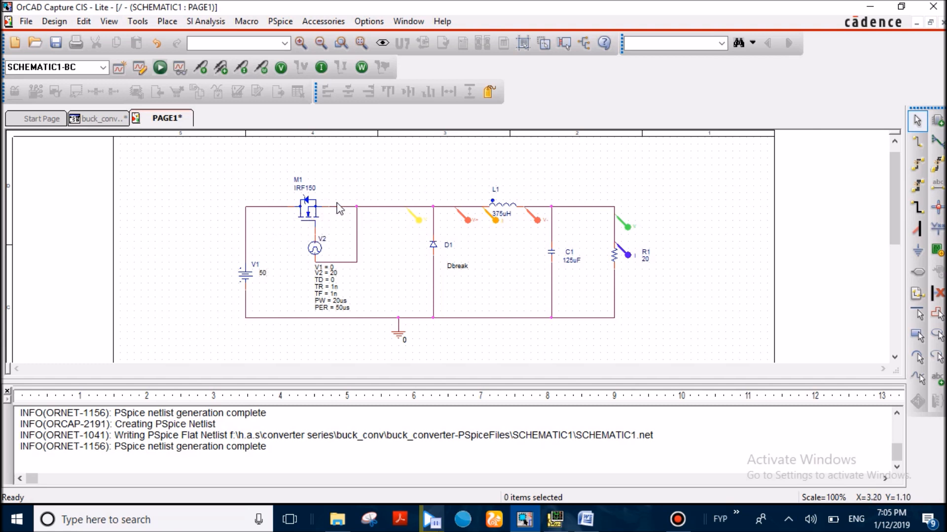
pyautogui.moveTo(301, 214)
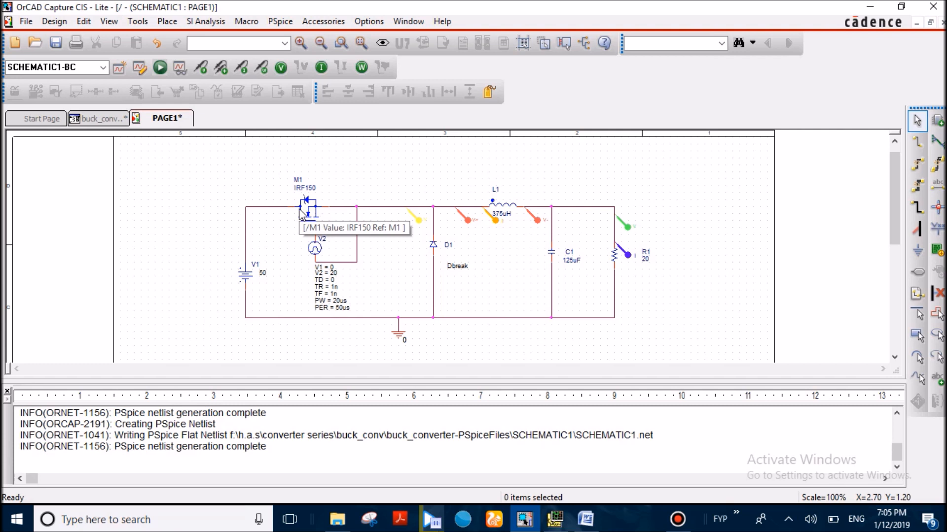
pyautogui.moveTo(267, 266)
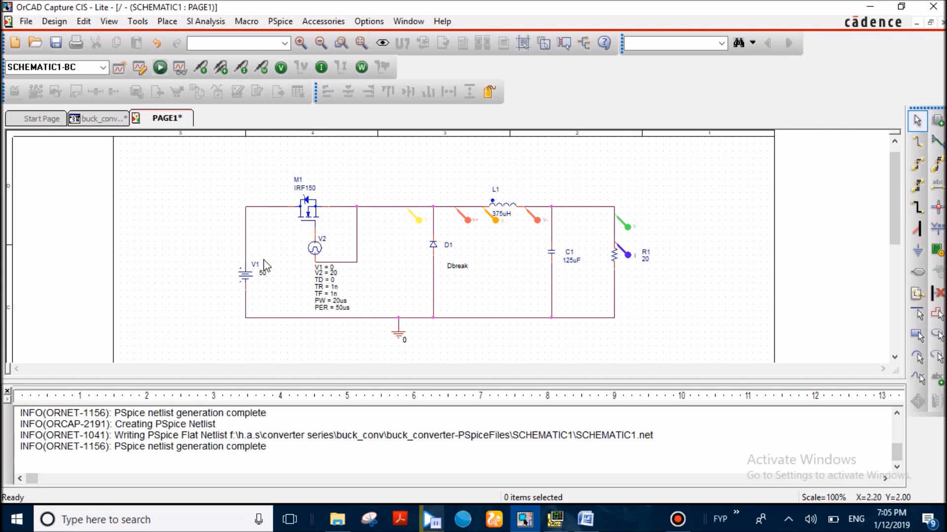
pyautogui.moveTo(302, 211)
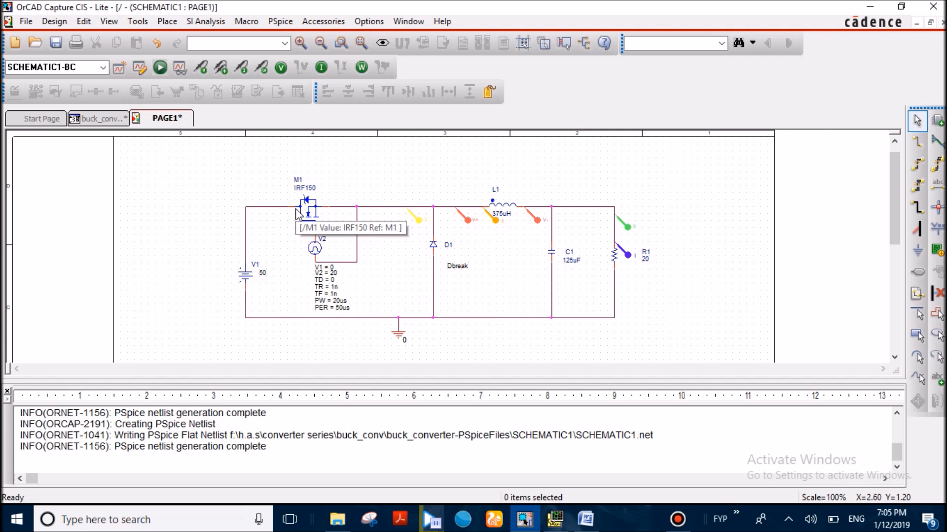
pyautogui.moveTo(291, 234)
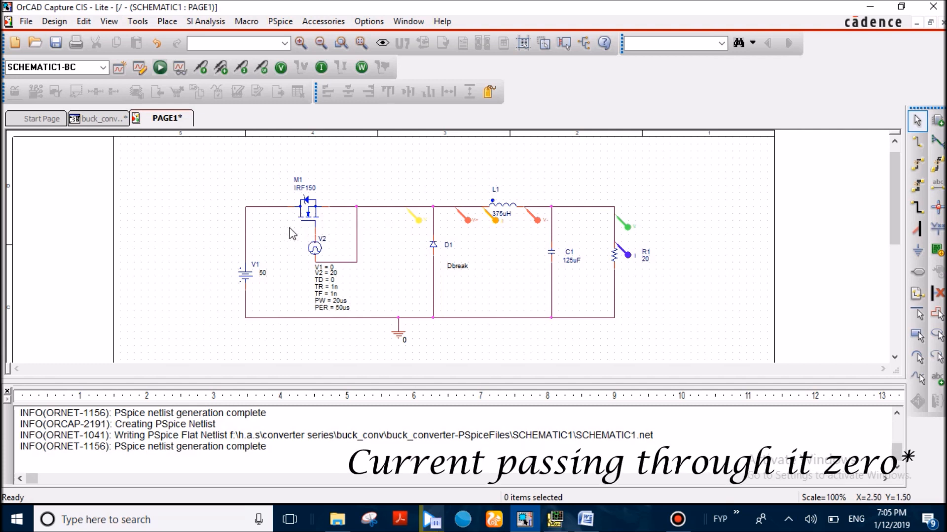
pyautogui.moveTo(290, 220)
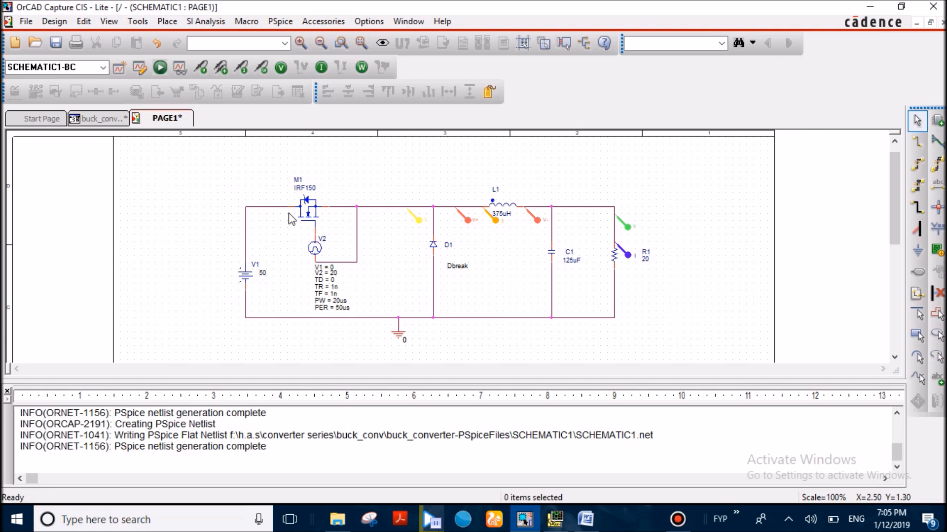
pyautogui.moveTo(501, 205)
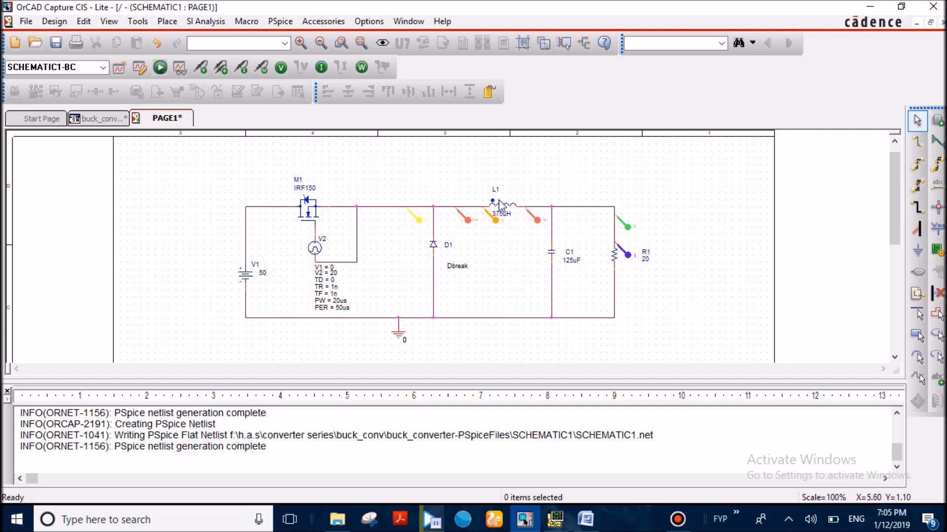
pyautogui.moveTo(495, 202)
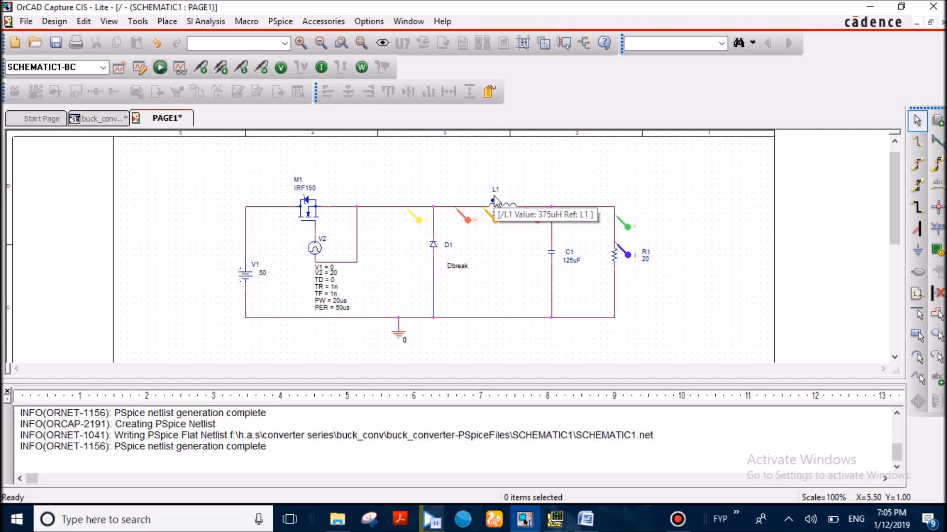
pyautogui.moveTo(498, 228)
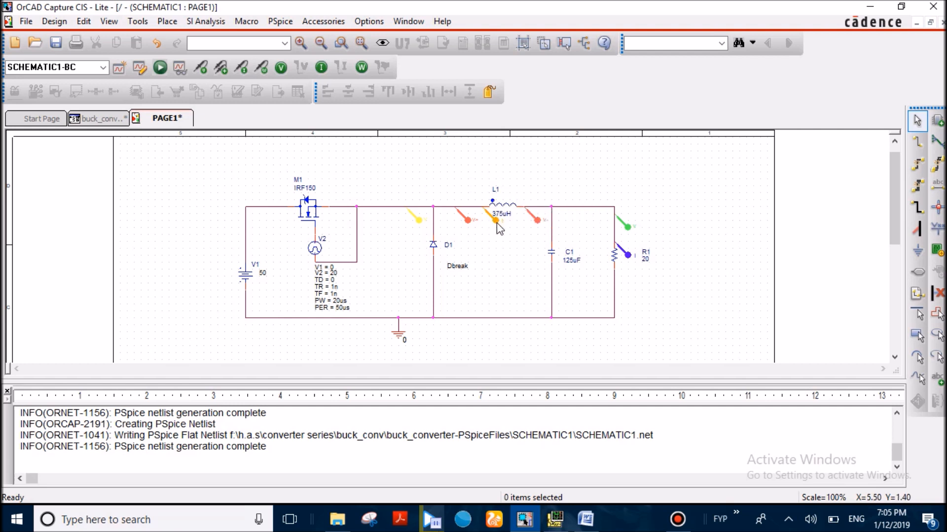
pyautogui.moveTo(504, 238)
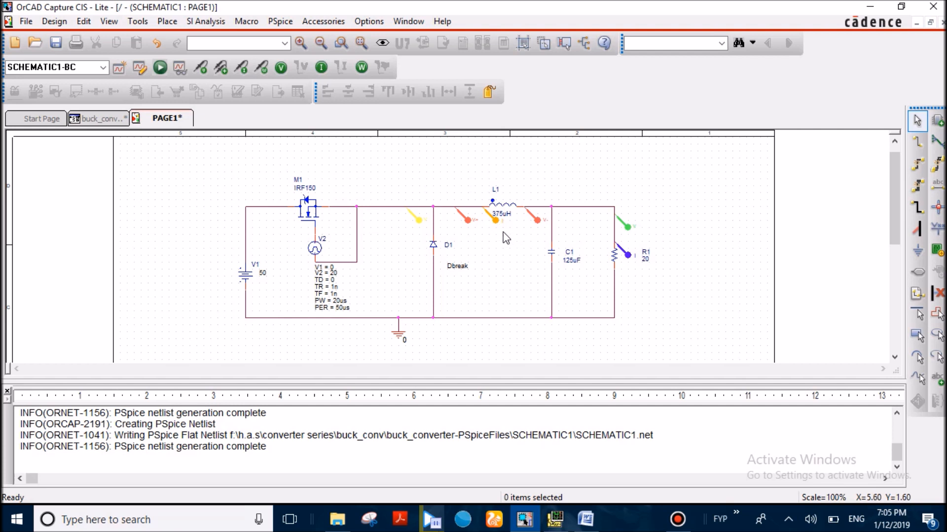
pyautogui.moveTo(505, 231)
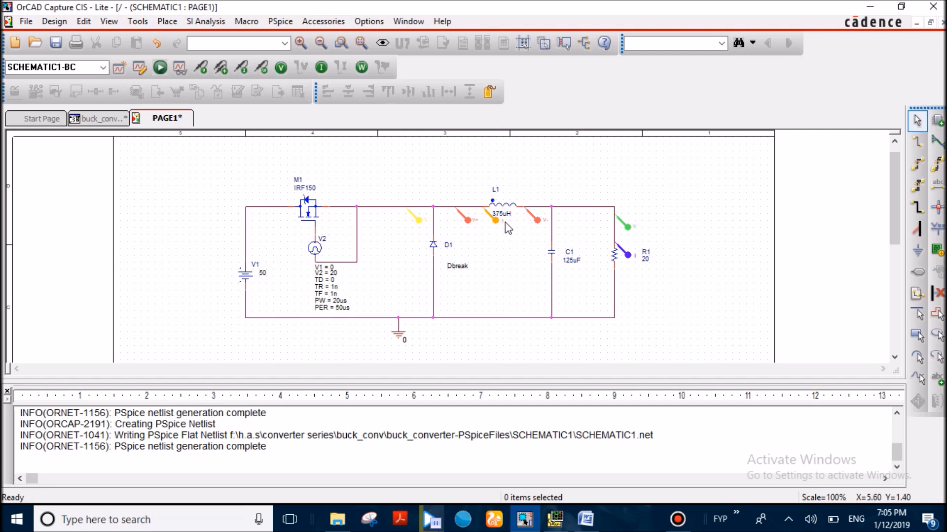
pyautogui.moveTo(532, 224)
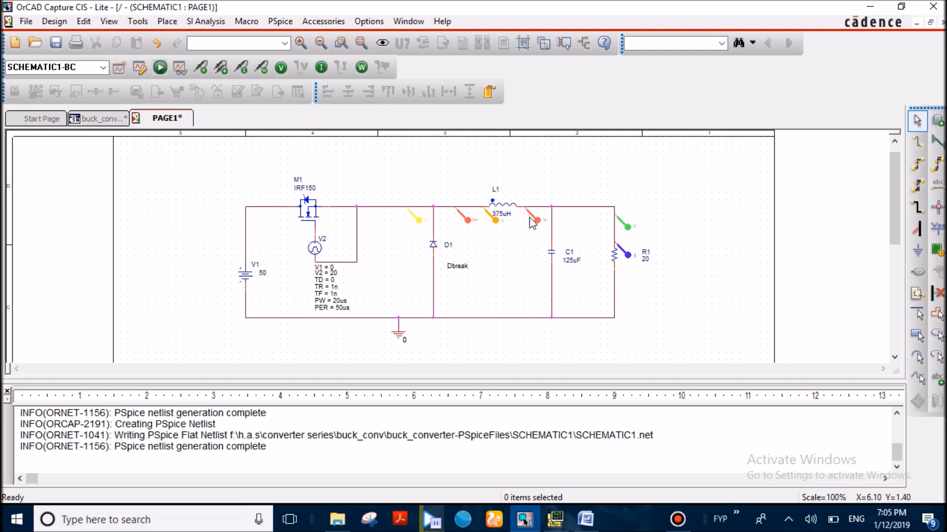
pyautogui.moveTo(494, 205)
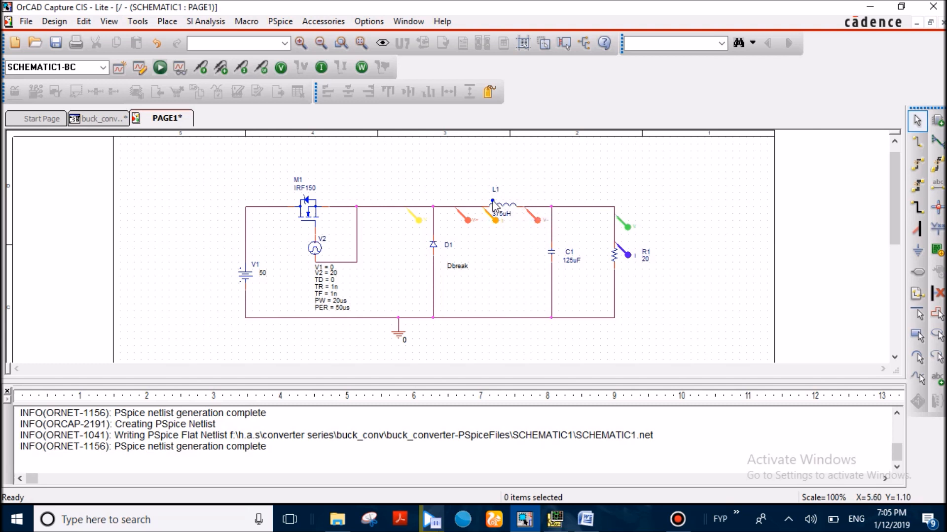
pyautogui.moveTo(532, 234)
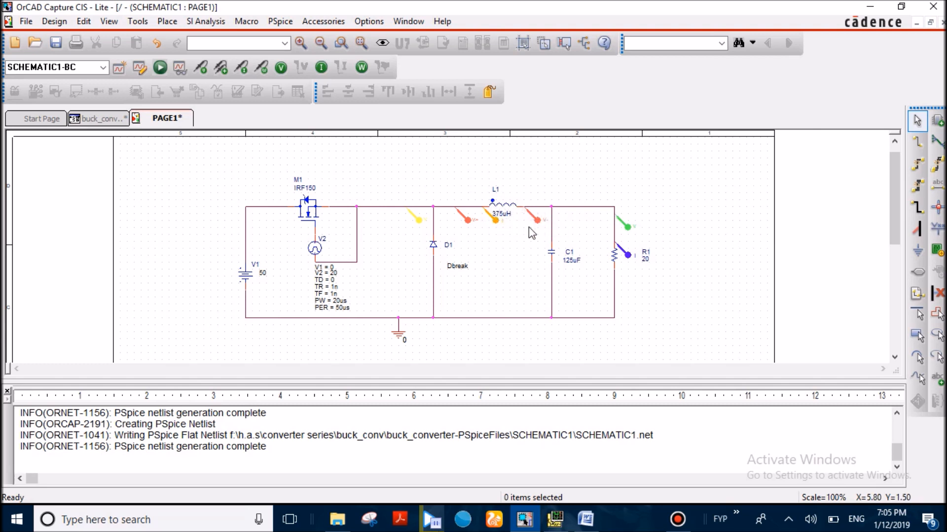
pyautogui.moveTo(551, 261)
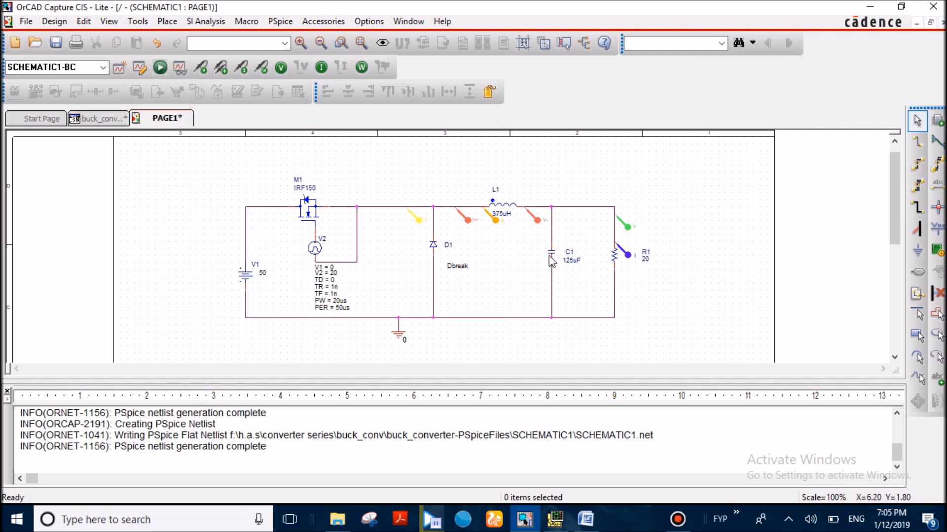
pyautogui.moveTo(554, 253)
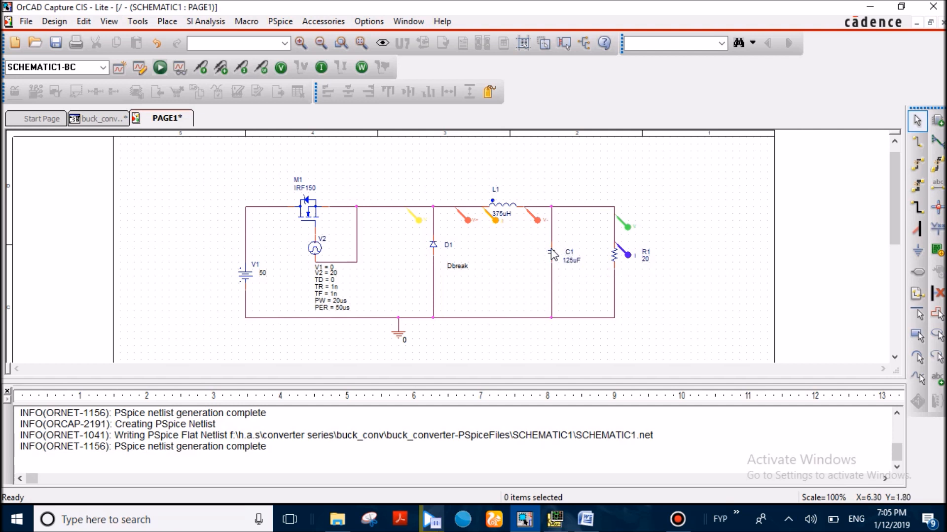
pyautogui.moveTo(571, 238)
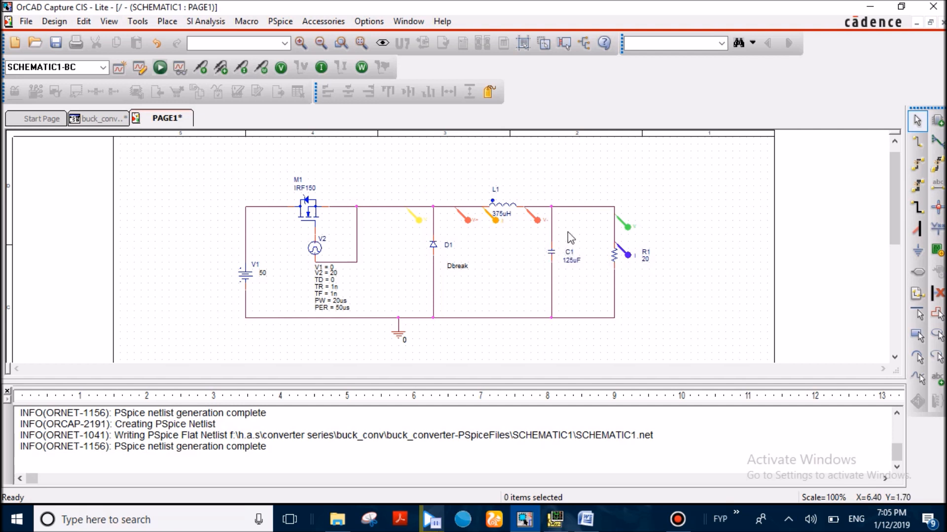
pyautogui.moveTo(614, 241)
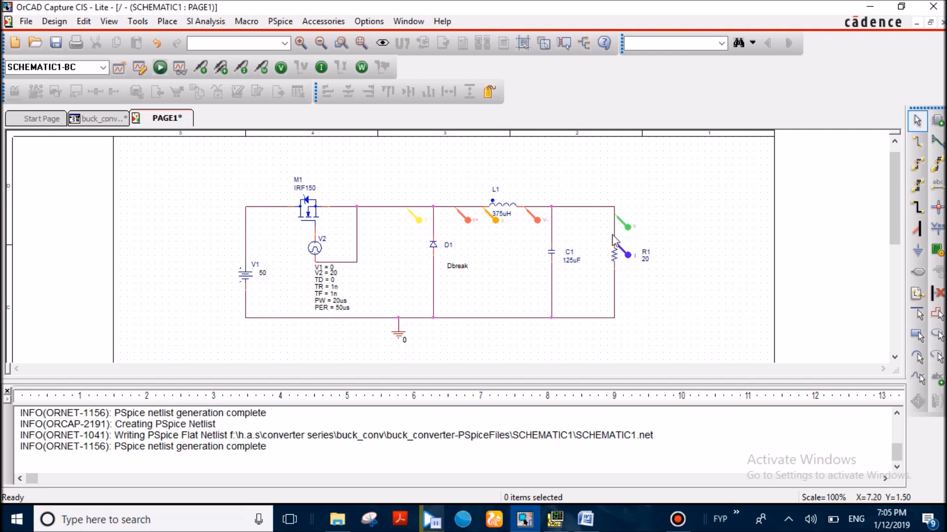
pyautogui.moveTo(628, 227)
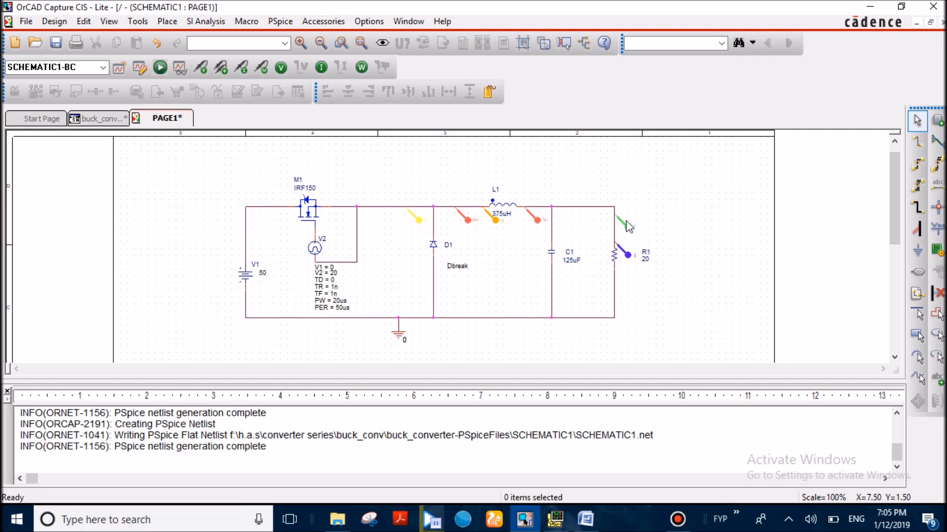
pyautogui.moveTo(229, 268)
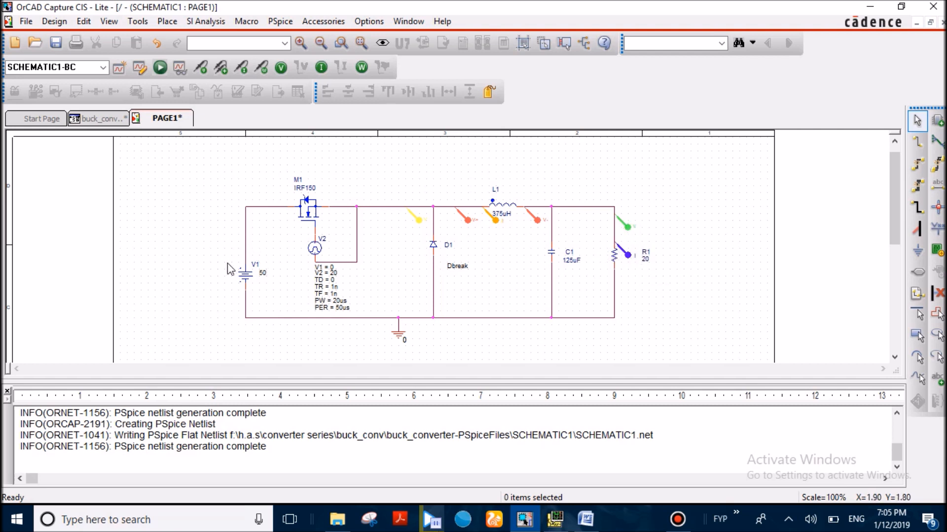
pyautogui.moveTo(516, 236)
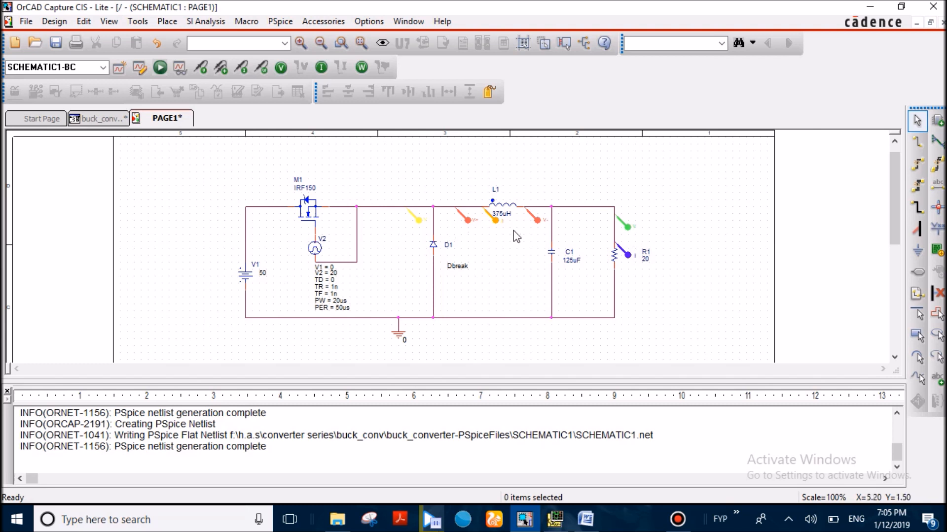
pyautogui.moveTo(602, 499)
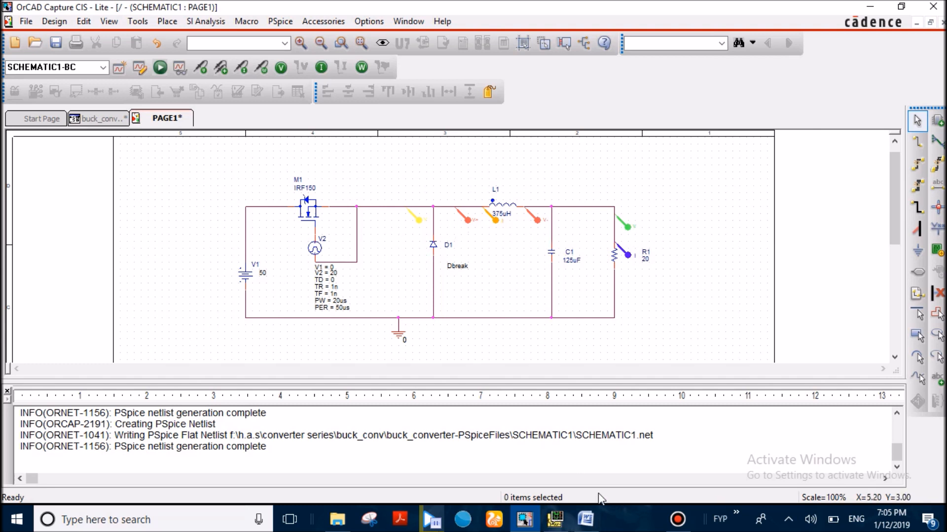
pyautogui.moveTo(244, 290)
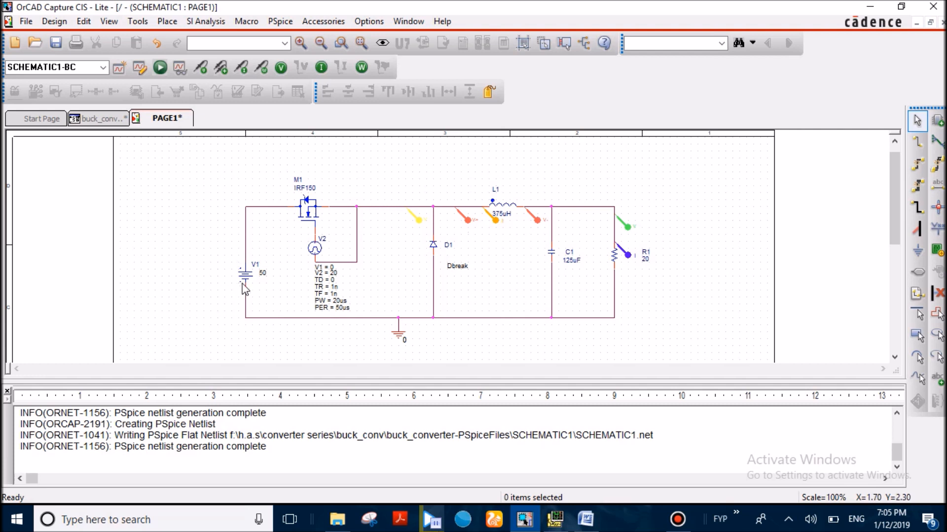
pyautogui.moveTo(252, 301)
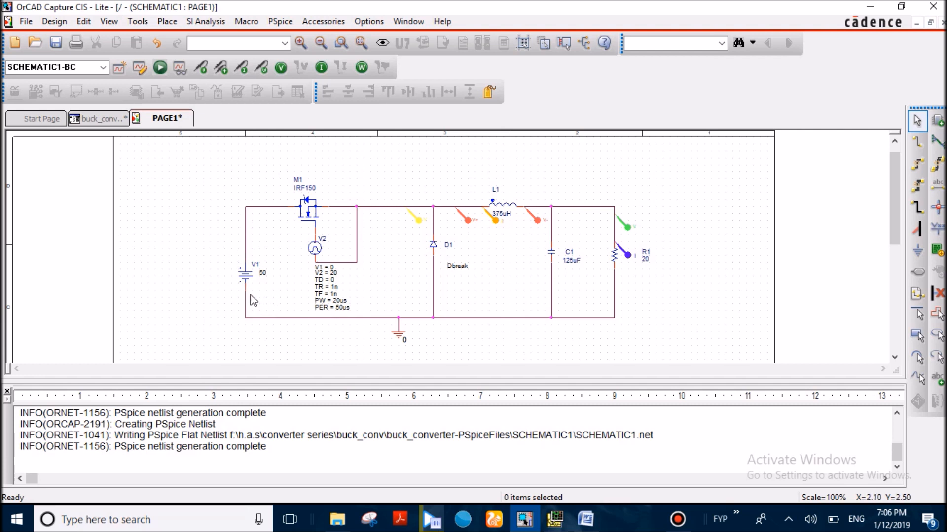
pyautogui.moveTo(248, 292)
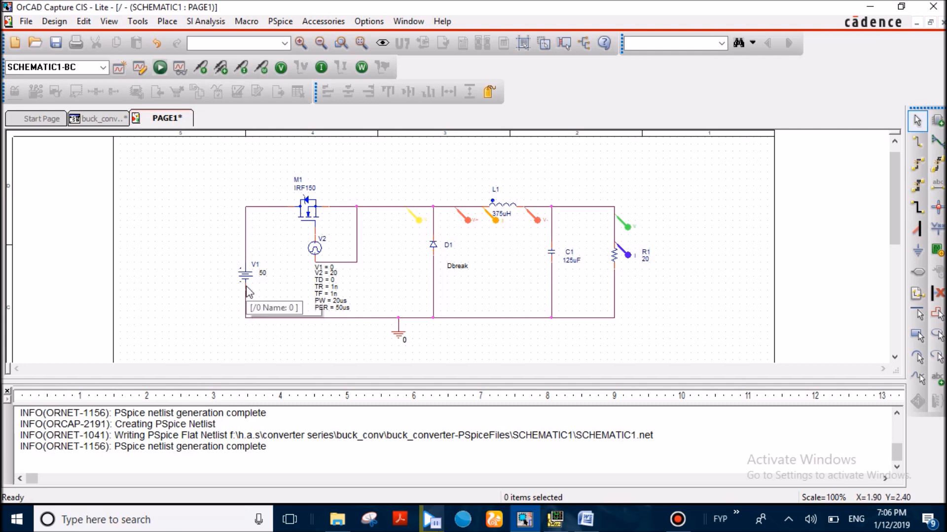
pyautogui.moveTo(248, 284)
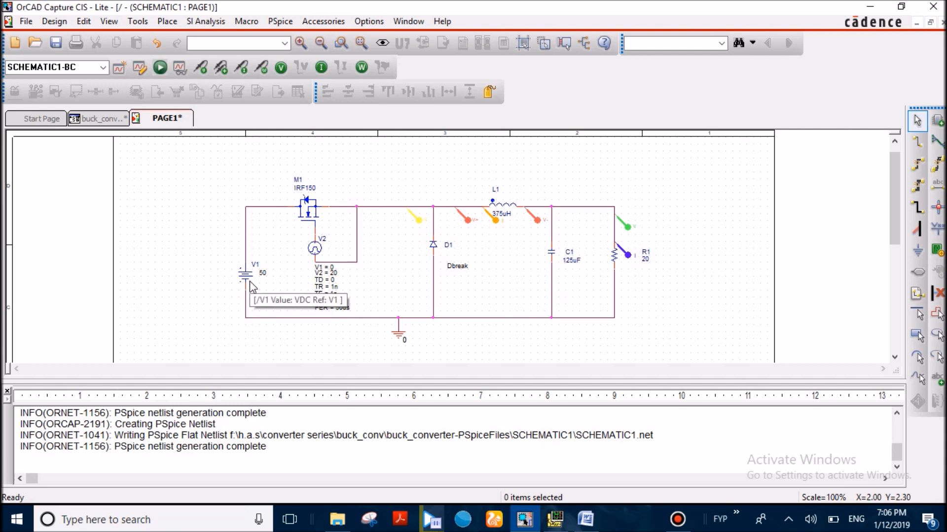
pyautogui.moveTo(308, 220)
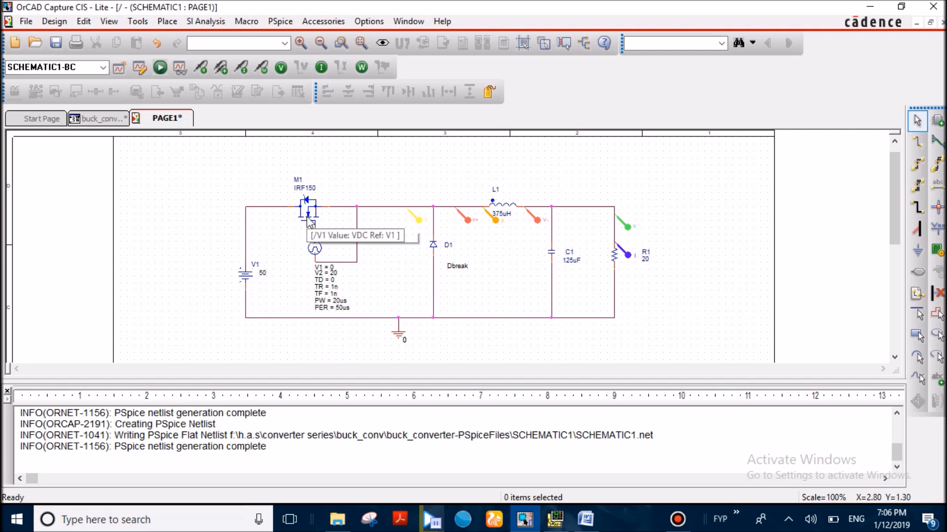
pyautogui.moveTo(332, 279)
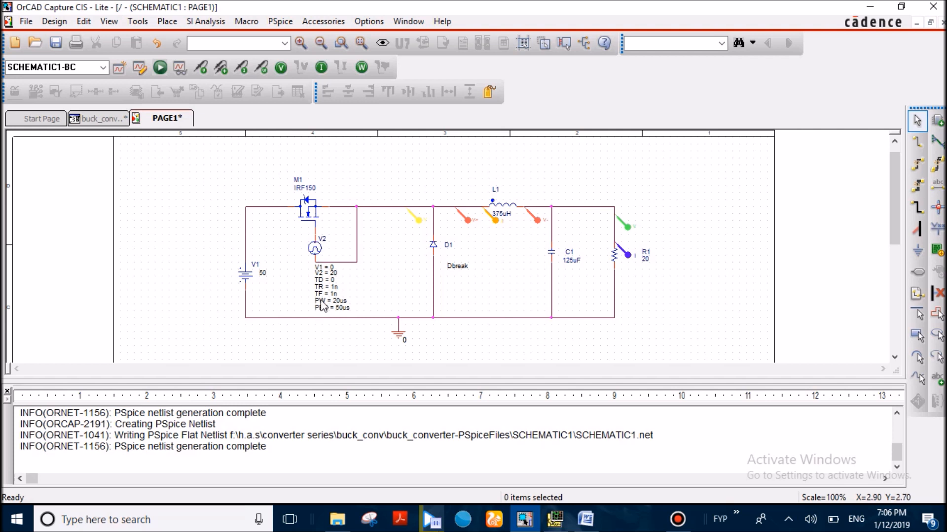
pyautogui.moveTo(312, 219)
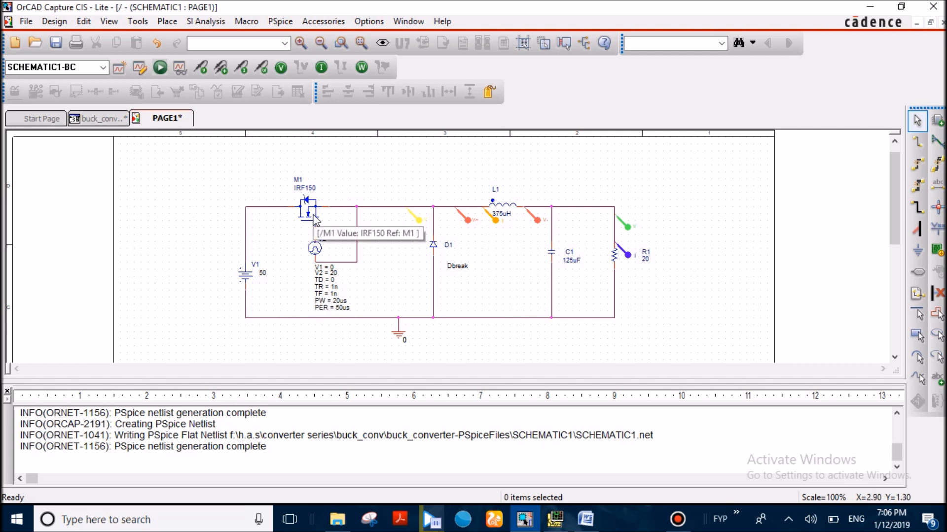
pyautogui.moveTo(299, 219)
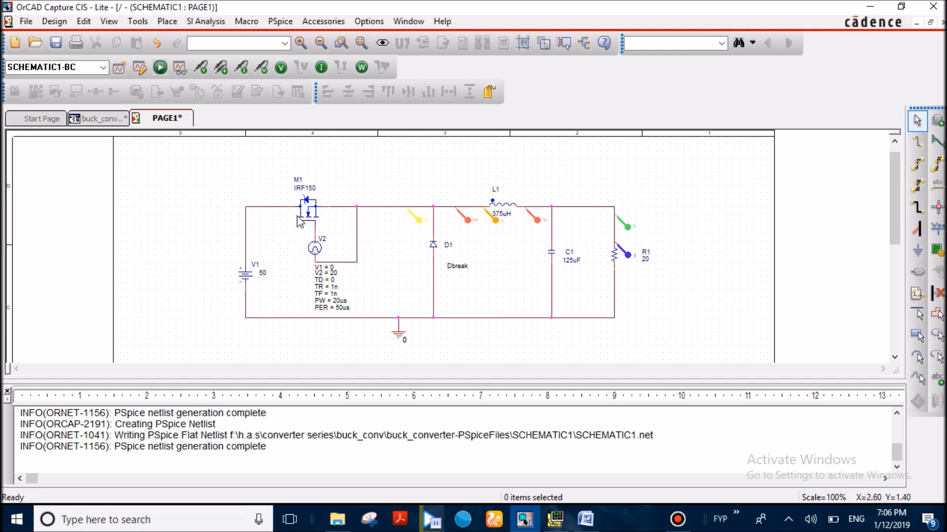
pyautogui.moveTo(300, 197)
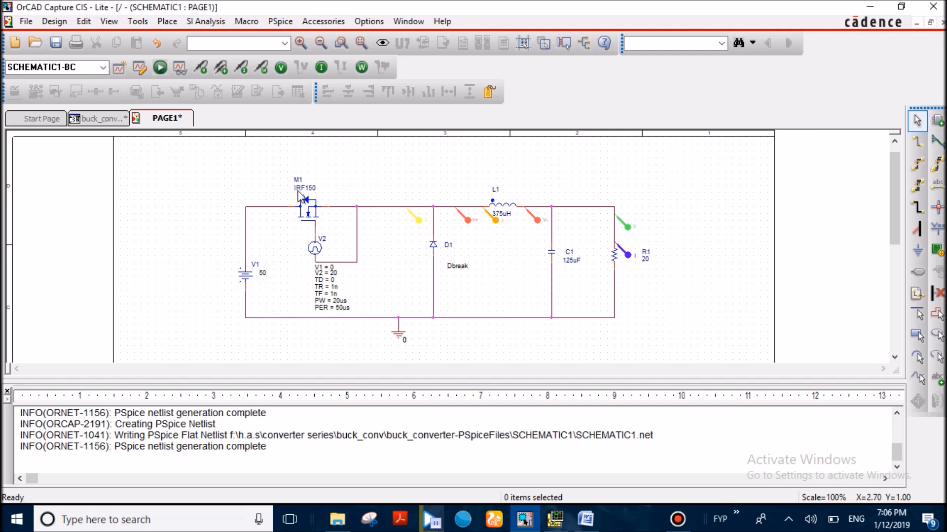
pyautogui.moveTo(300, 197)
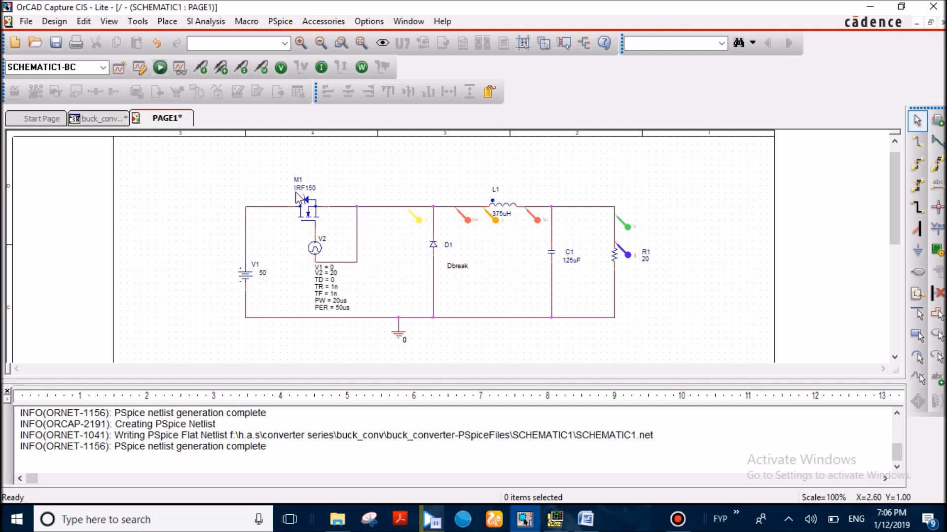
pyautogui.moveTo(324, 284)
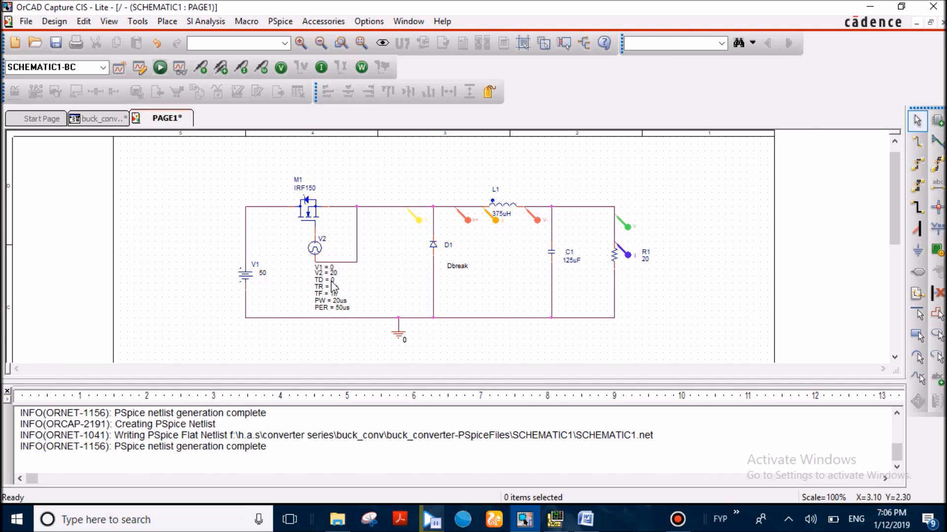
pyautogui.moveTo(303, 261)
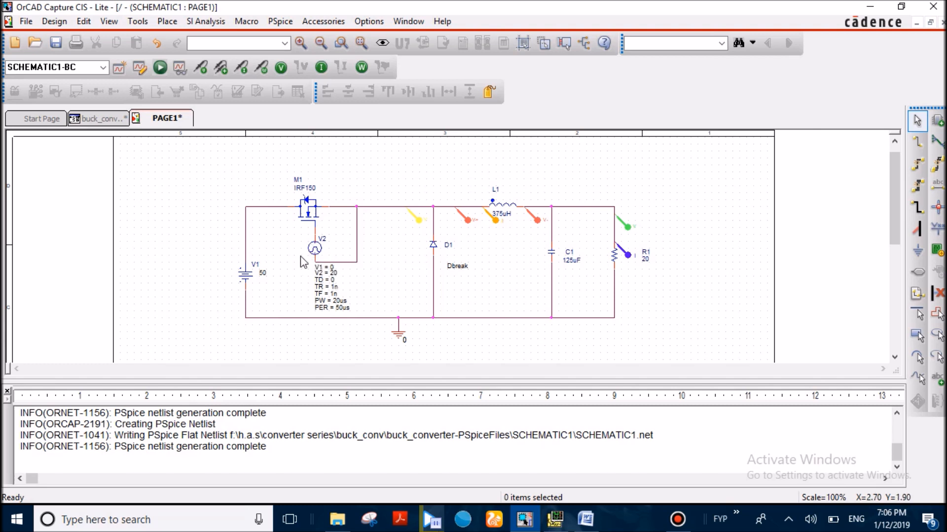
pyautogui.moveTo(302, 264)
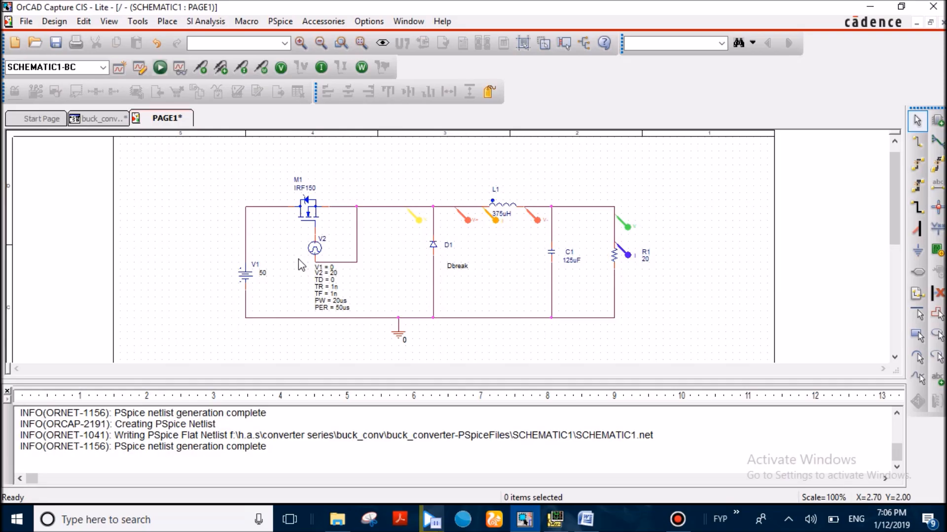
pyautogui.moveTo(302, 255)
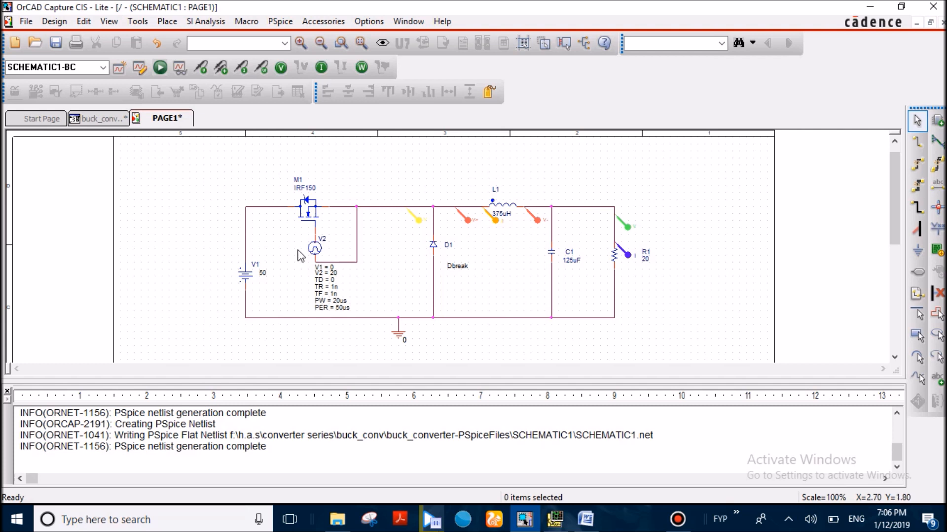
pyautogui.moveTo(308, 266)
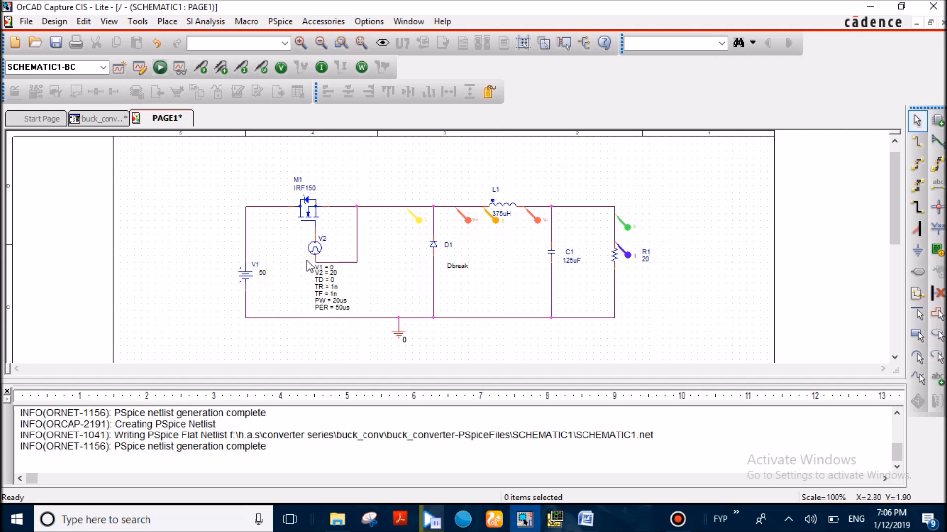
pyautogui.moveTo(297, 267)
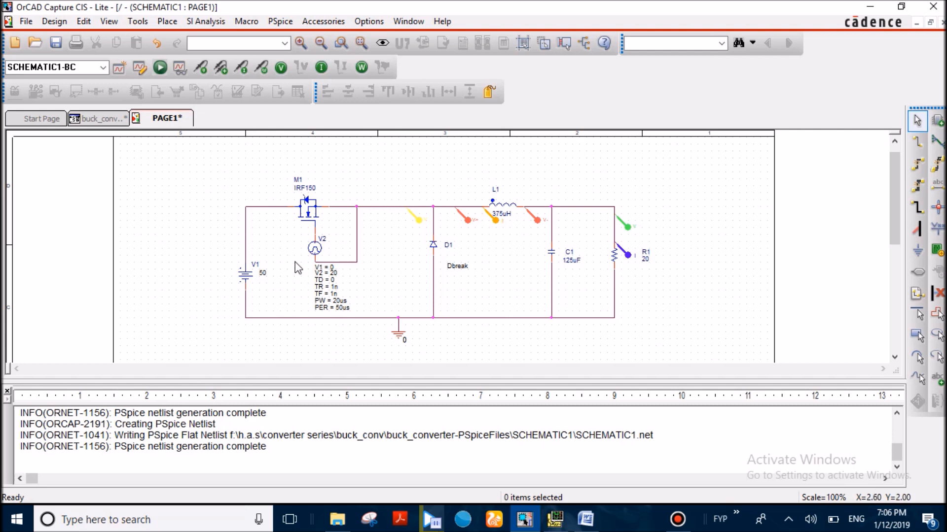
pyautogui.moveTo(265, 276)
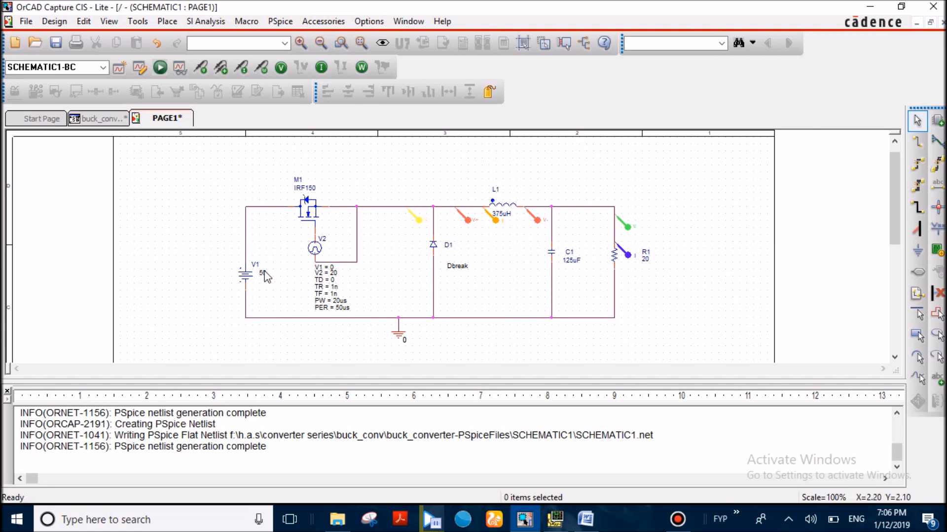
pyautogui.moveTo(367, 203)
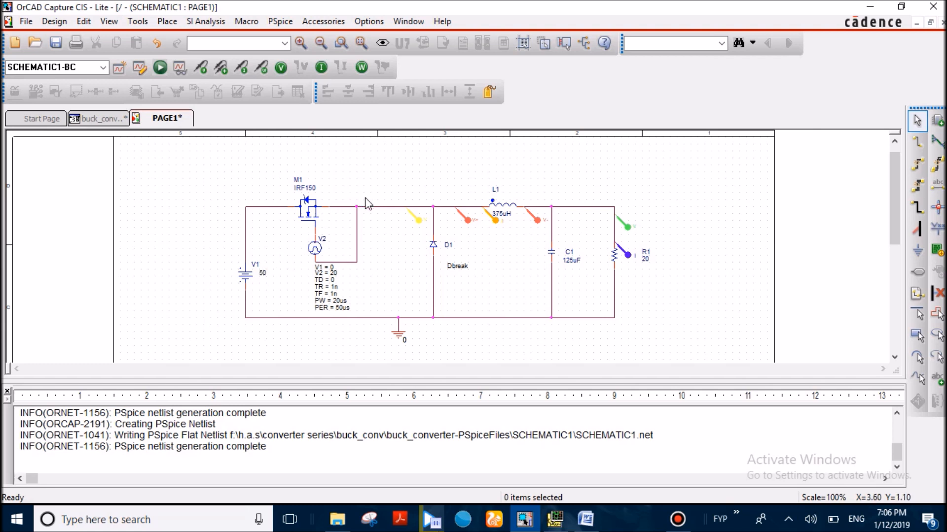
pyautogui.moveTo(341, 304)
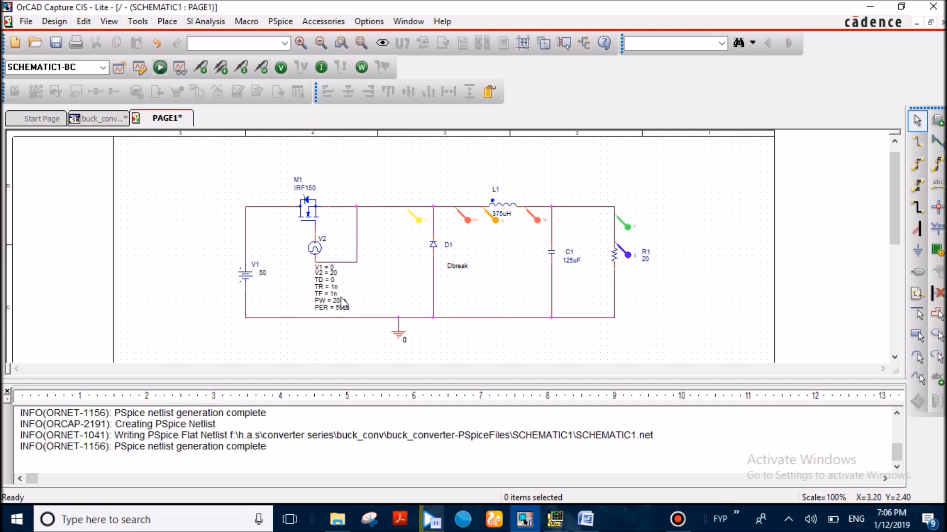
pyautogui.moveTo(342, 308)
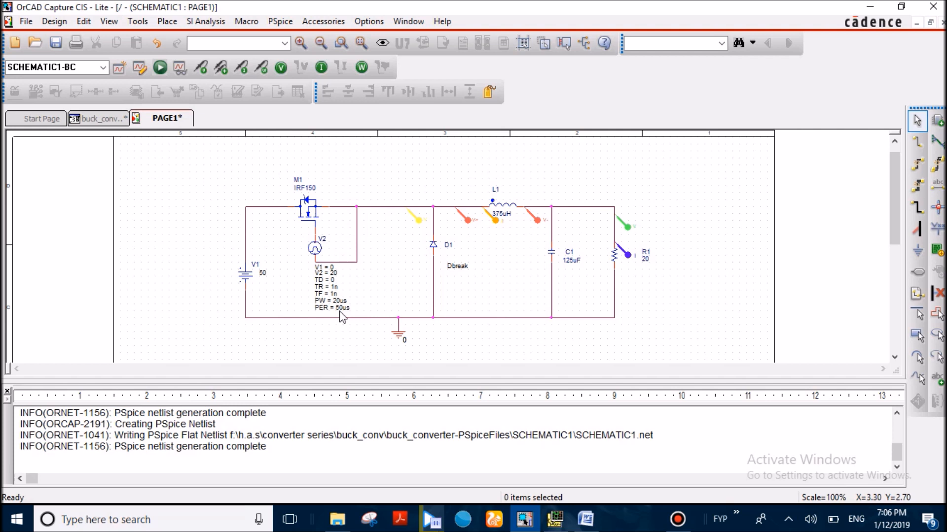
pyautogui.moveTo(401, 210)
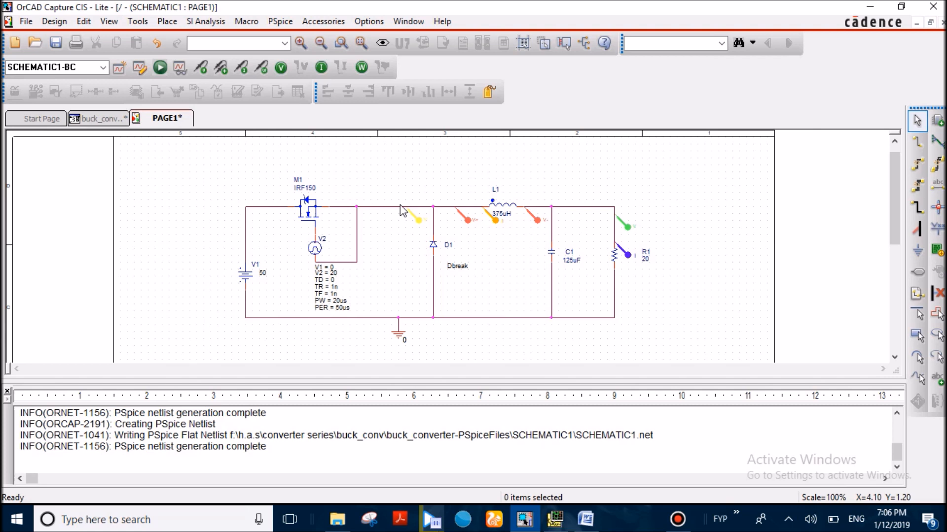
pyautogui.moveTo(410, 225)
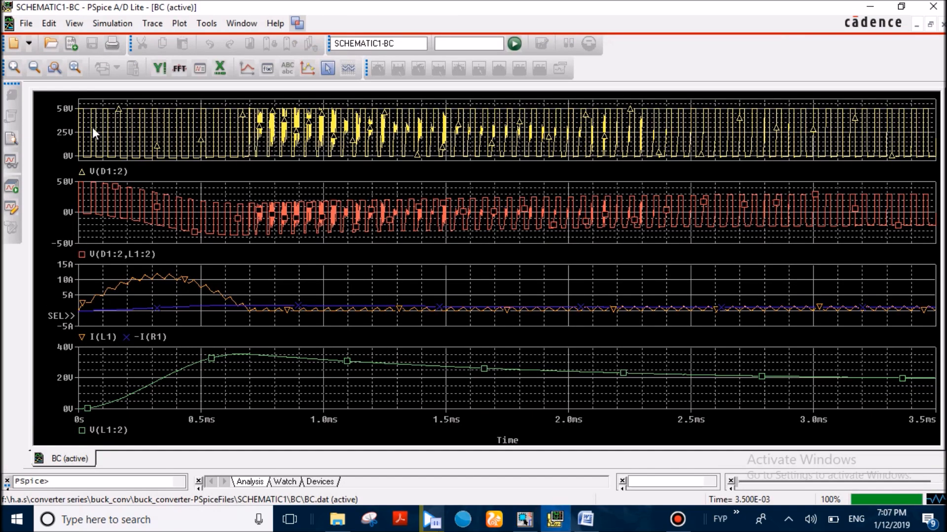
pyautogui.moveTo(831, 6)
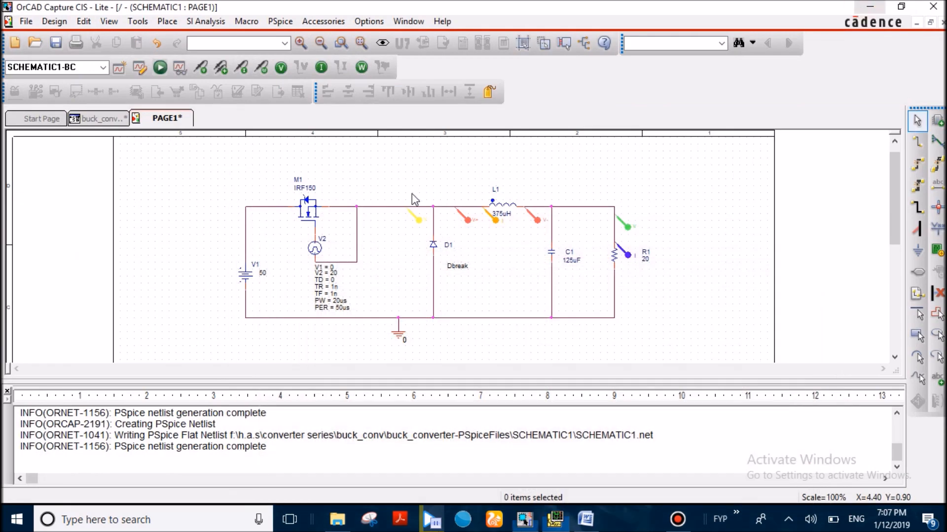
pyautogui.moveTo(409, 239)
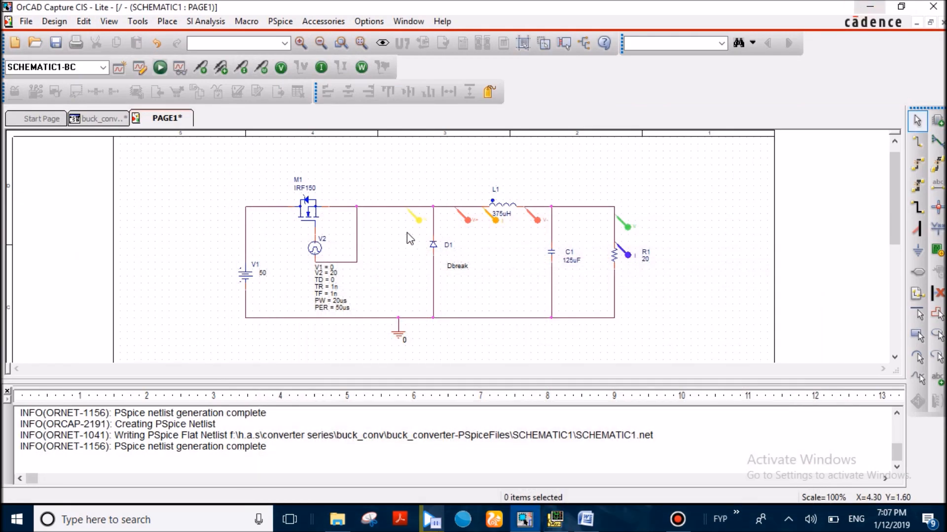
pyautogui.moveTo(461, 219)
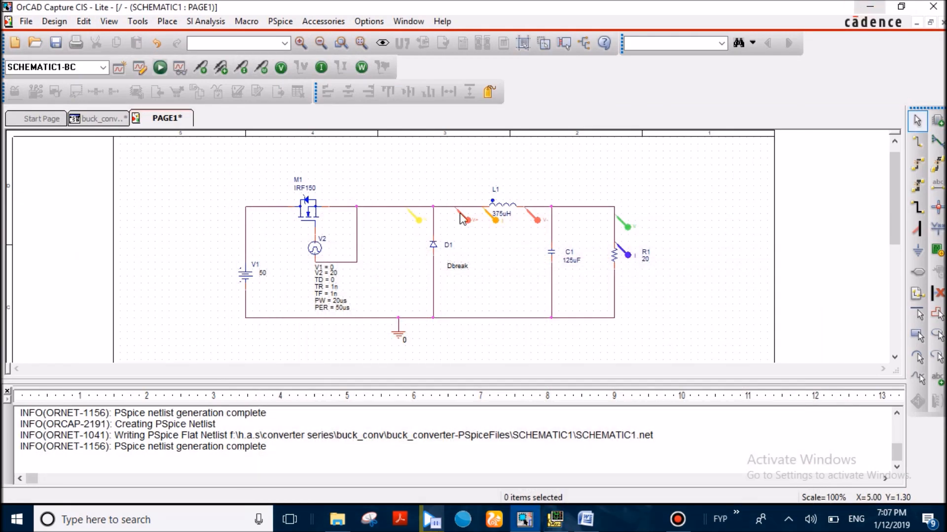
pyautogui.moveTo(628, 496)
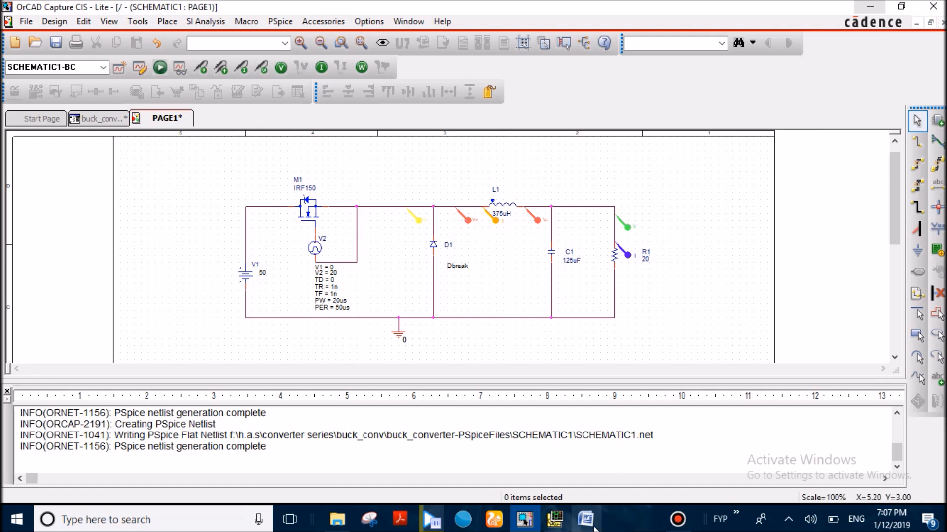
pyautogui.click(585, 520)
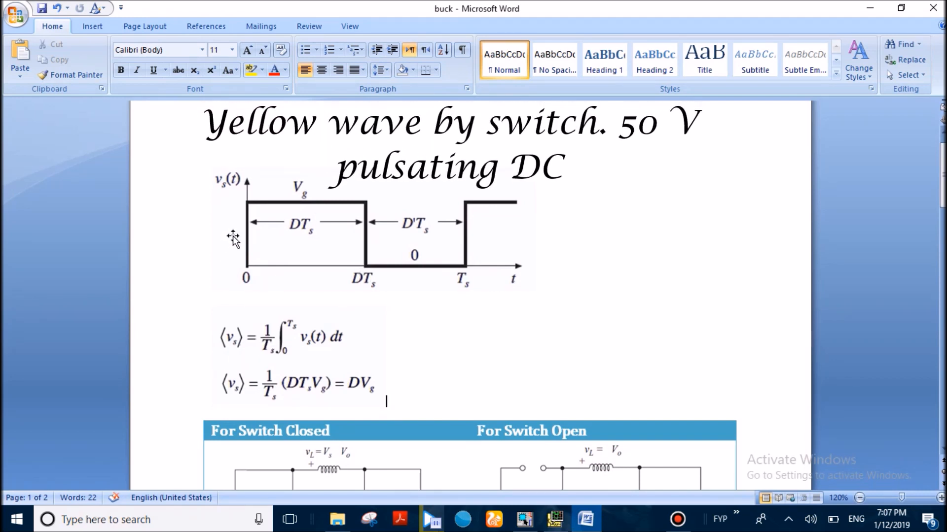
pyautogui.moveTo(216, 343)
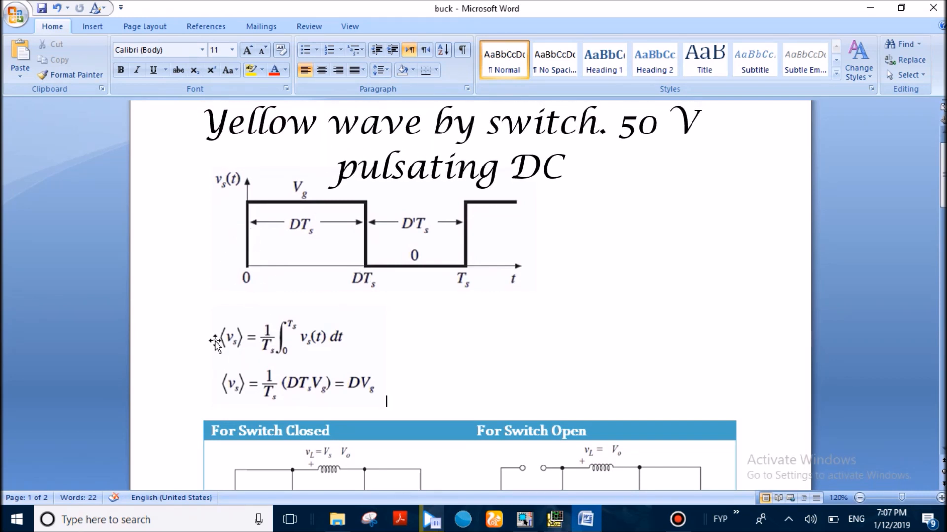
pyautogui.moveTo(241, 251)
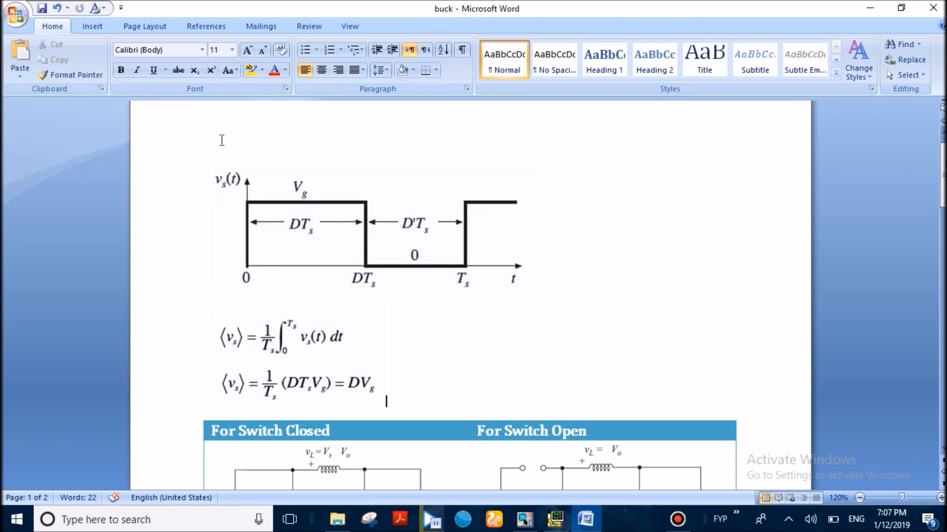
pyautogui.moveTo(278, 205)
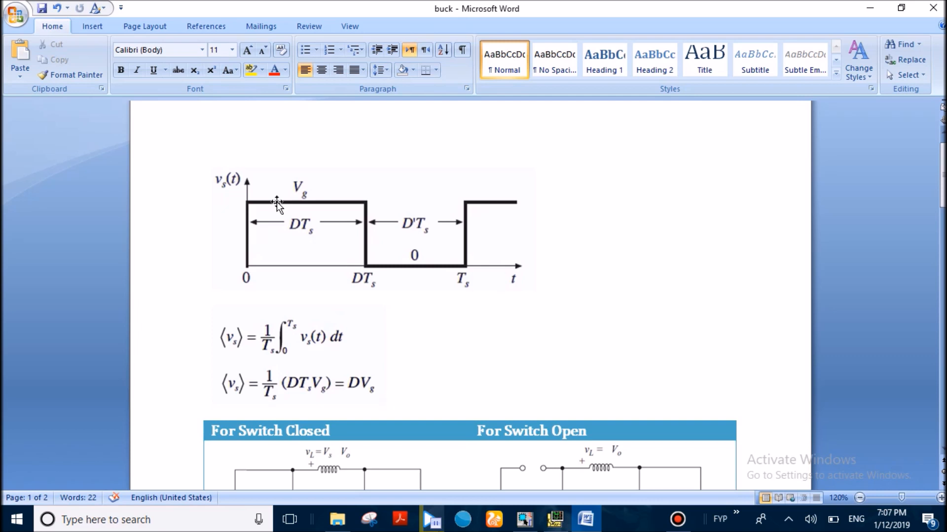
pyautogui.moveTo(276, 208)
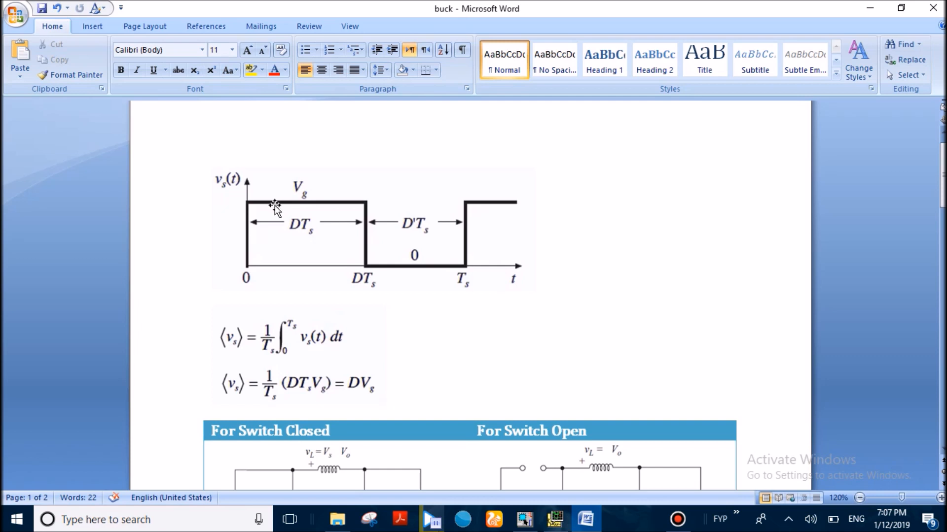
pyautogui.moveTo(256, 217)
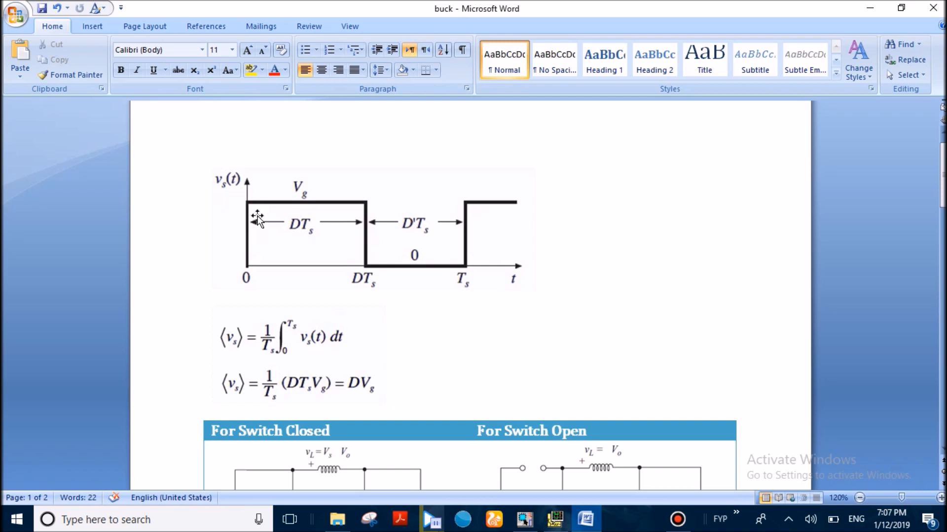
pyautogui.moveTo(262, 236)
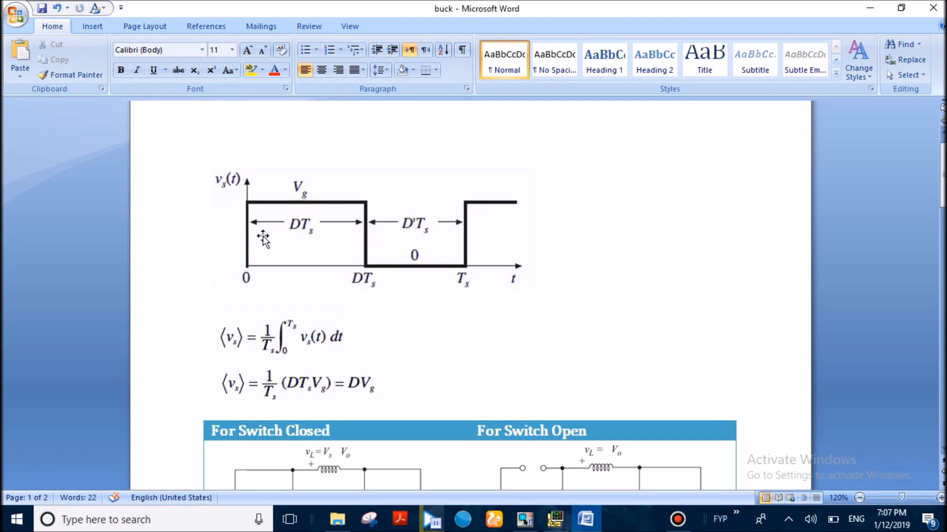
pyautogui.moveTo(250, 233)
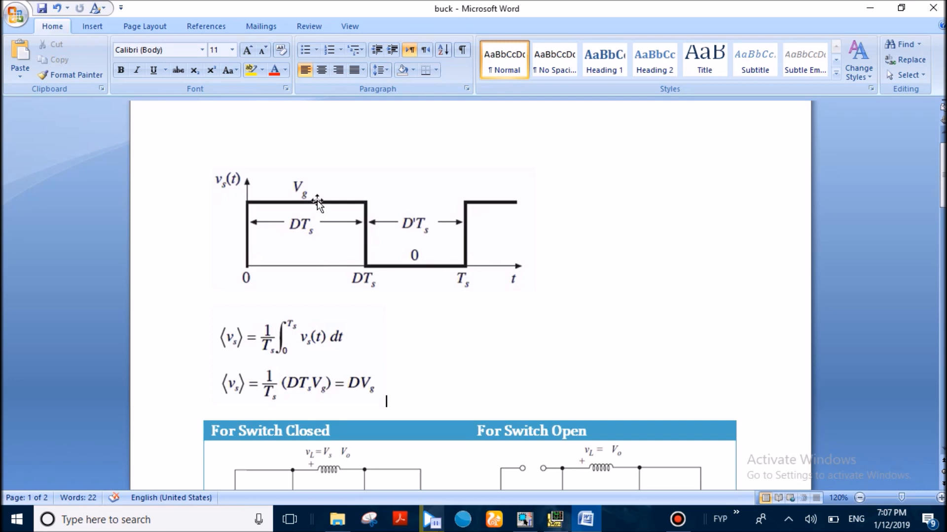
pyautogui.moveTo(292, 249)
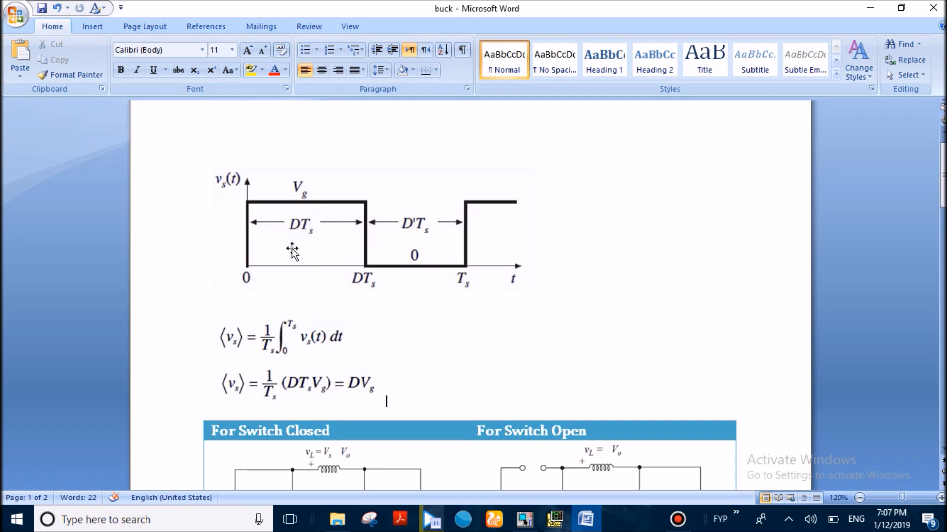
pyautogui.moveTo(294, 242)
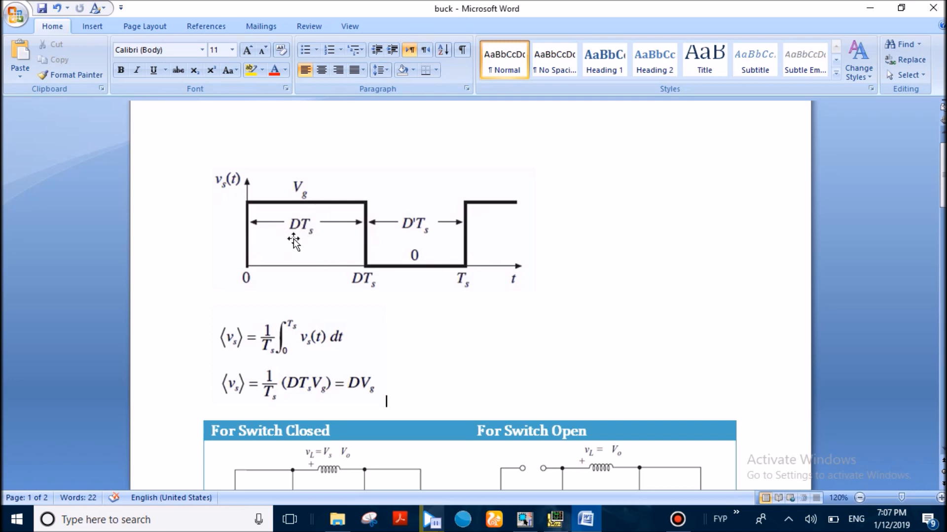
pyautogui.moveTo(311, 335)
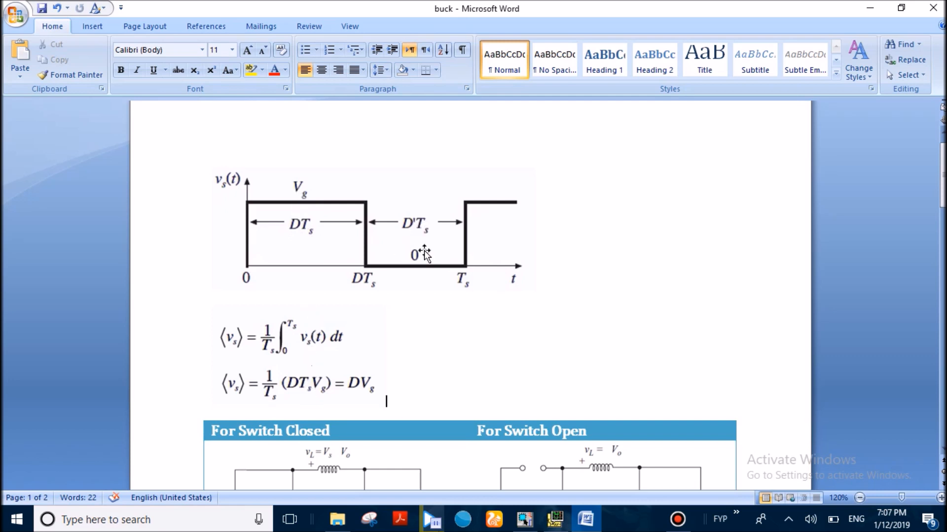
pyautogui.moveTo(415, 264)
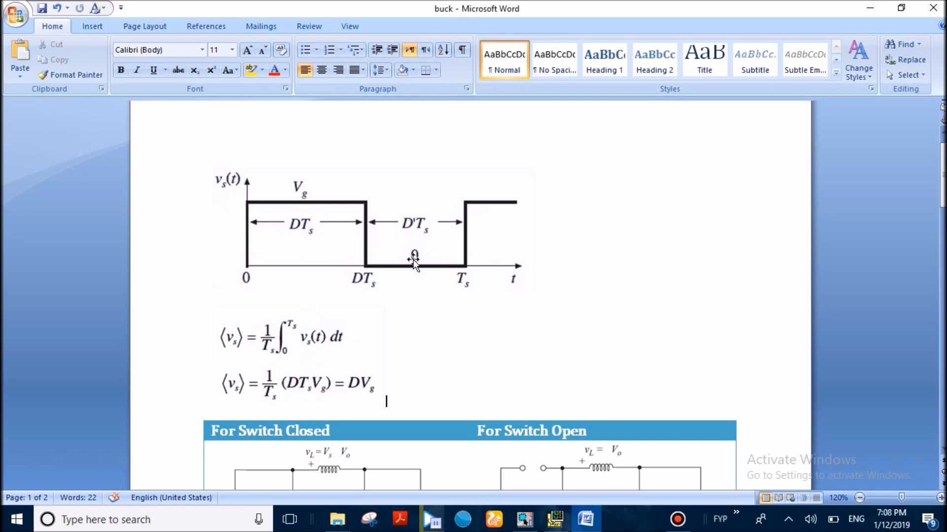
pyautogui.moveTo(398, 246)
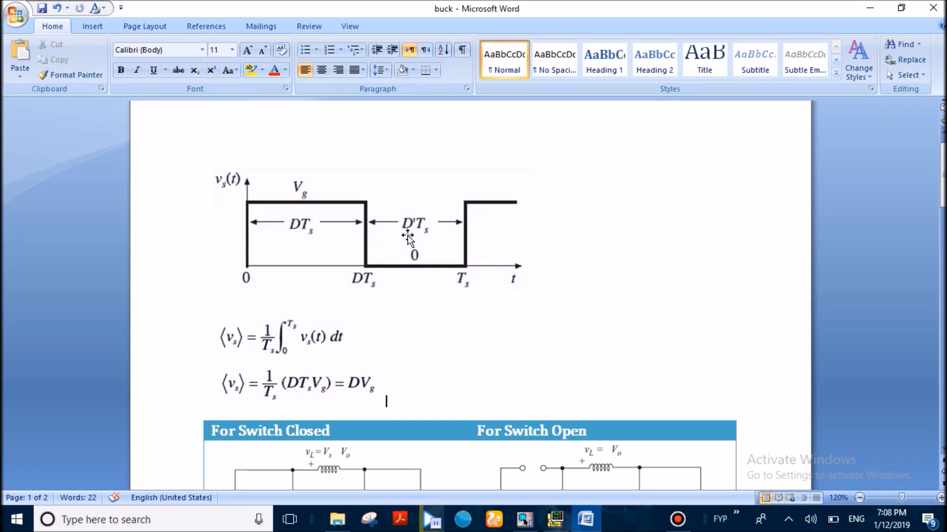
pyautogui.moveTo(426, 242)
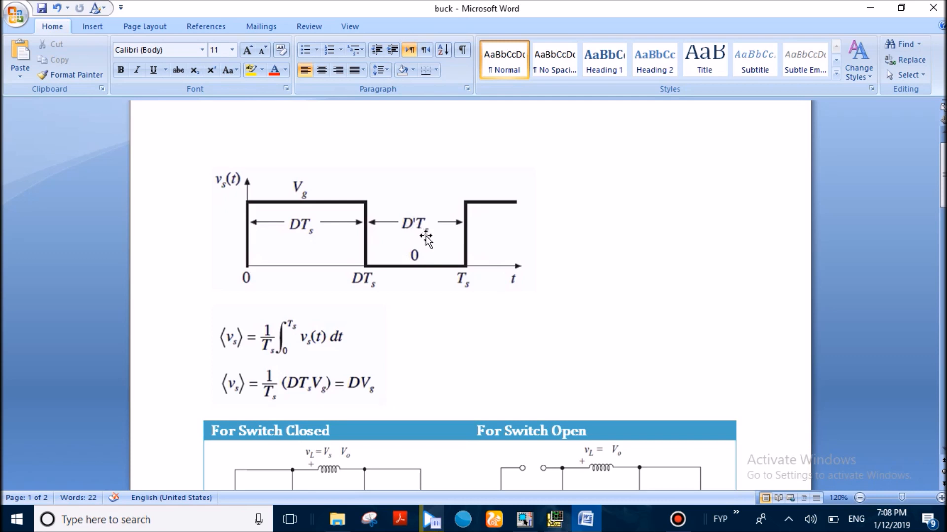
# Place the insertion point after the ⟨vs⟩ = DVg averaging equation in the buck notes
pyautogui.click(385, 401)
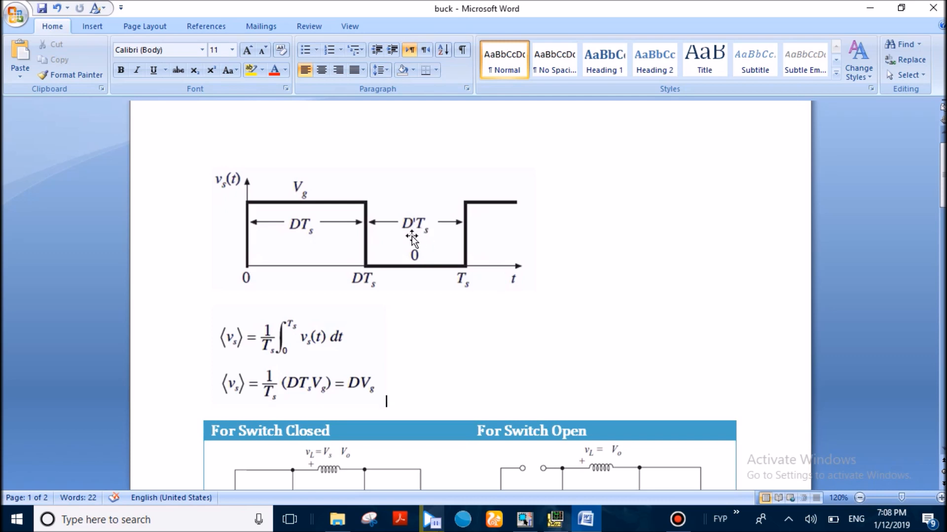
pyautogui.moveTo(409, 237)
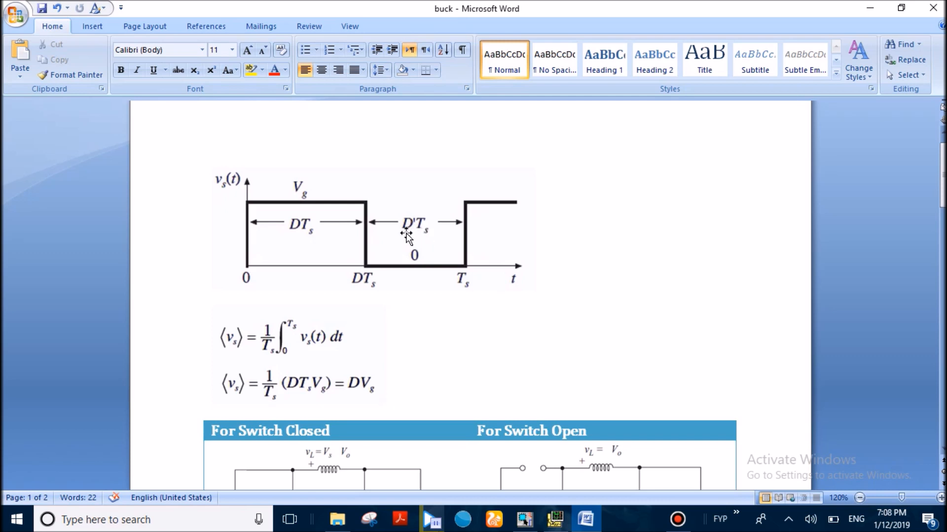
pyautogui.click(386, 401)
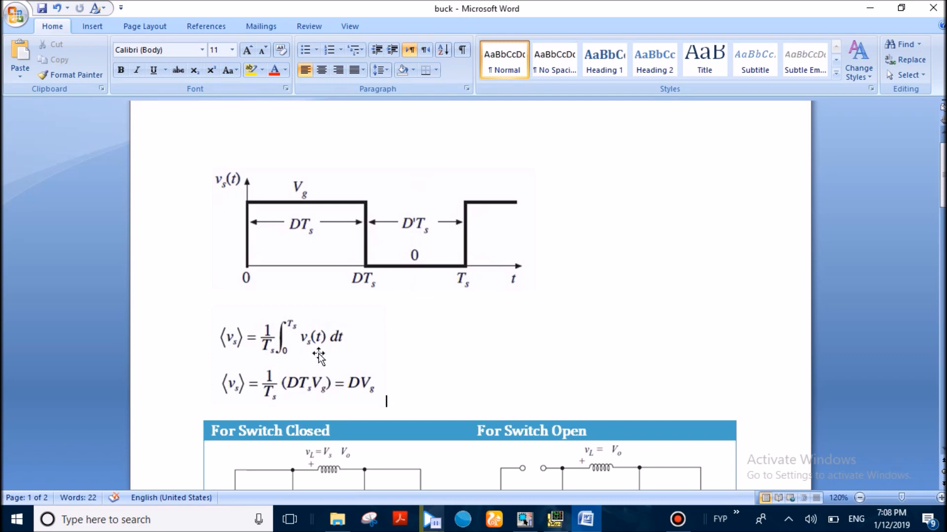
pyautogui.moveTo(435, 362)
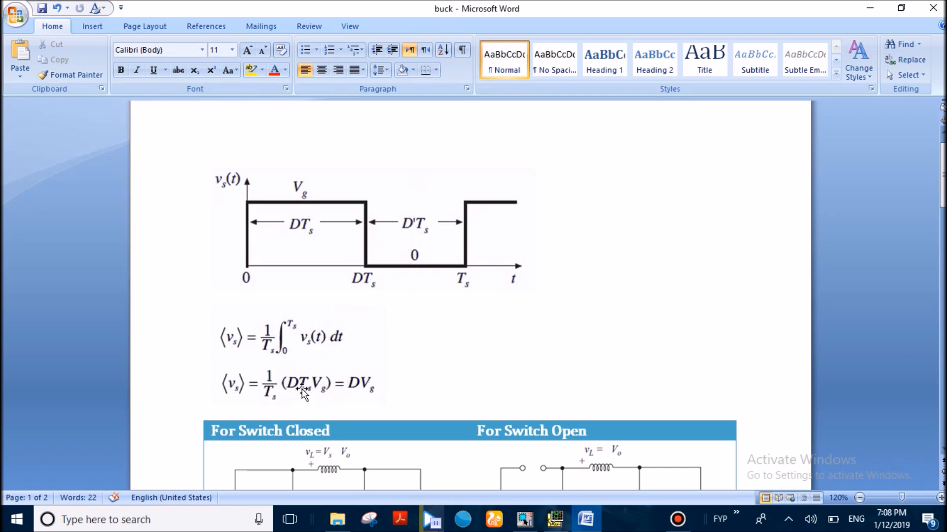
pyautogui.moveTo(358, 398)
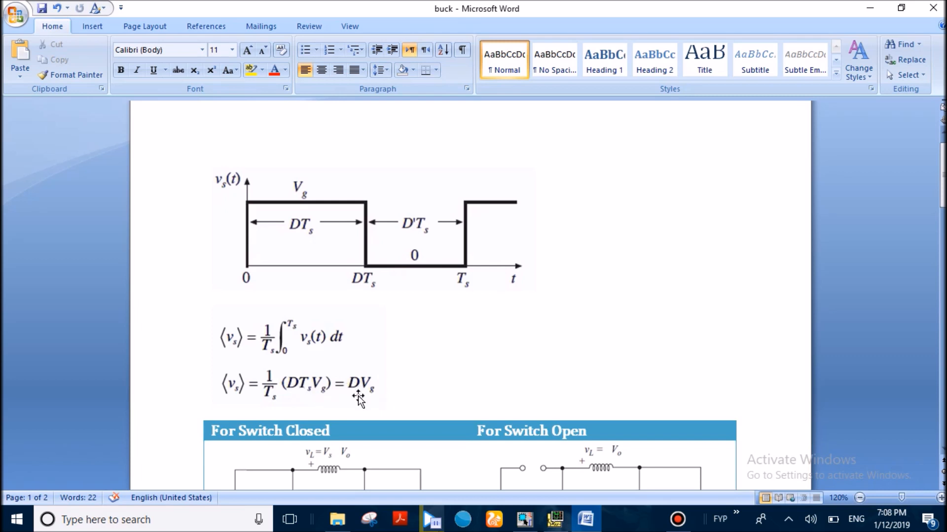
pyautogui.moveTo(357, 398)
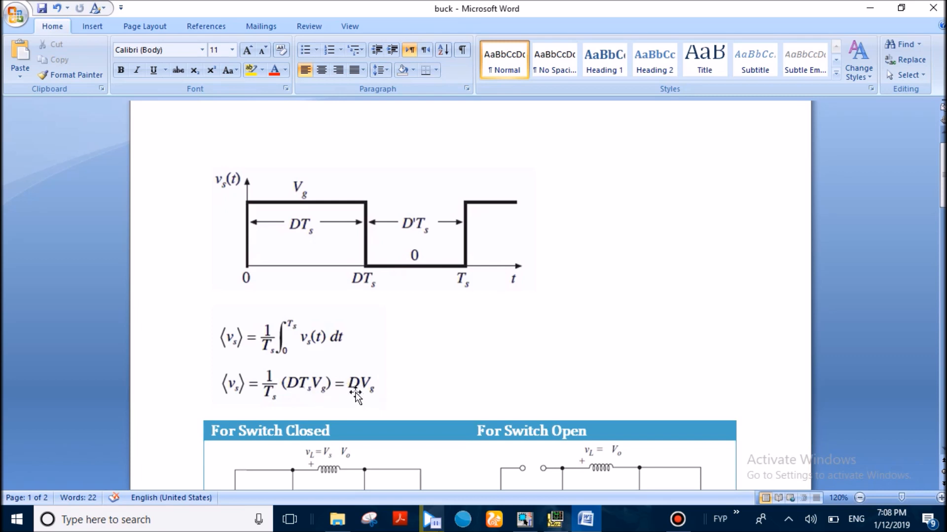
pyautogui.moveTo(363, 398)
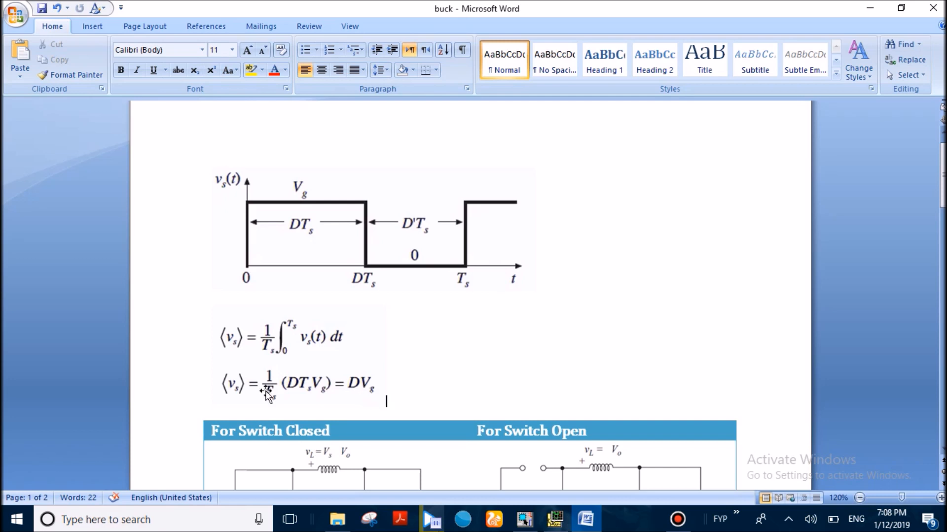
pyautogui.moveTo(235, 401)
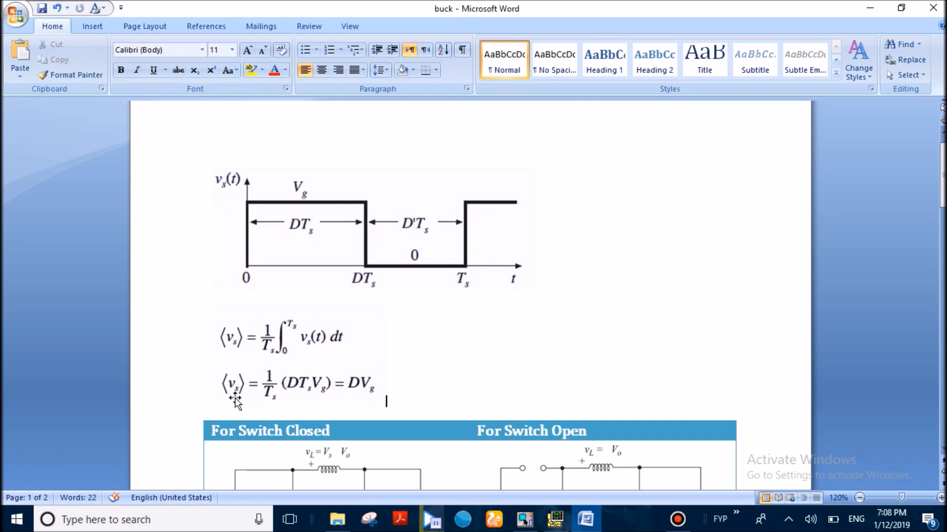
pyautogui.moveTo(220, 403)
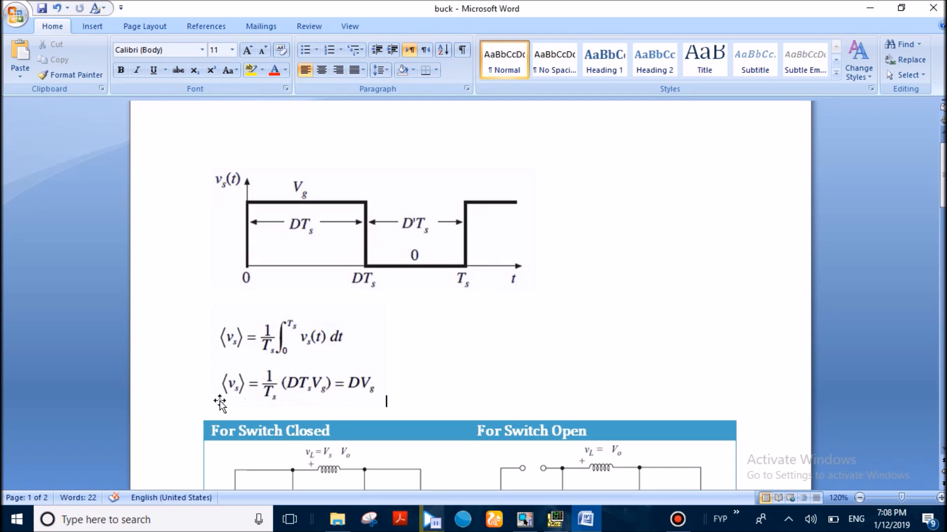
pyautogui.moveTo(351, 401)
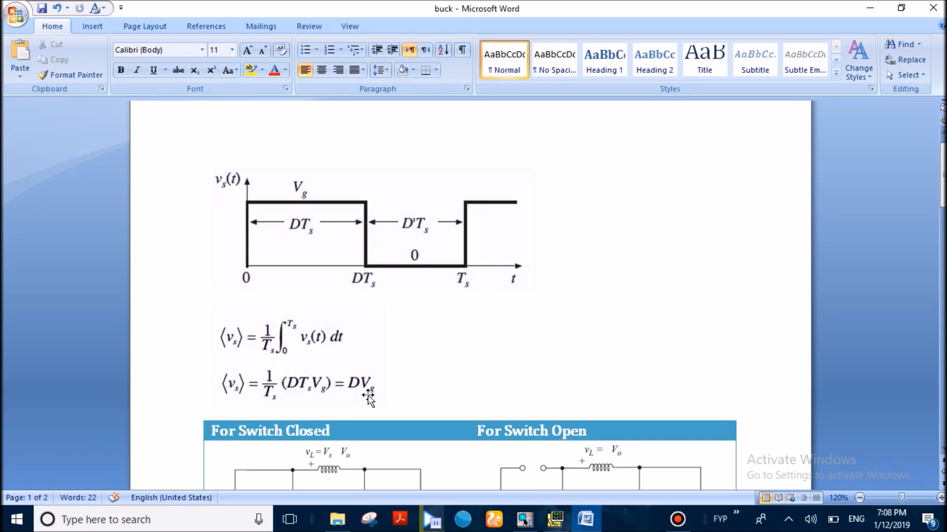
pyautogui.moveTo(211, 401)
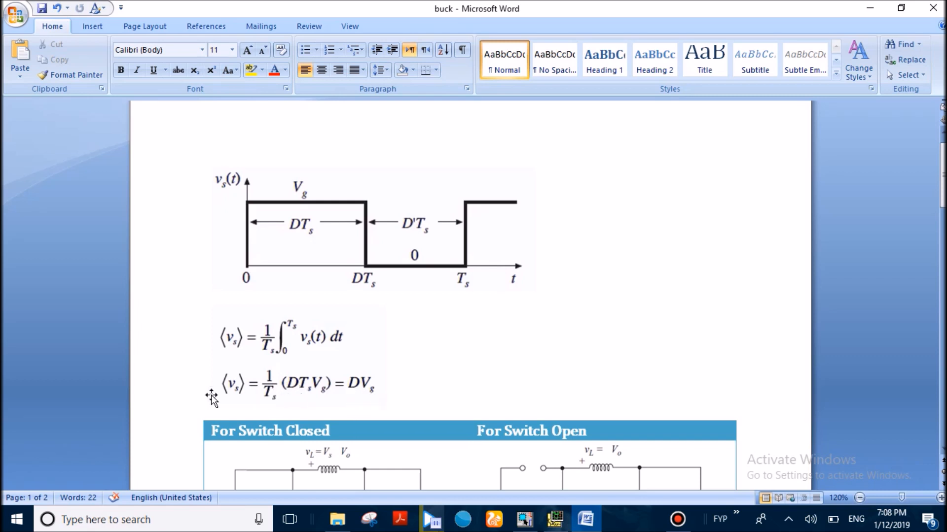
pyautogui.moveTo(211, 184)
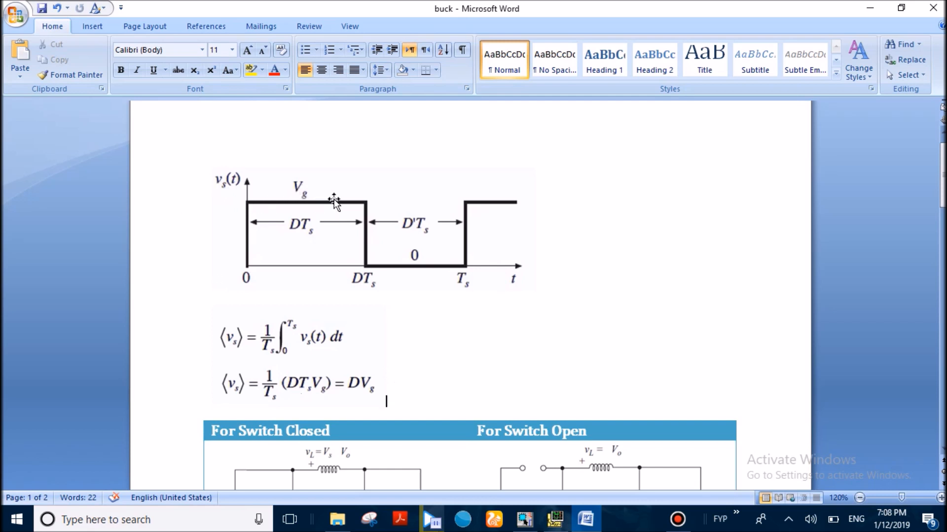
pyautogui.moveTo(319, 234)
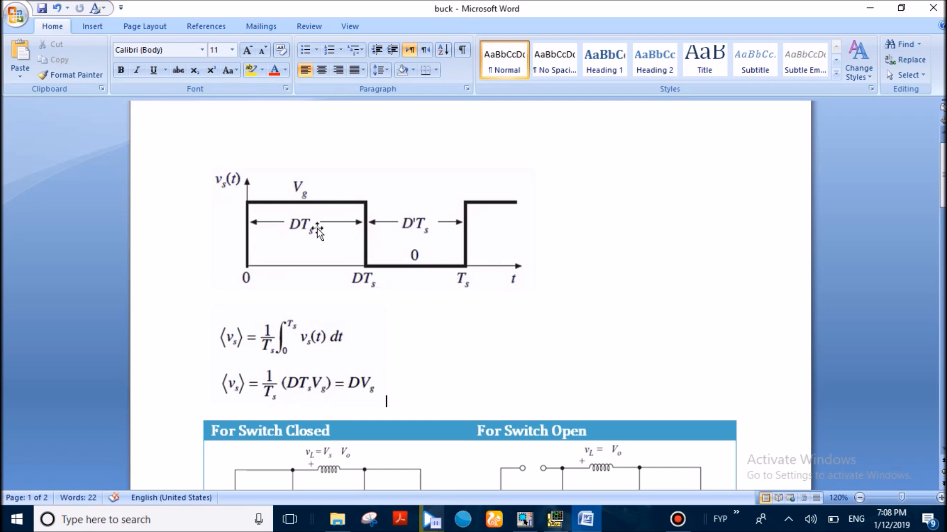
pyautogui.moveTo(321, 227)
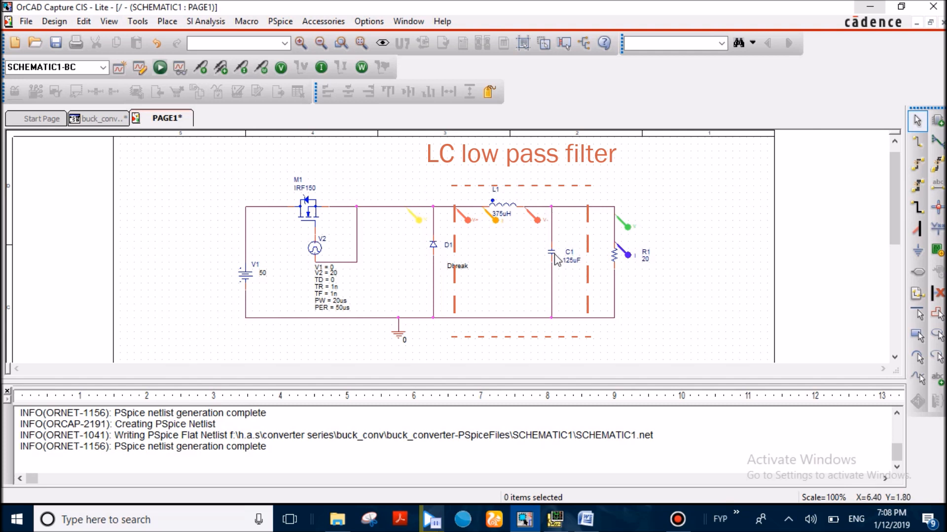
pyautogui.moveTo(488, 211)
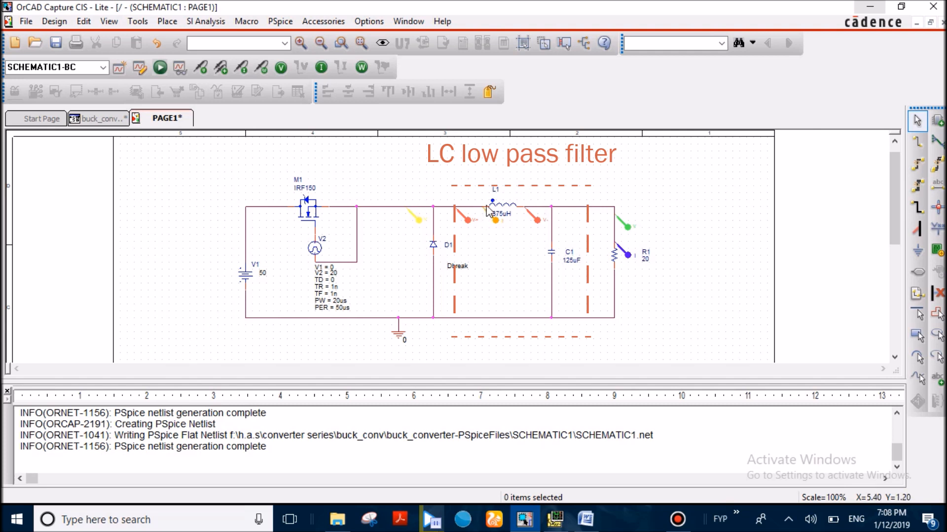
pyautogui.moveTo(550, 338)
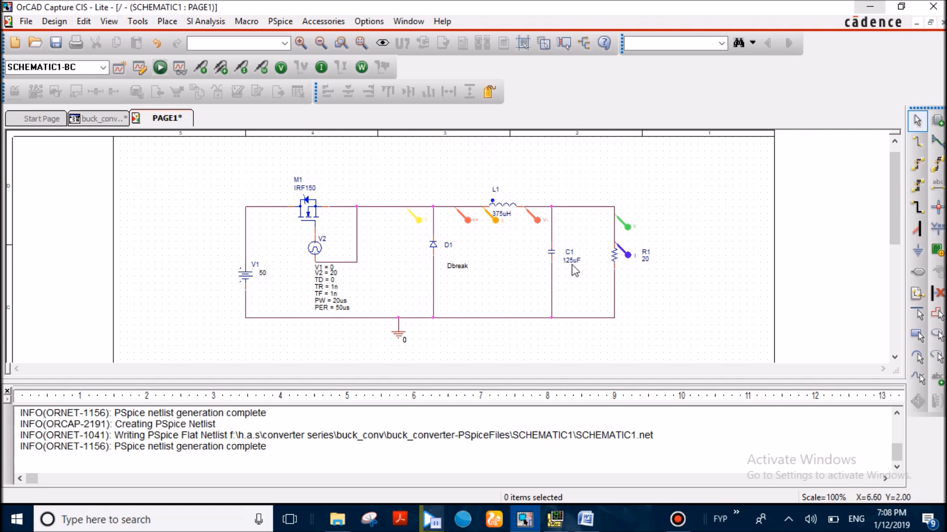
pyautogui.moveTo(549, 268)
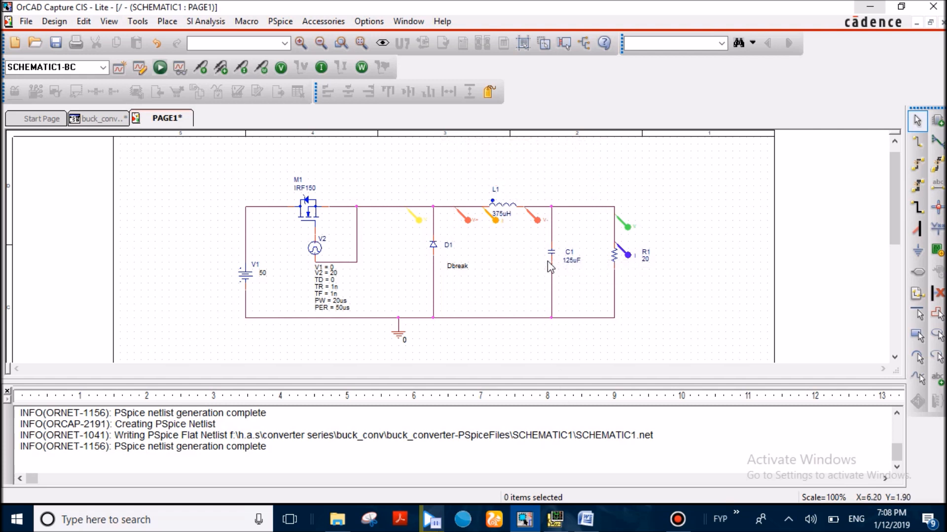
# Bring the Word buck converter notes back in front of the schematic
pyautogui.click(585, 520)
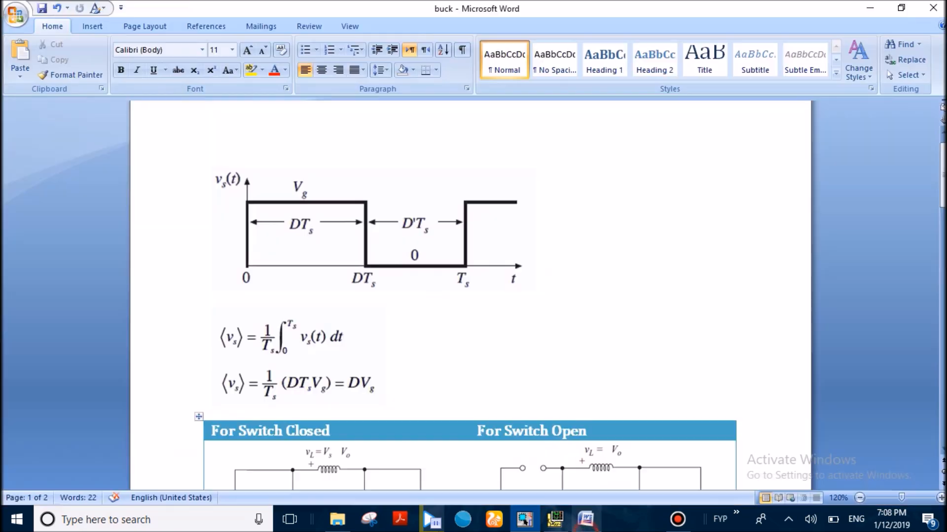
# Move to the switch-closed/switch-open table and select the switch-closed inductor voltage and di/dt equations
pyautogui.click(387, 402)
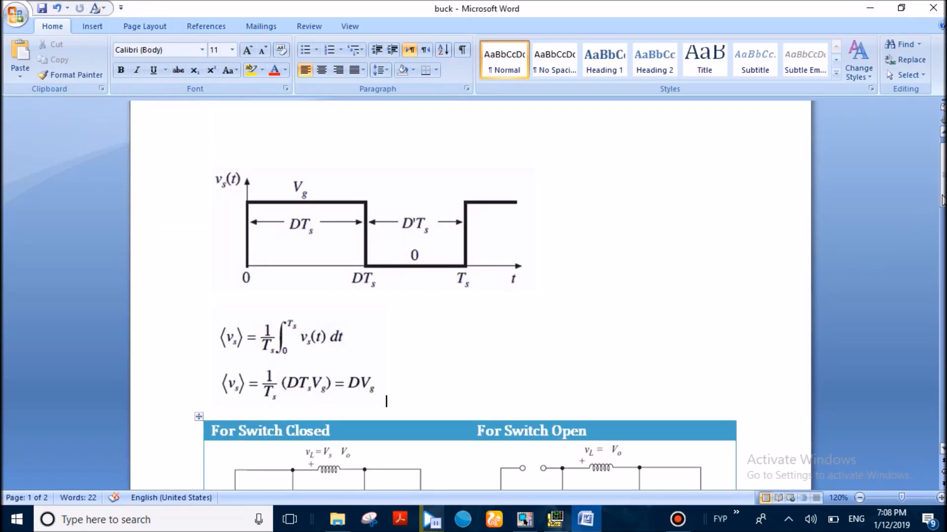
pyautogui.scroll(-3)
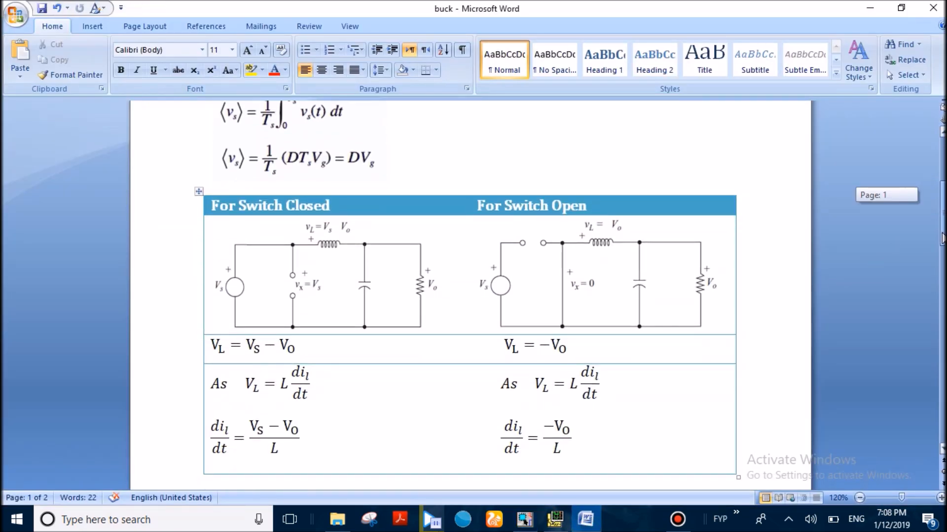
pyautogui.scroll(-3)
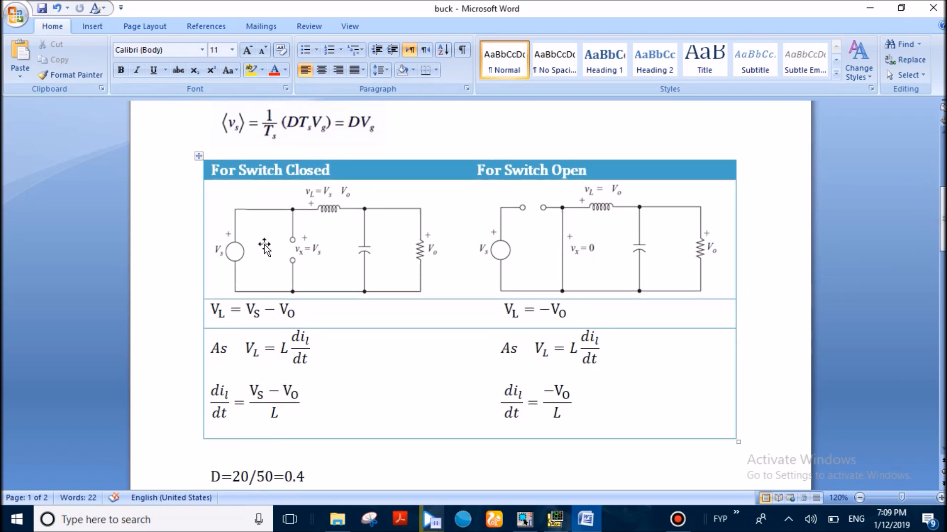
pyautogui.moveTo(301, 251)
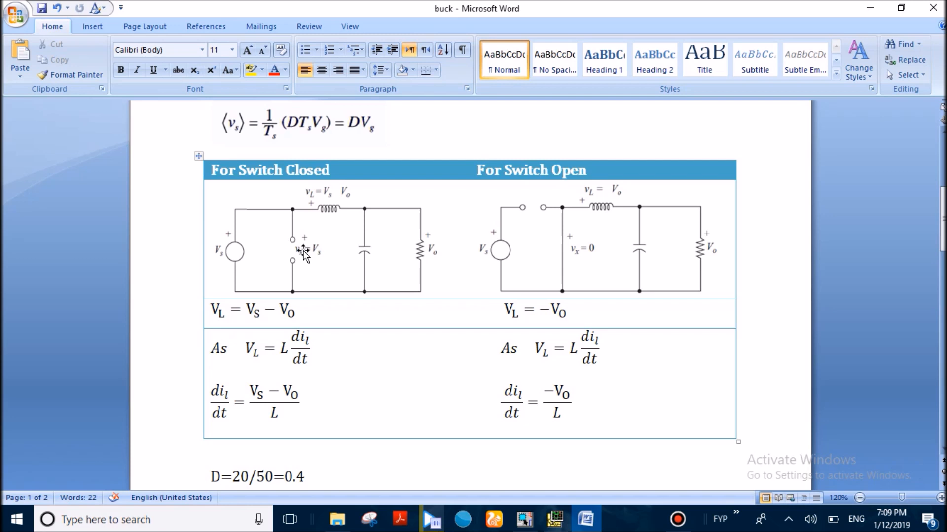
pyautogui.moveTo(299, 256)
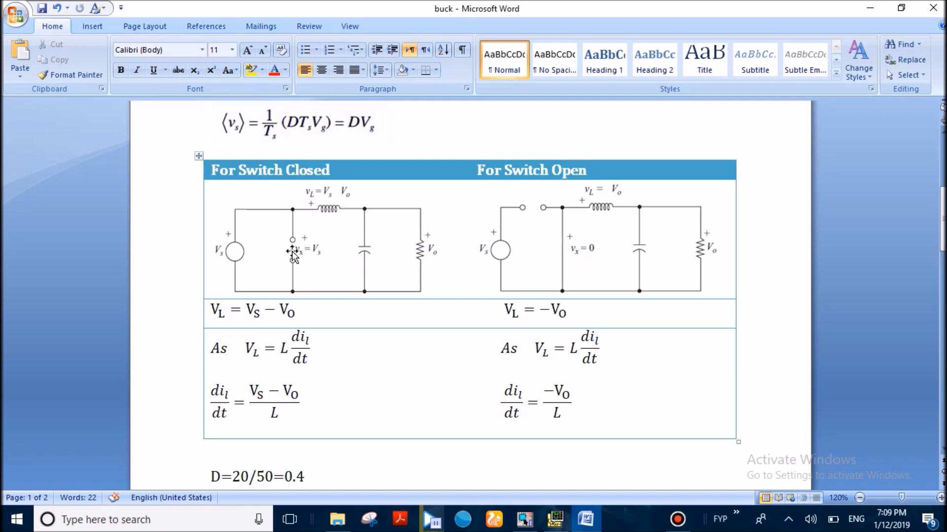
pyautogui.moveTo(311, 199)
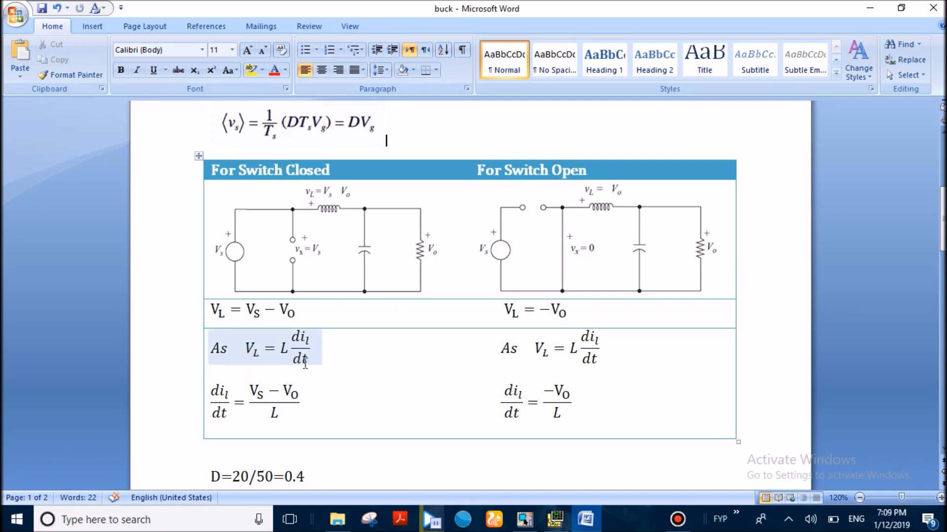
pyautogui.click(253, 401)
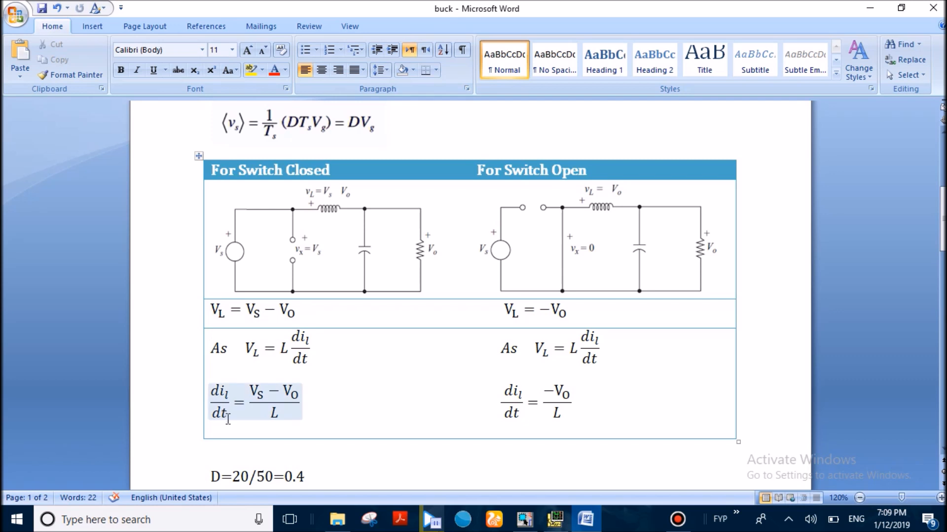
pyautogui.click(387, 141)
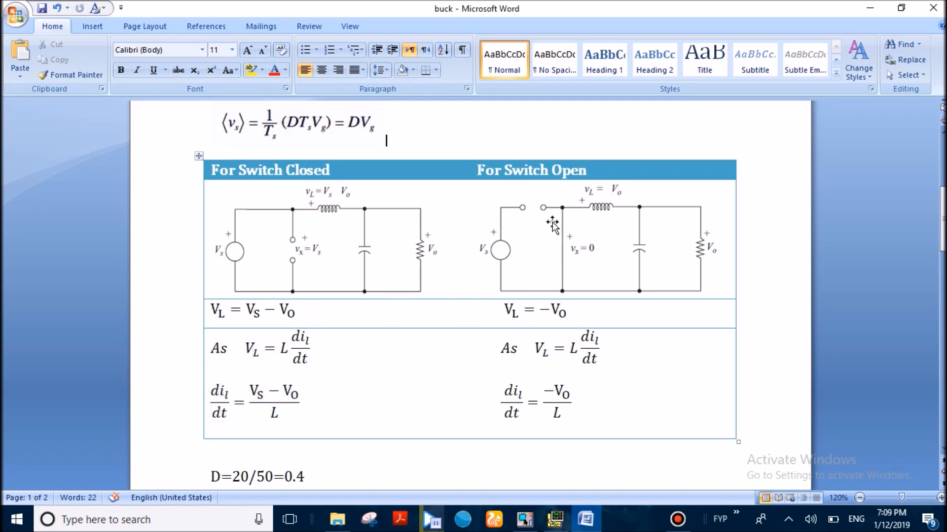
pyautogui.moveTo(530, 219)
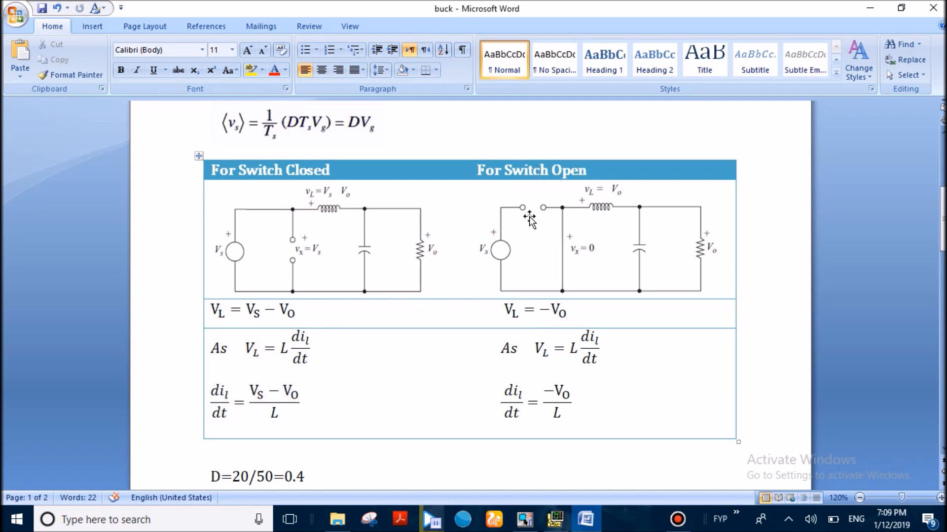
pyautogui.moveTo(572, 251)
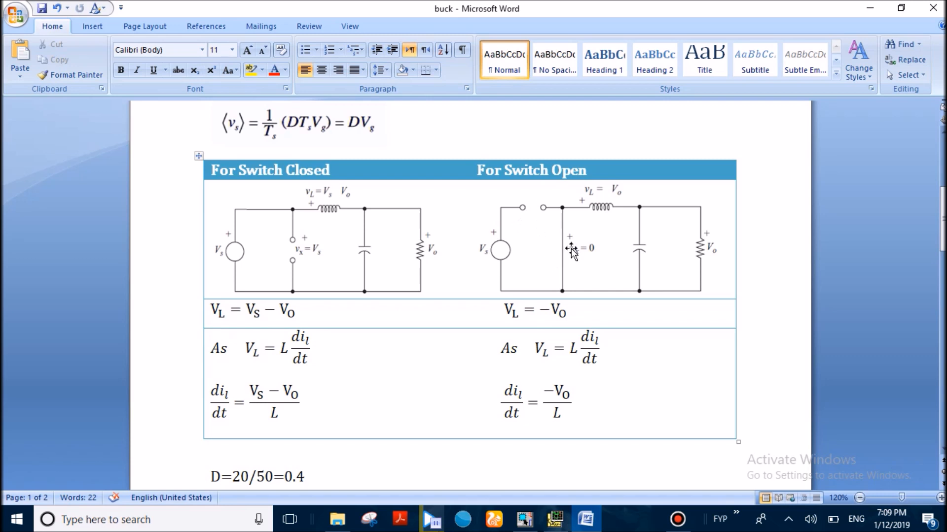
pyautogui.moveTo(647, 240)
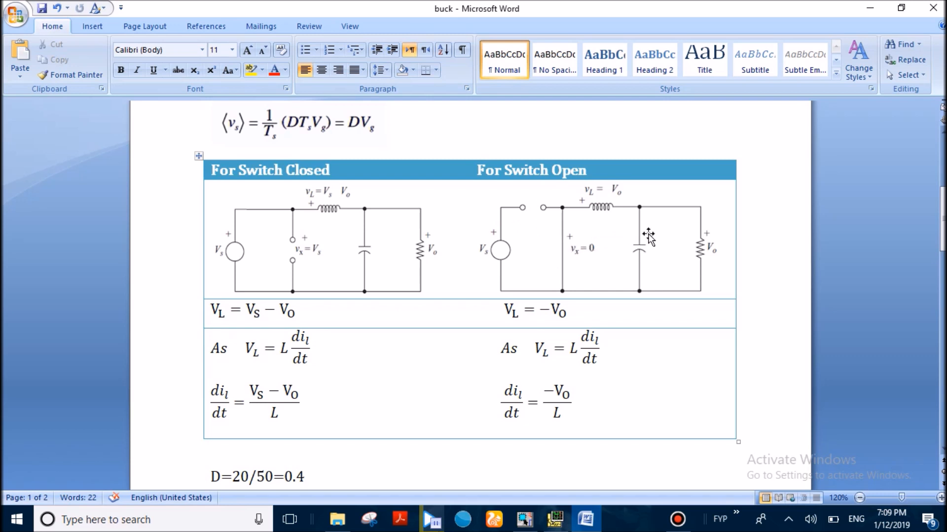
pyautogui.moveTo(628, 258)
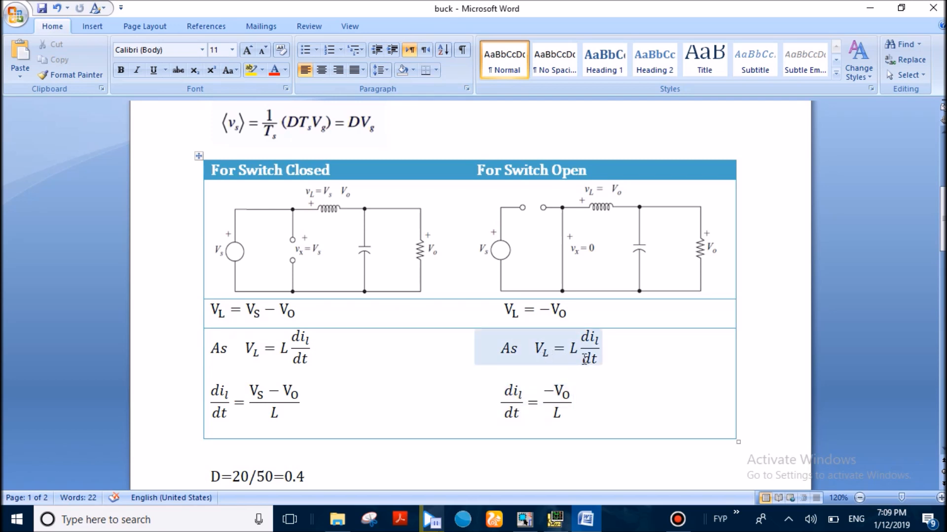
# Select the switch-open inductor voltage and current-slope equations, then return to the OrCAD schematic
pyautogui.click(523, 310)
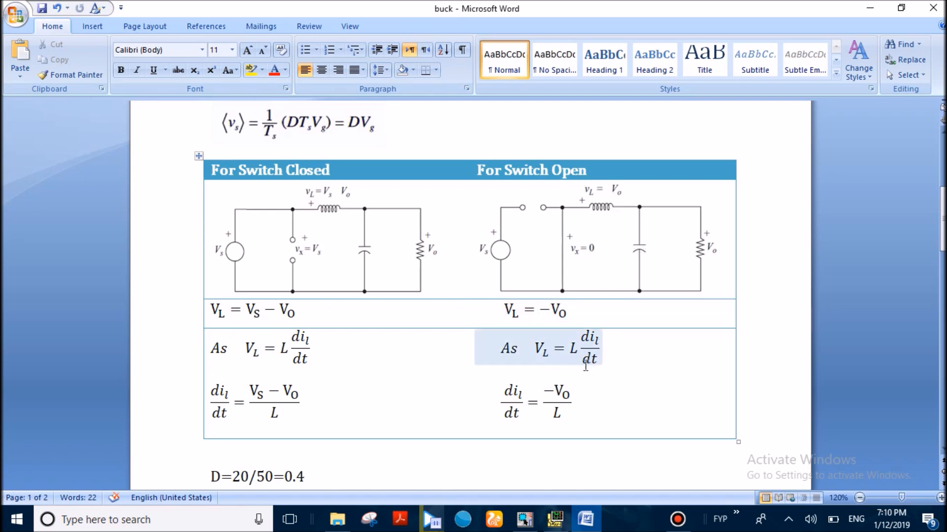
pyautogui.click(533, 350)
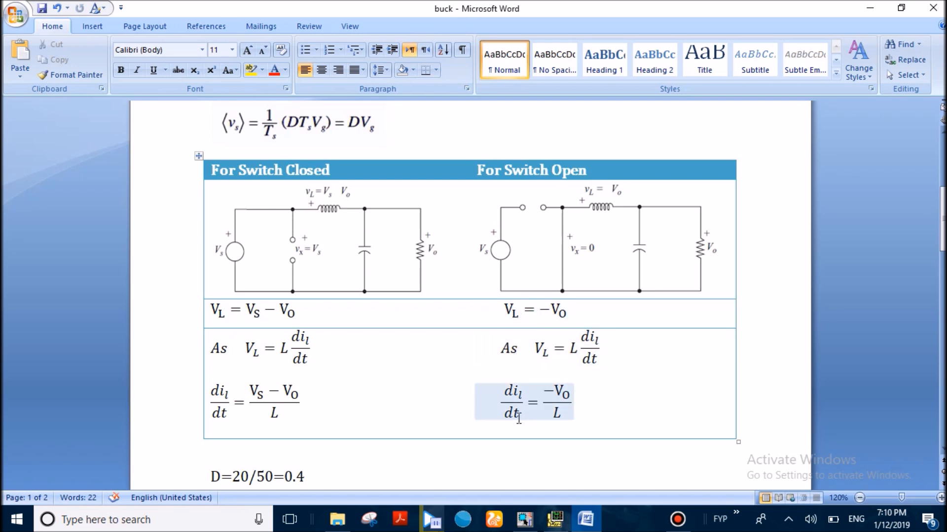
pyautogui.moveTo(532, 416)
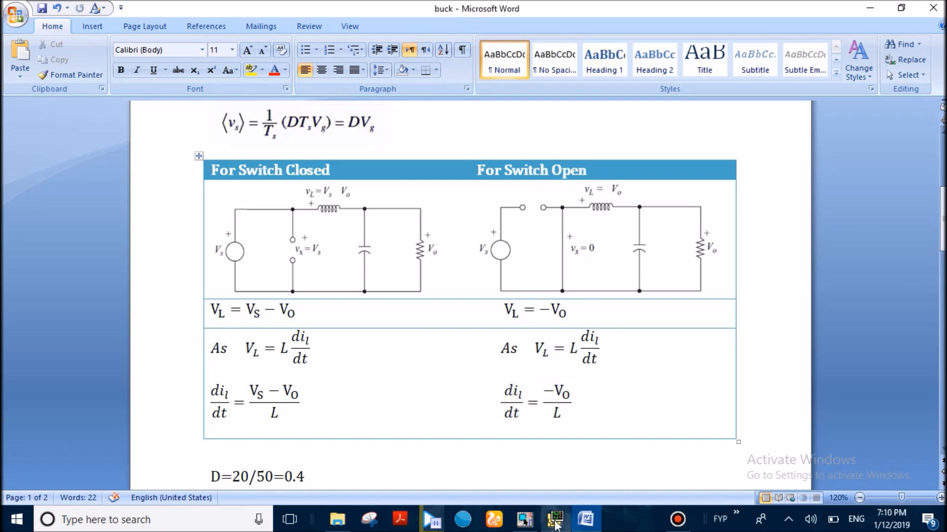
pyautogui.click(553, 519)
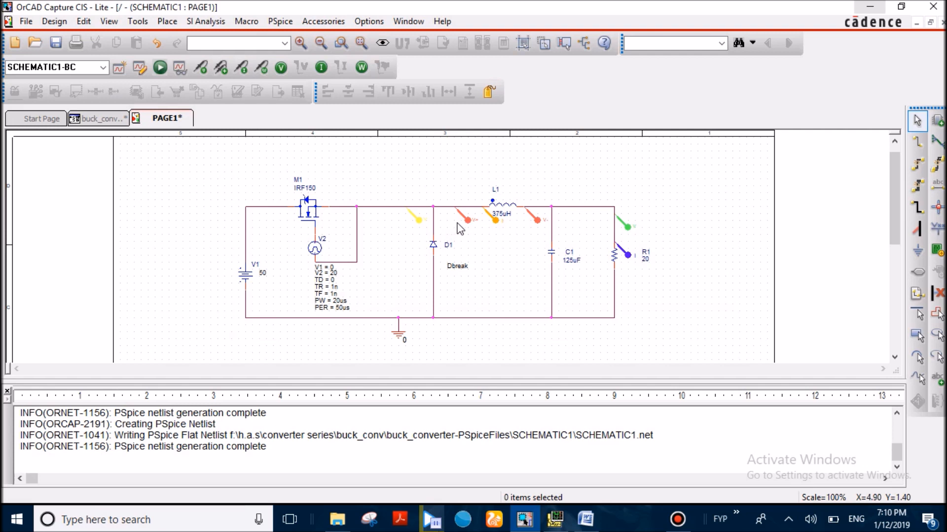
pyautogui.moveTo(495, 227)
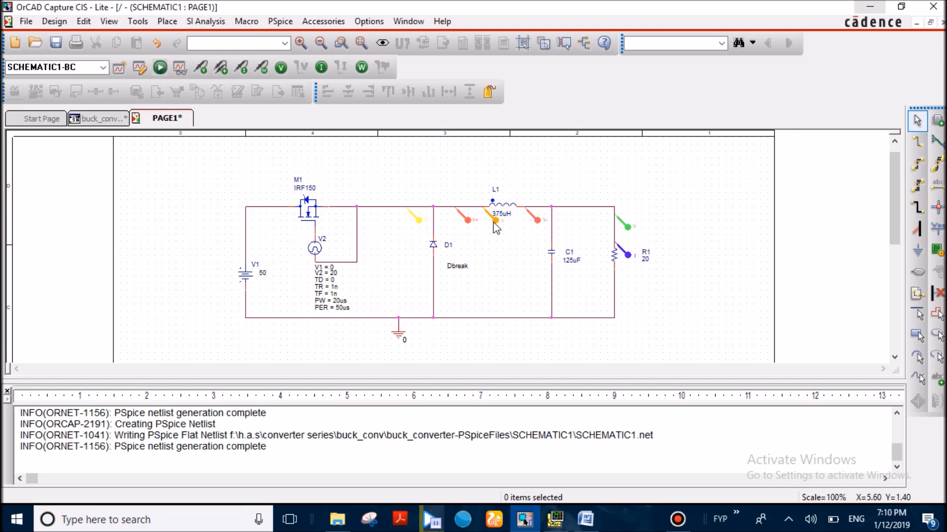
pyautogui.moveTo(472, 230)
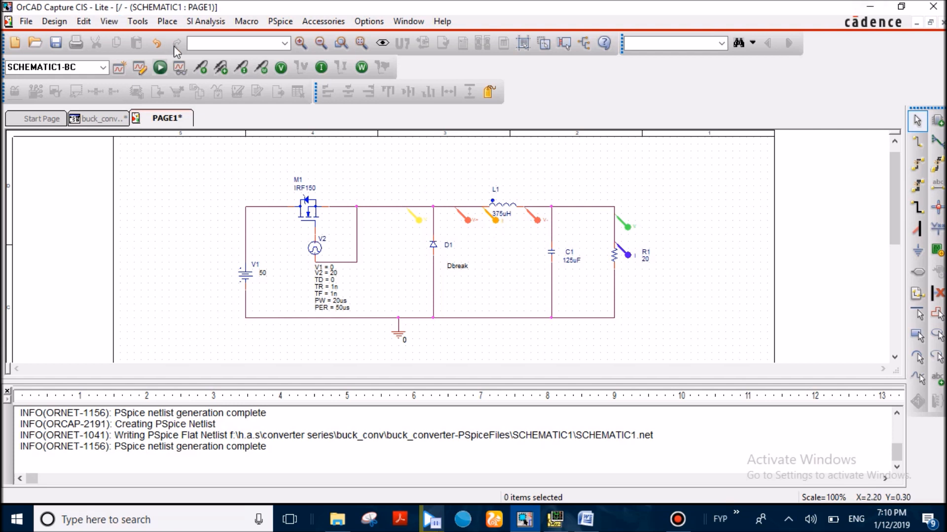
pyautogui.moveTo(220, 68)
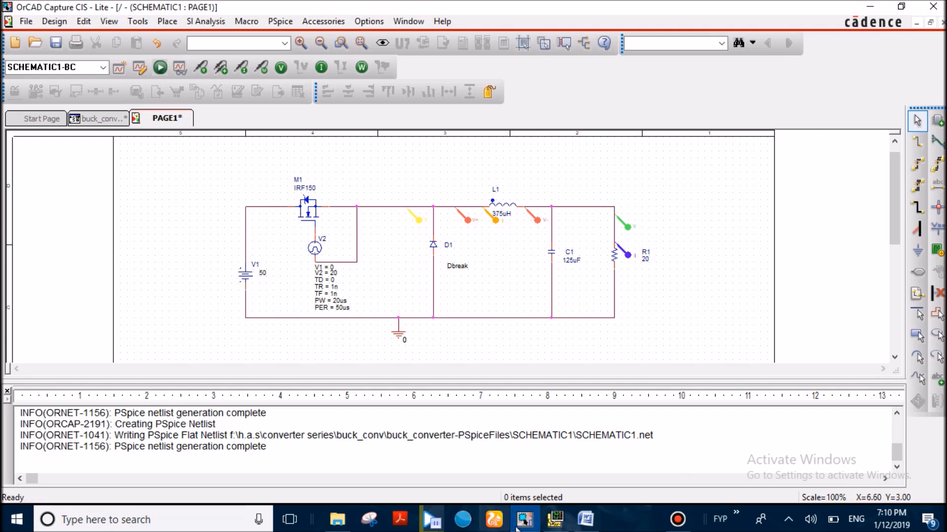
# Show the PSpice simulation waveforms with the output settling near 20 V
pyautogui.click(160, 67)
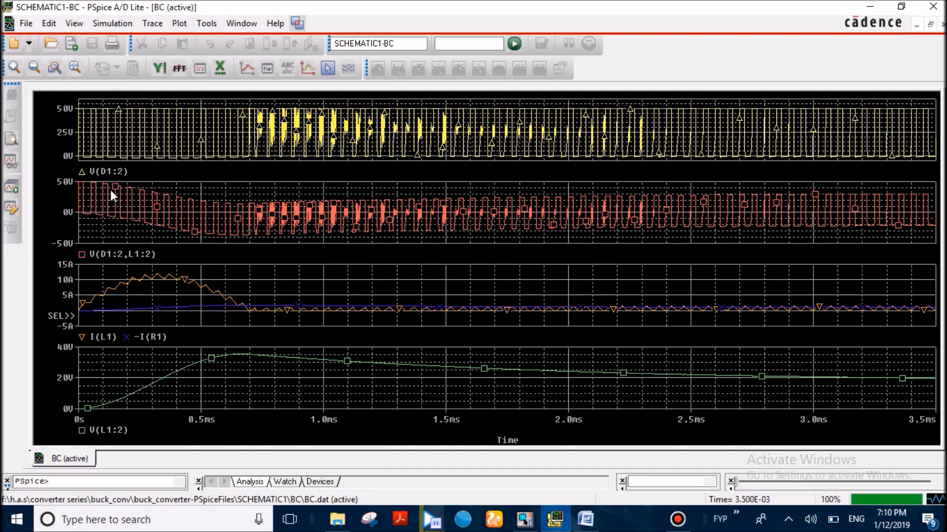
pyautogui.moveTo(264, 218)
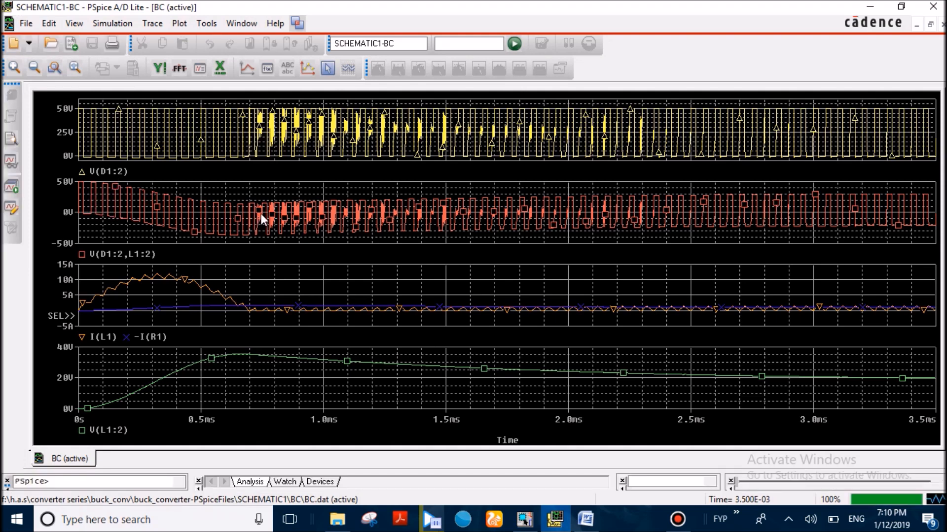
pyautogui.moveTo(10, 187)
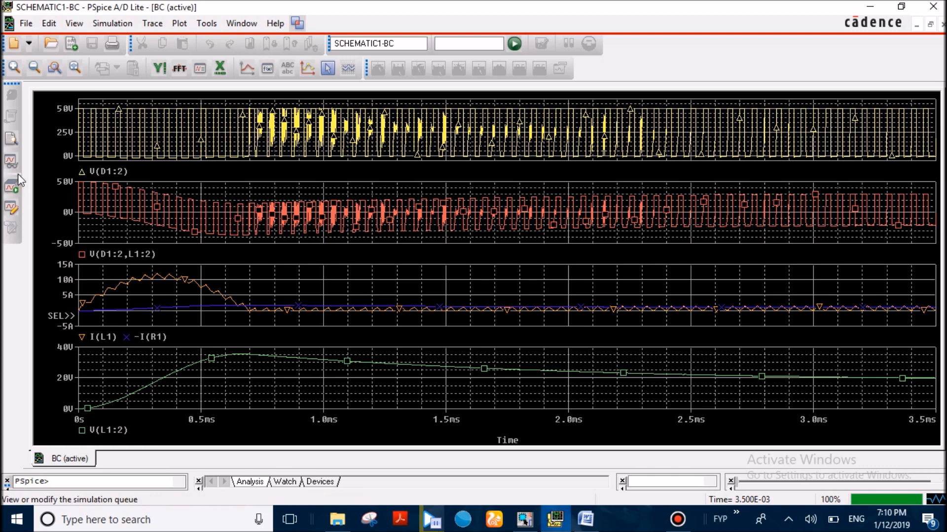
pyautogui.moveTo(288, 222)
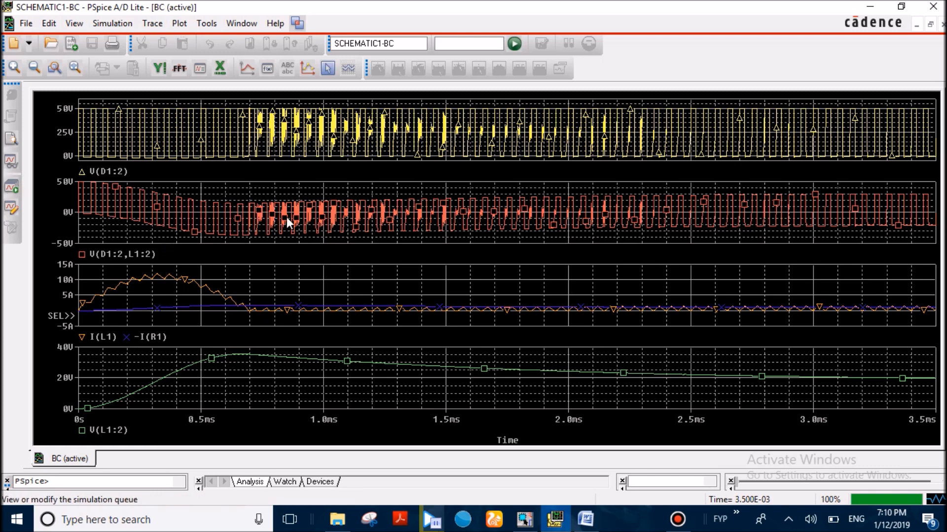
pyautogui.moveTo(488, 421)
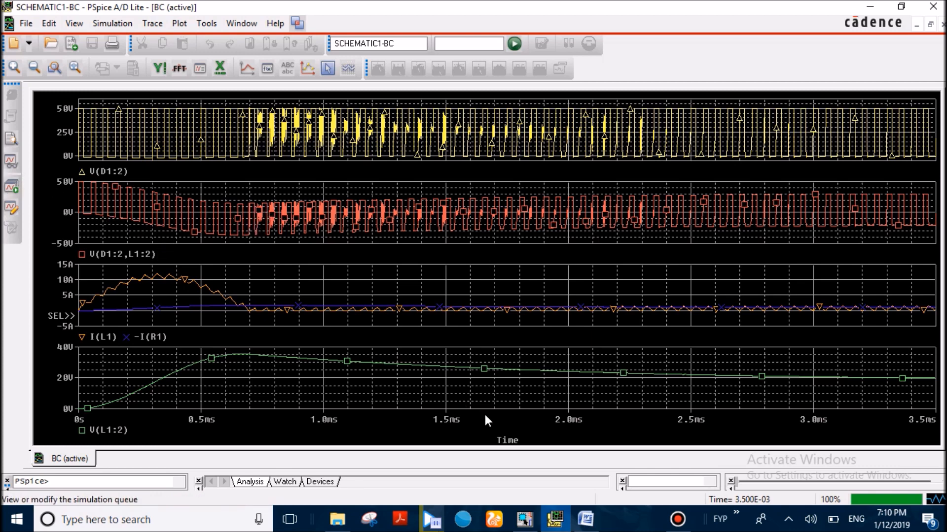
# Switch windows via the taskbar after reviewing the inductor current and 20 V output traces
pyautogui.click(584, 519)
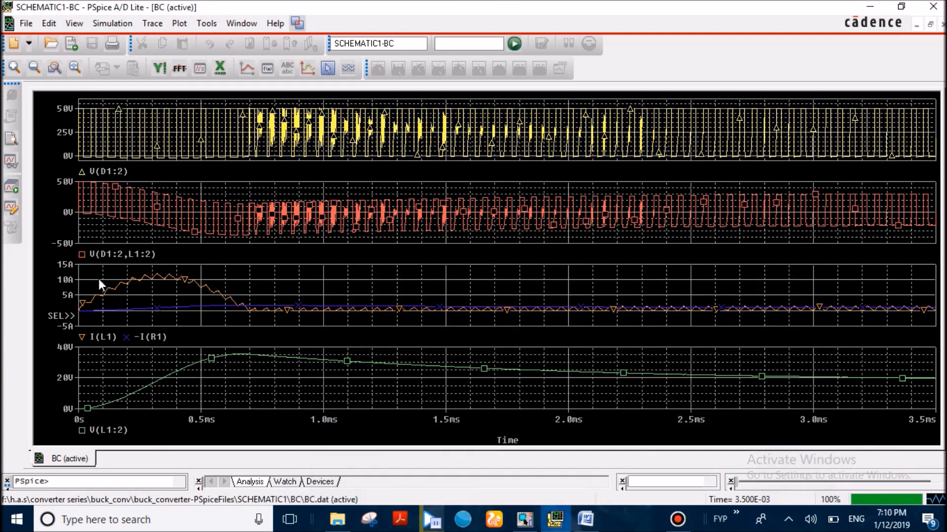
pyautogui.moveTo(80, 319)
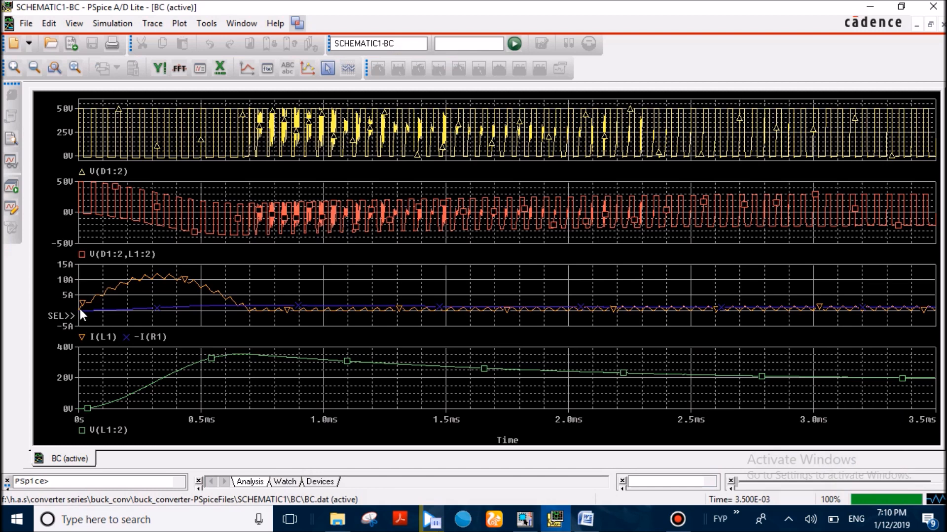
pyautogui.moveTo(85, 308)
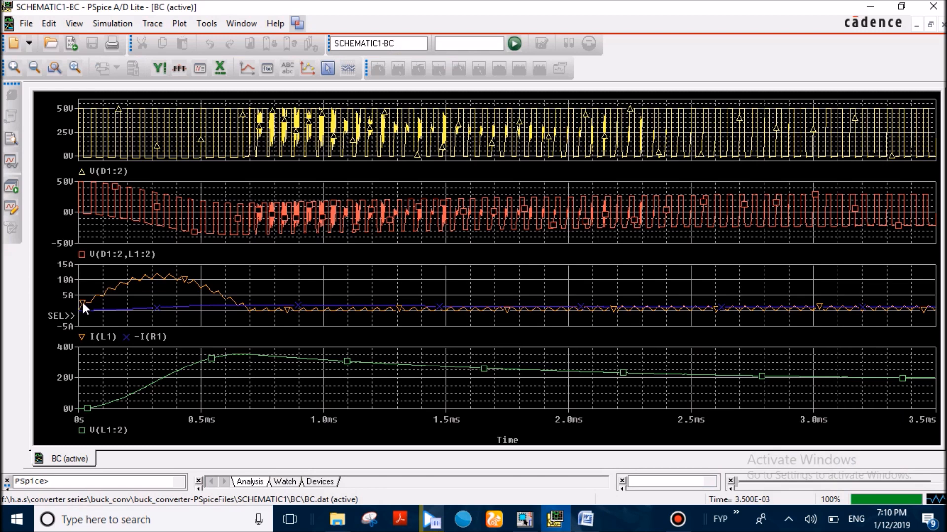
pyautogui.moveTo(83, 313)
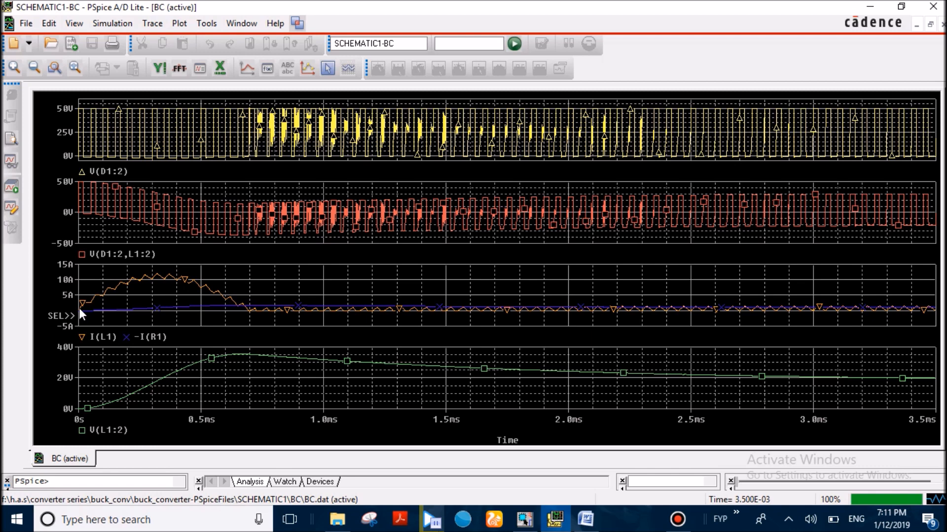
pyautogui.moveTo(87, 309)
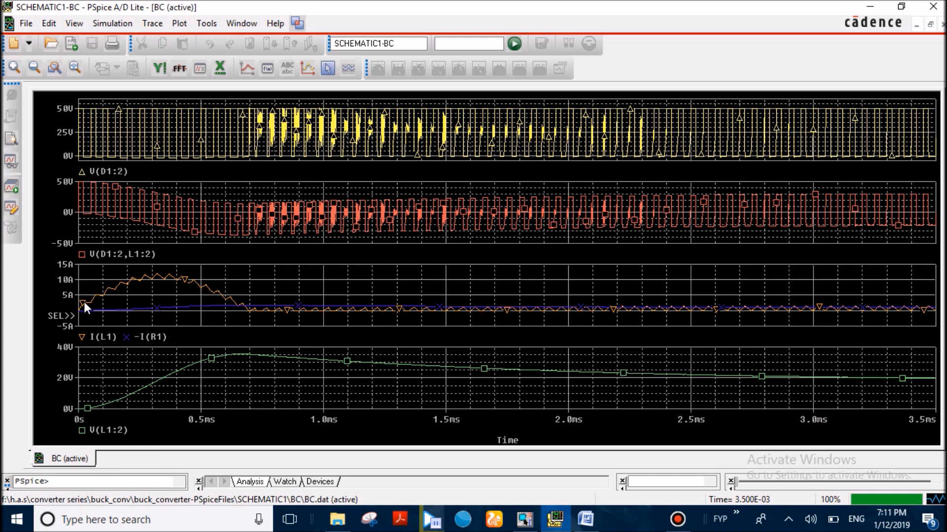
pyautogui.moveTo(109, 314)
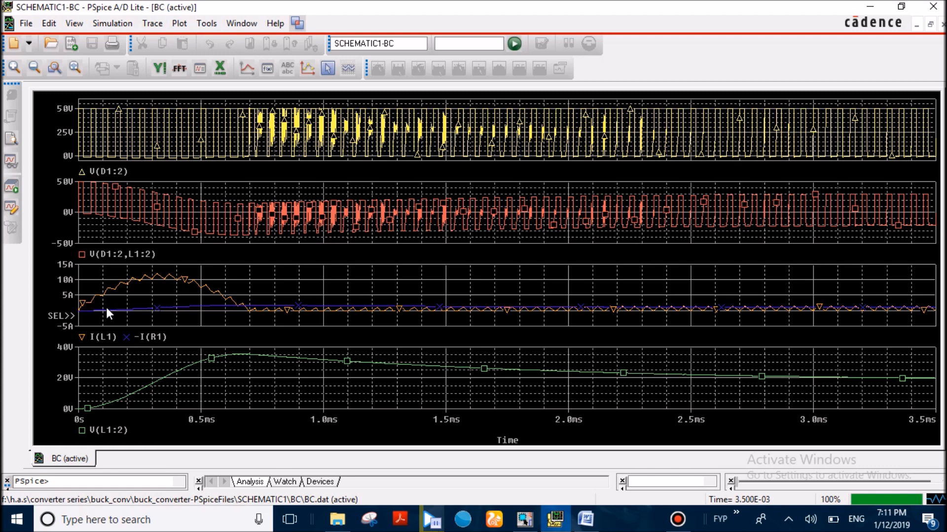
pyautogui.moveTo(190, 313)
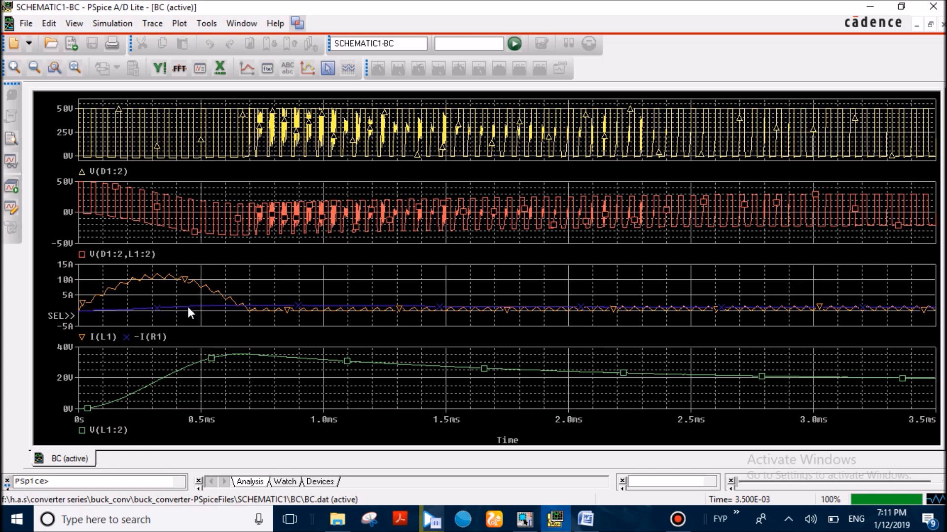
pyautogui.moveTo(88, 303)
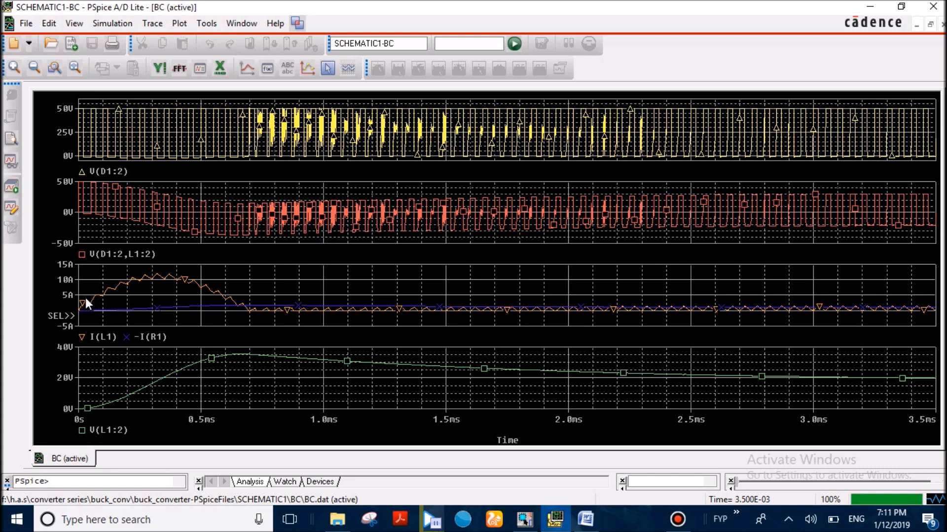
pyautogui.moveTo(179, 311)
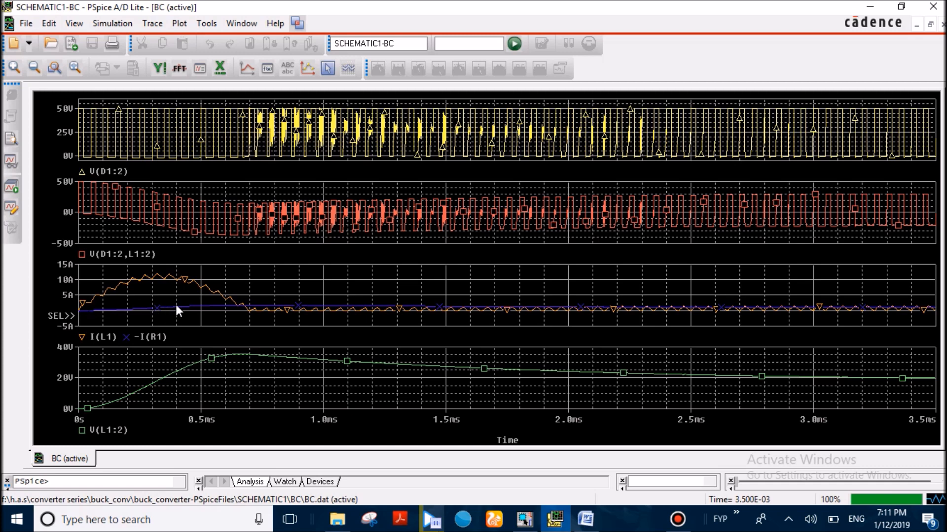
pyautogui.moveTo(186, 309)
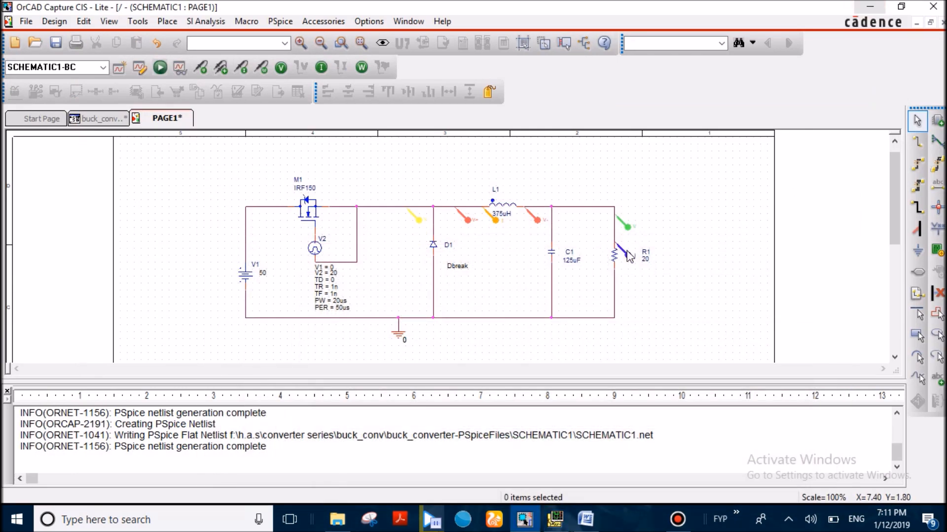
pyautogui.moveTo(628, 261)
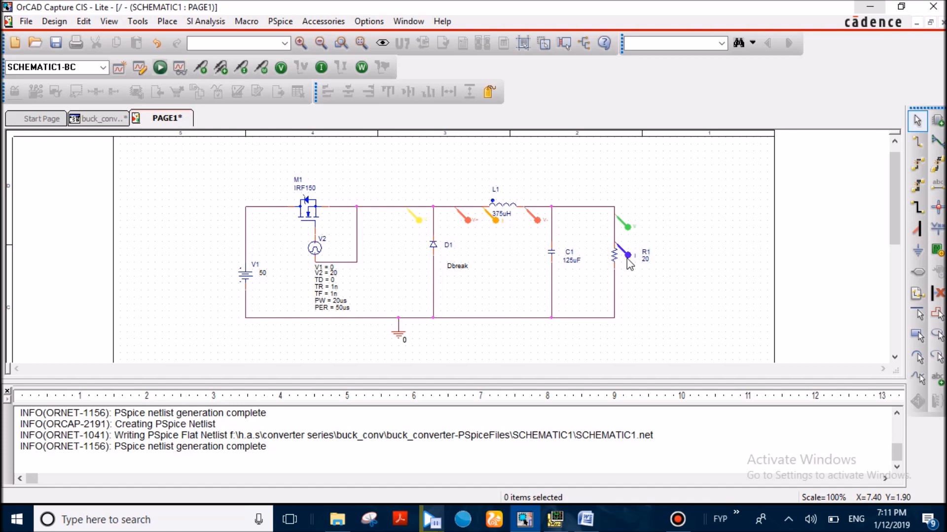
pyautogui.moveTo(597, 317)
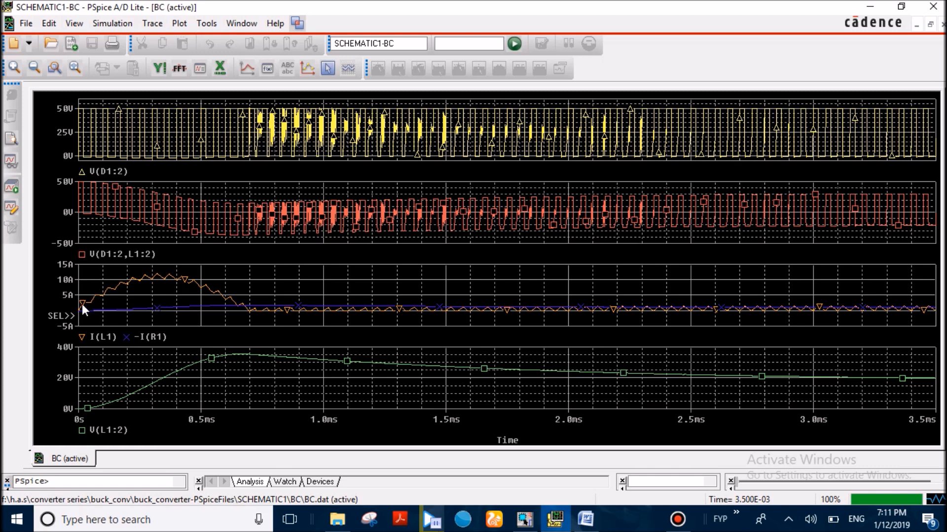
pyautogui.moveTo(94, 410)
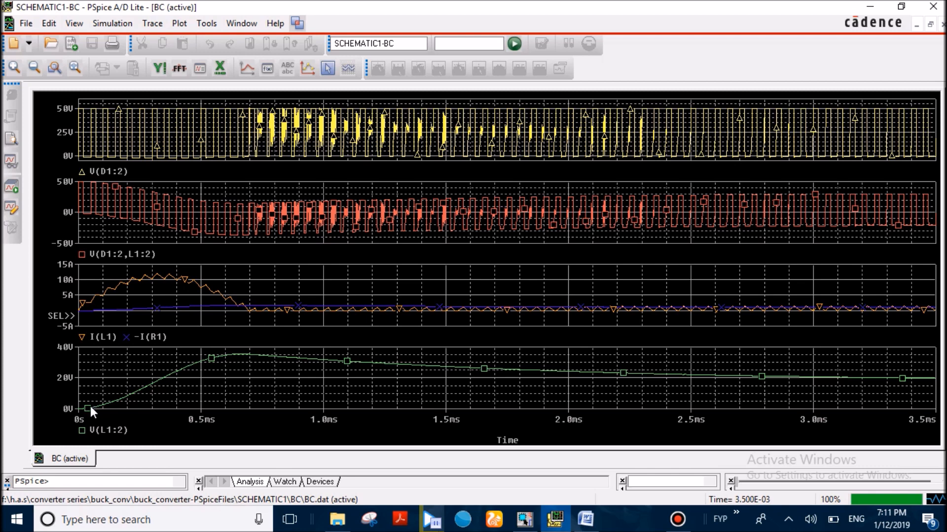
pyautogui.moveTo(76, 316)
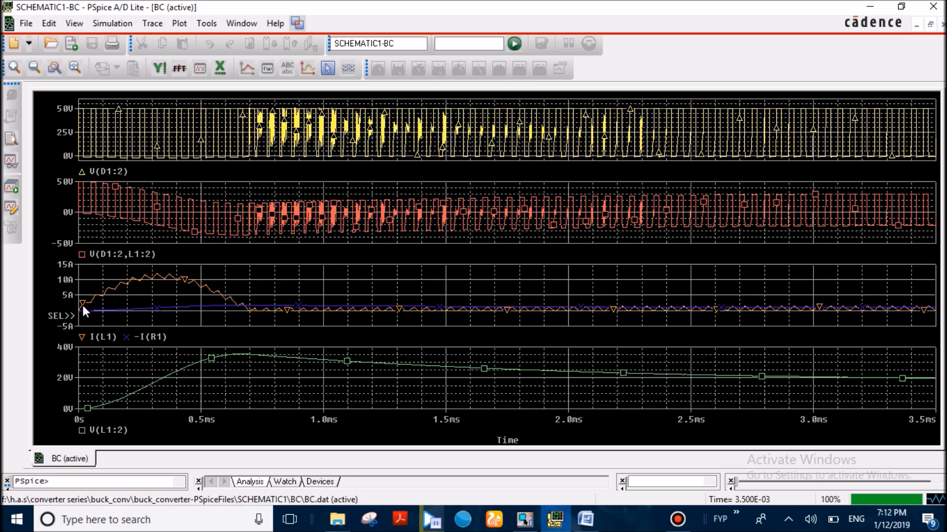
pyautogui.moveTo(90, 310)
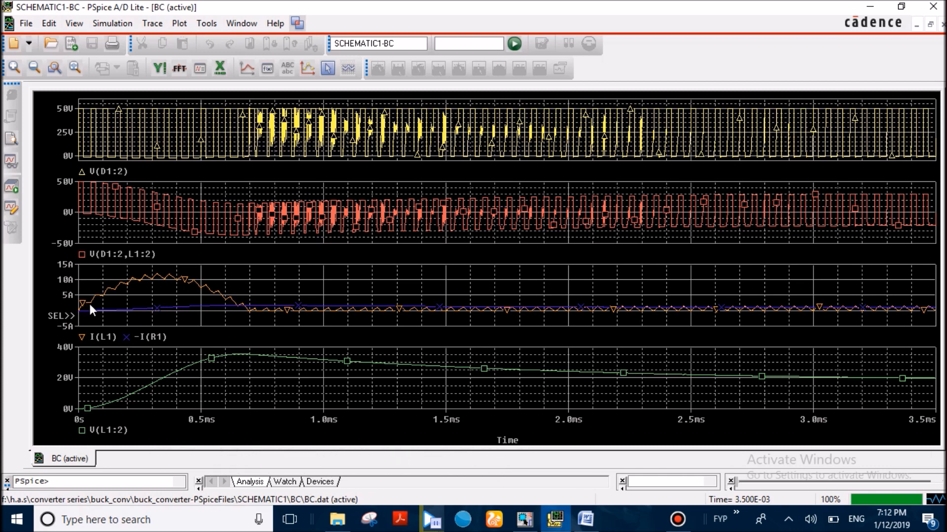
pyautogui.moveTo(108, 312)
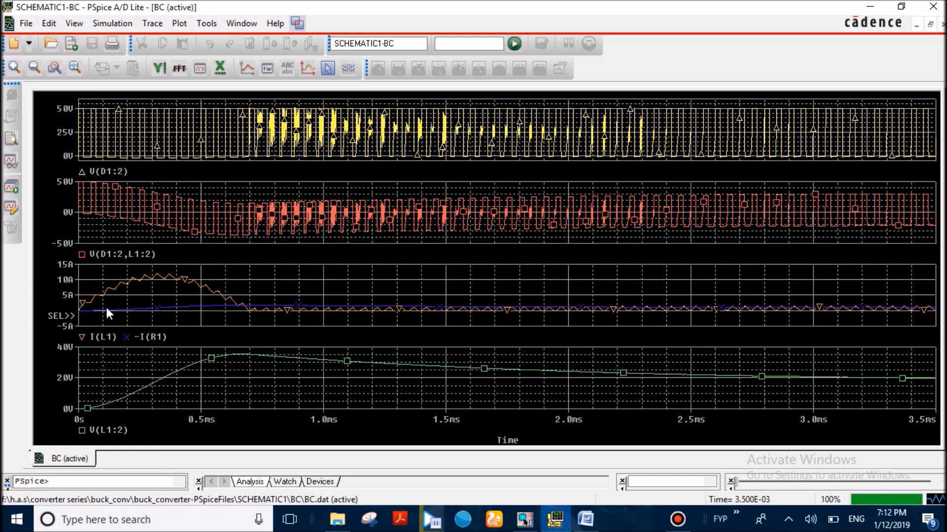
pyautogui.moveTo(149, 296)
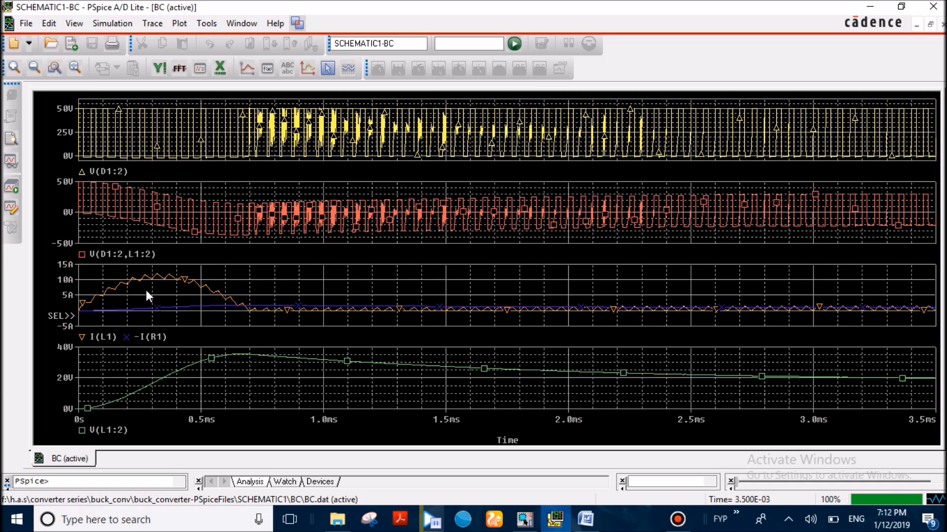
pyautogui.moveTo(101, 302)
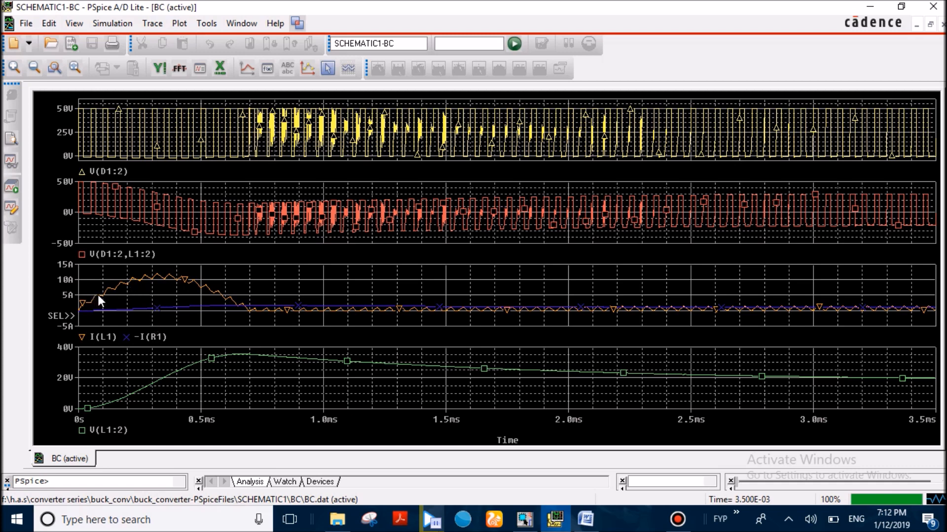
pyautogui.moveTo(120, 292)
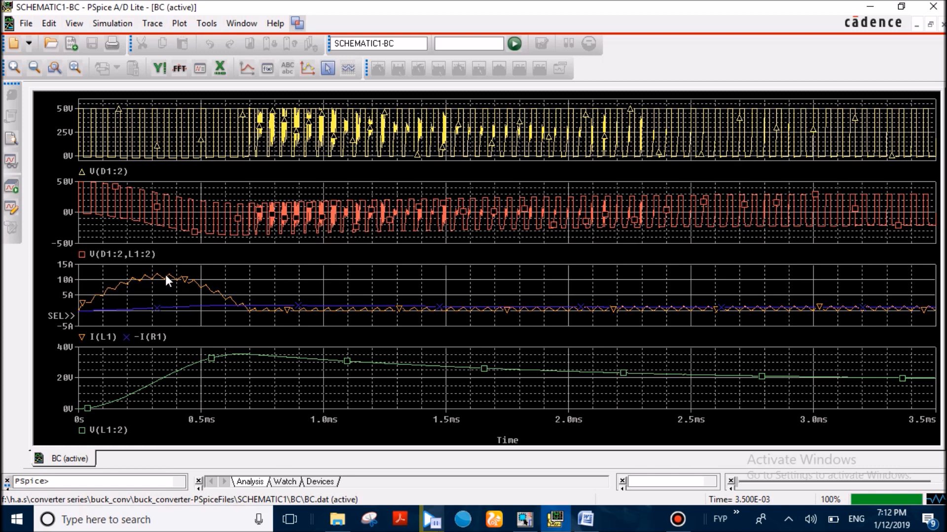
pyautogui.moveTo(176, 286)
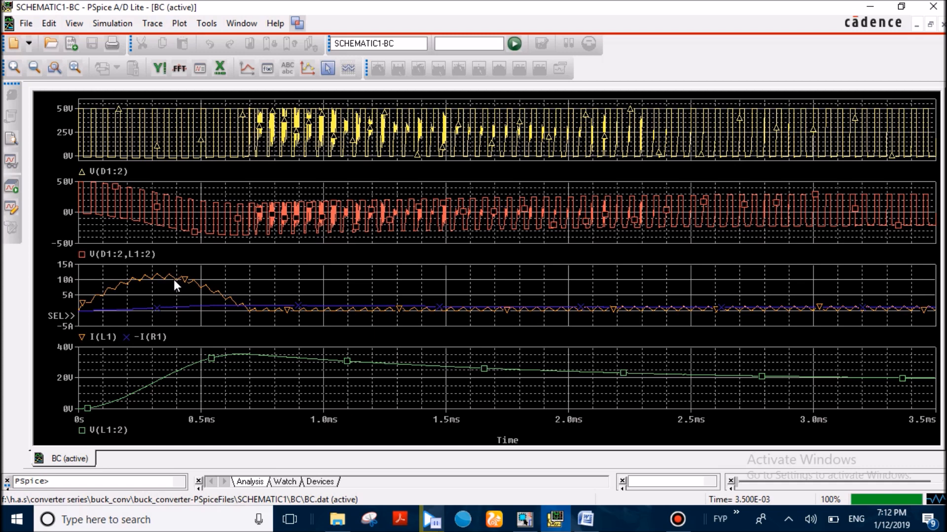
pyautogui.moveTo(216, 301)
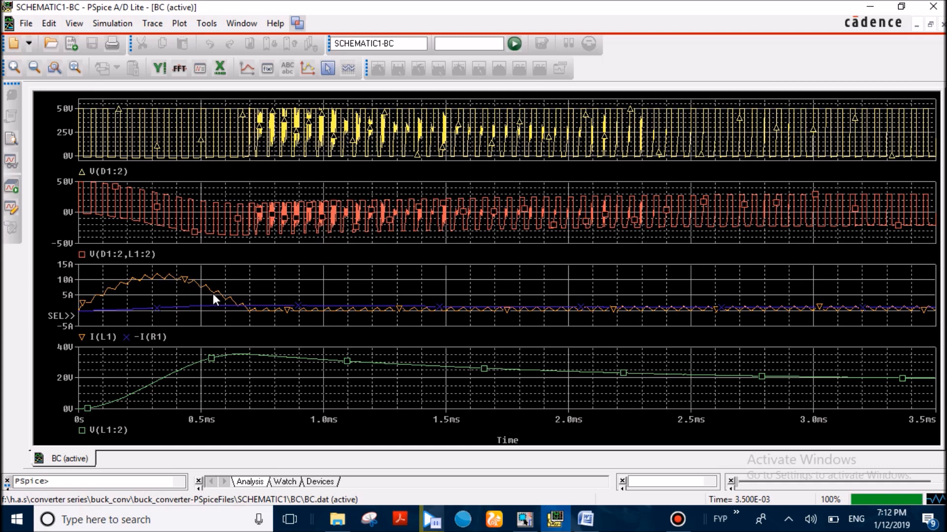
pyautogui.moveTo(219, 301)
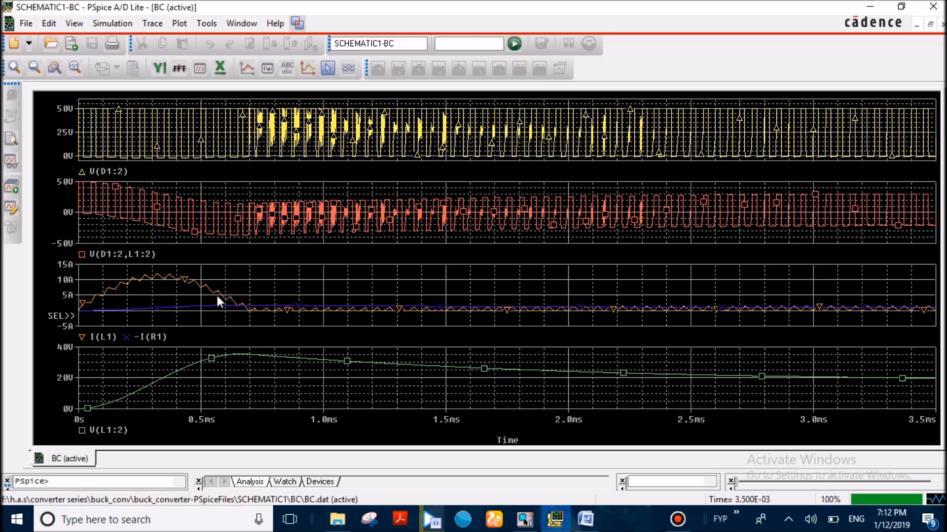
pyautogui.moveTo(241, 315)
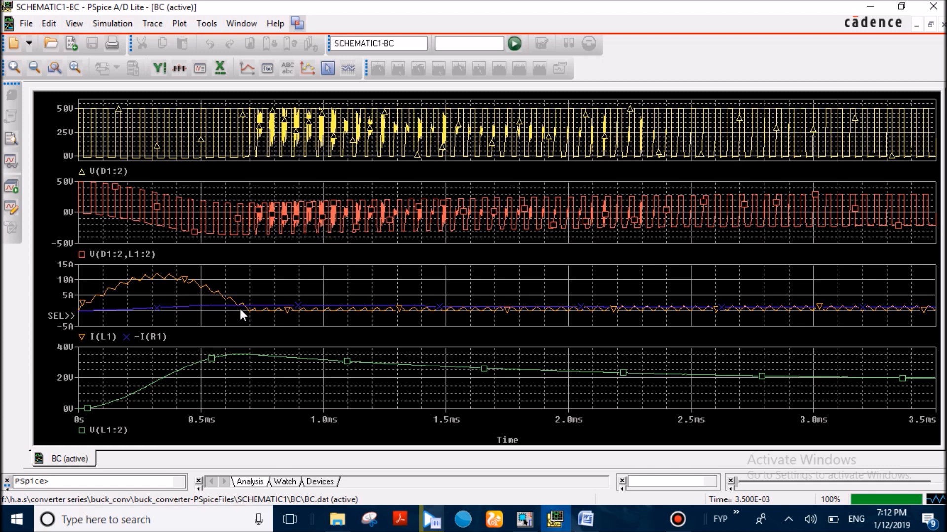
pyautogui.moveTo(275, 308)
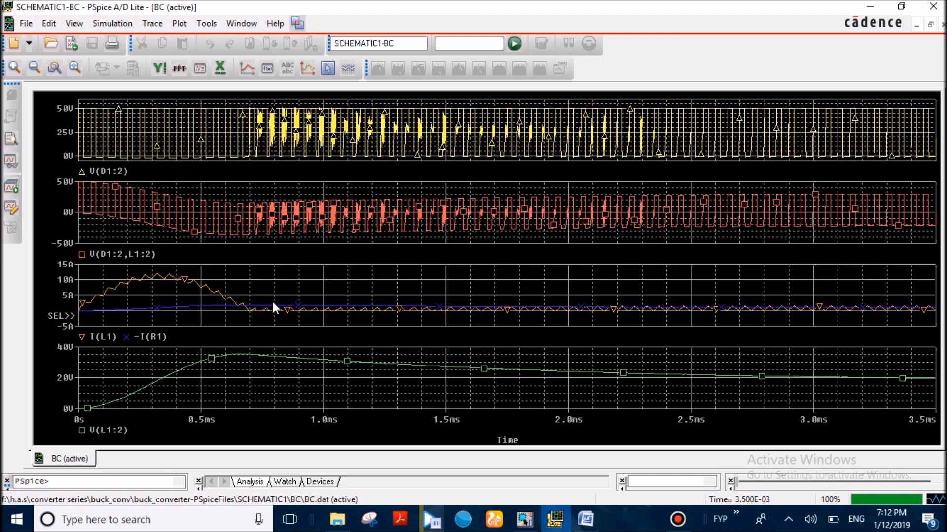
pyautogui.moveTo(527, 319)
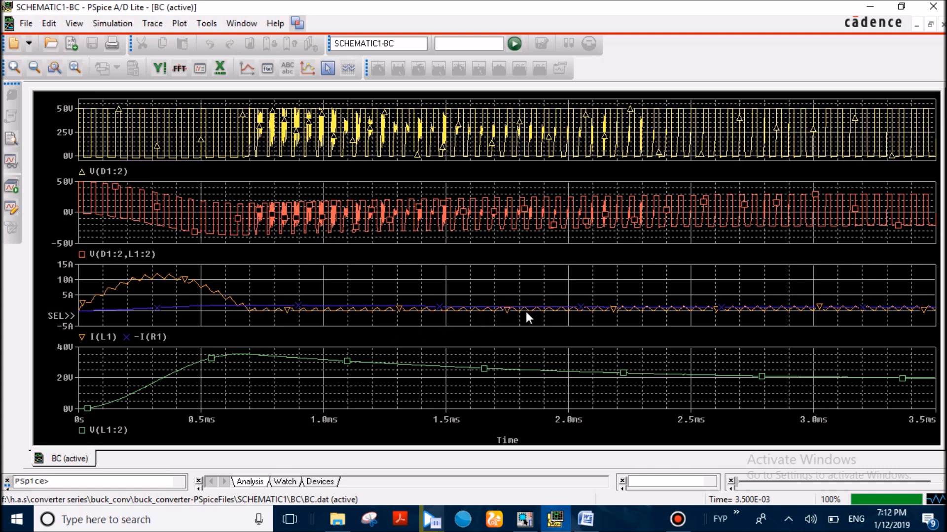
pyautogui.moveTo(576, 320)
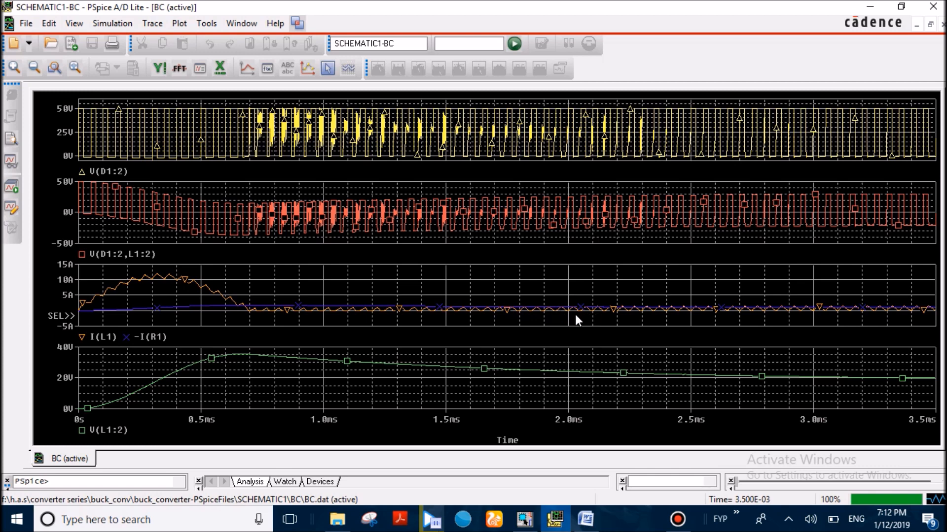
pyautogui.moveTo(656, 321)
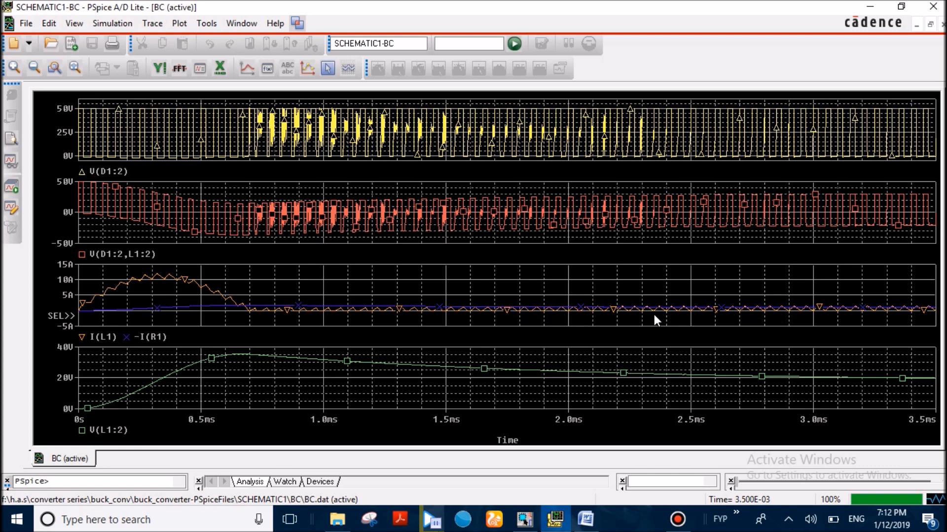
pyautogui.moveTo(718, 380)
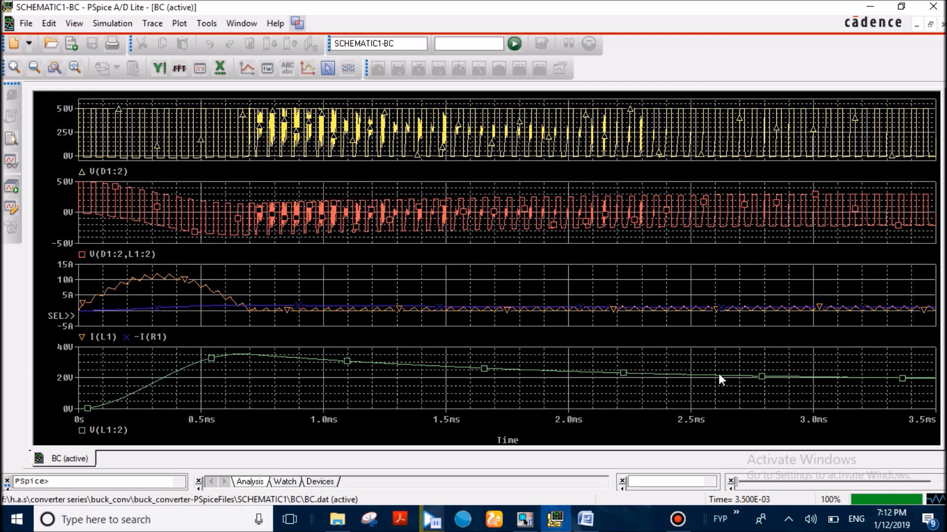
pyautogui.moveTo(730, 381)
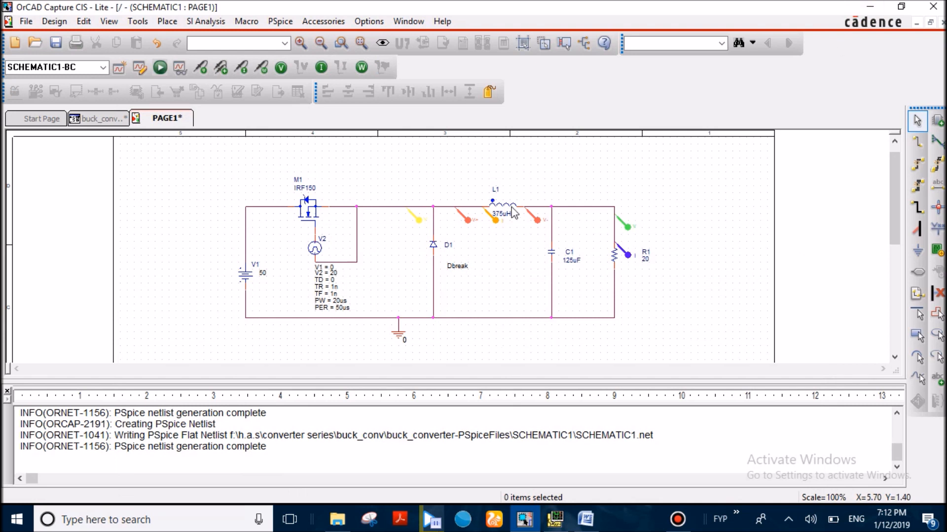
pyautogui.moveTo(561, 264)
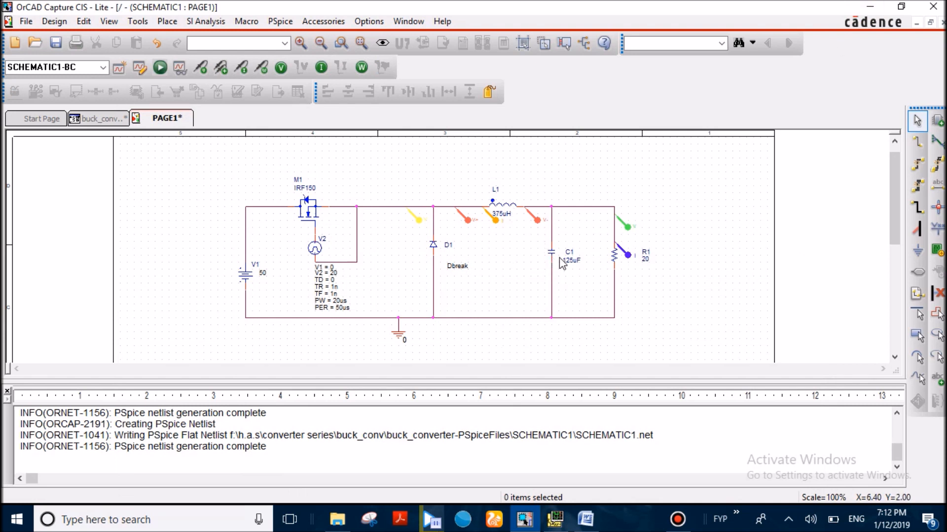
pyautogui.moveTo(561, 264)
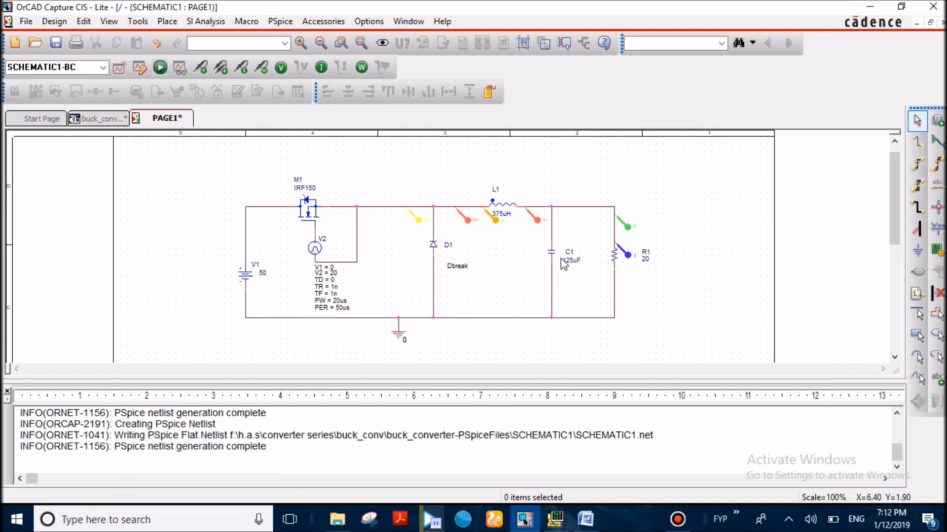
# Switch windows via the taskbar to bring the buck notes with D=0.4 and Vo=20V forward
pyautogui.click(585, 520)
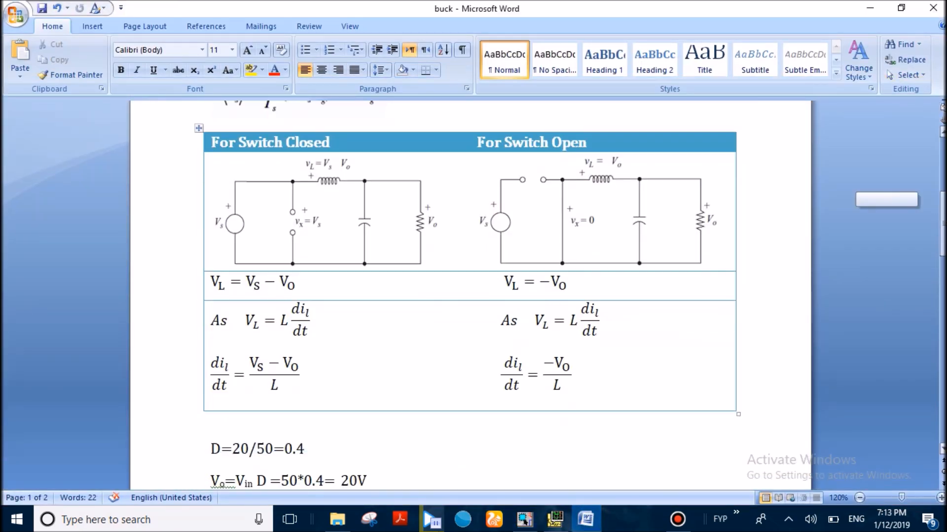
pyautogui.scroll(-3)
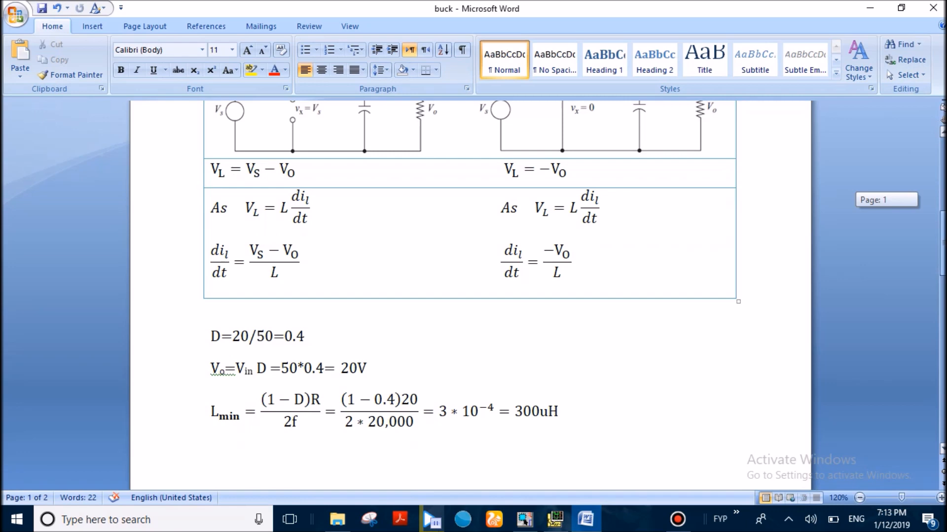
pyautogui.scroll(3)
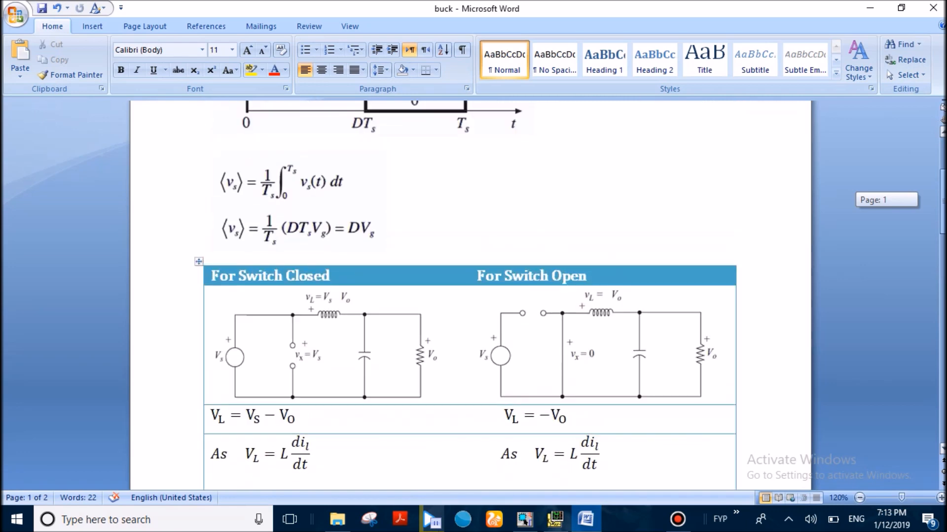
pyautogui.scroll(-3)
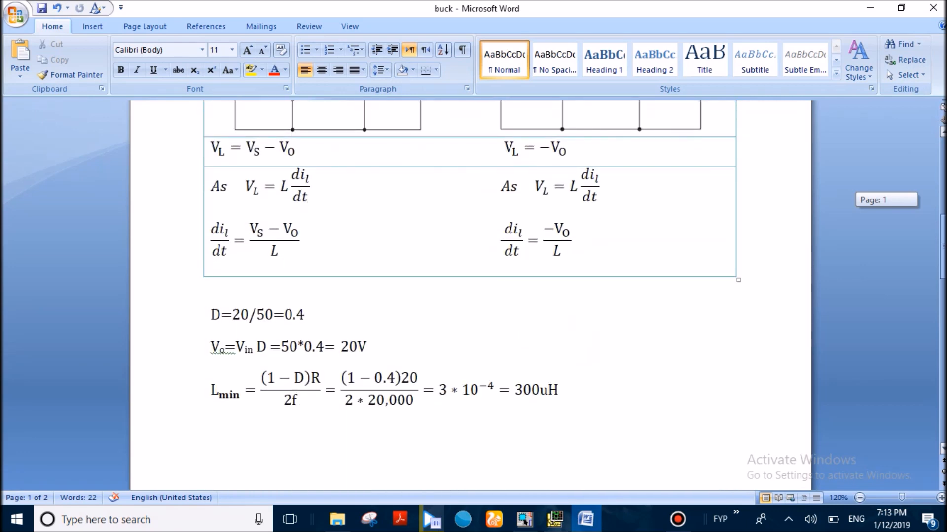
pyautogui.moveTo(275, 334)
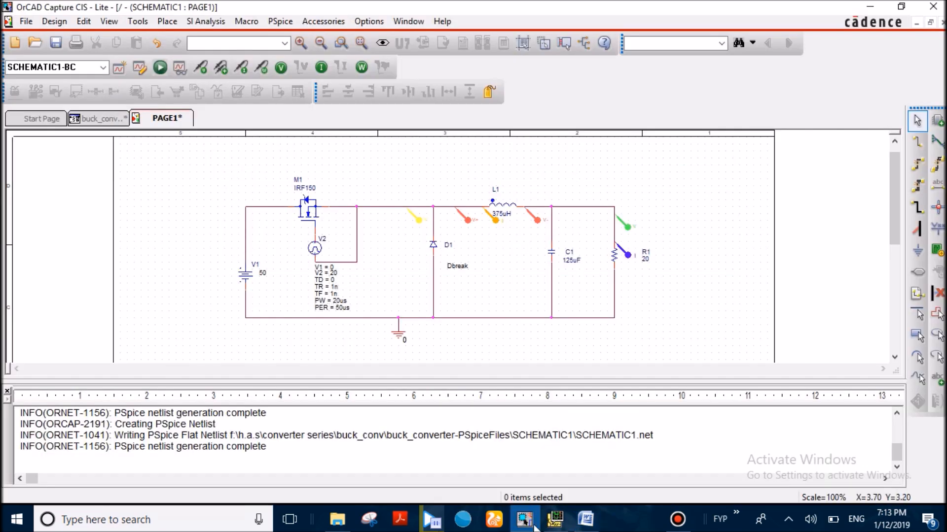
pyautogui.click(583, 519)
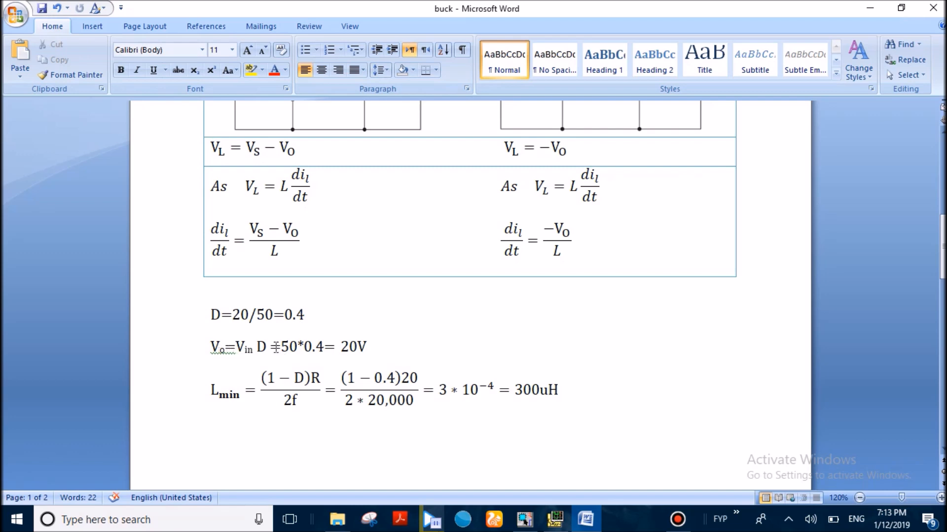
pyautogui.scroll(3)
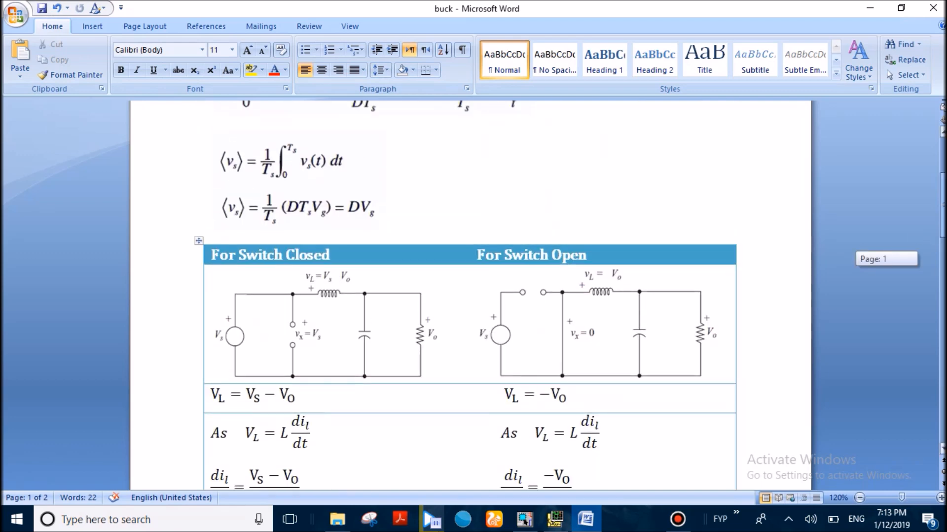
pyautogui.scroll(3)
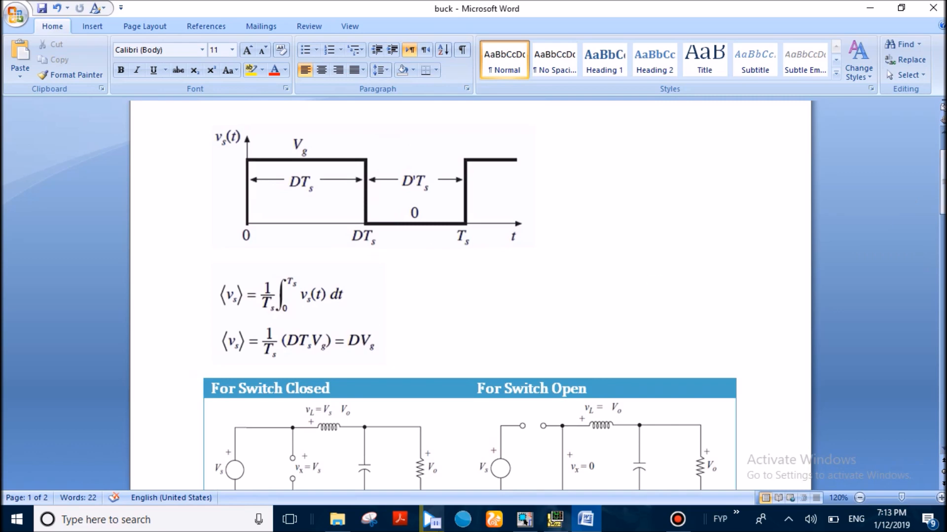
pyautogui.scroll(-3)
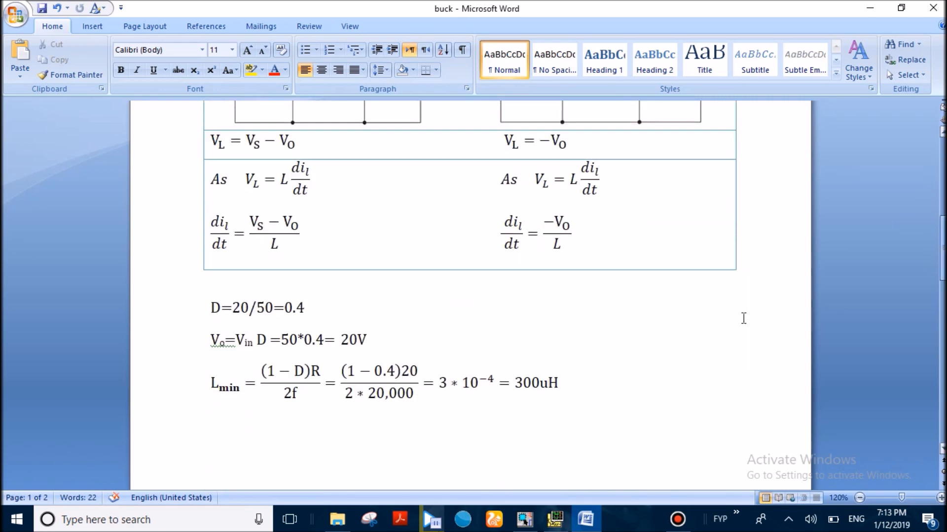
pyautogui.moveTo(781, 260)
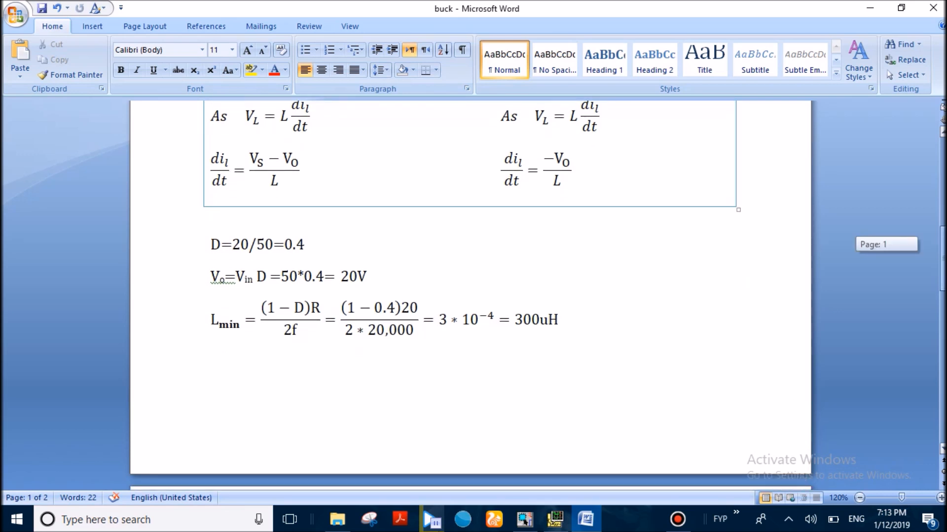
pyautogui.scroll(-3)
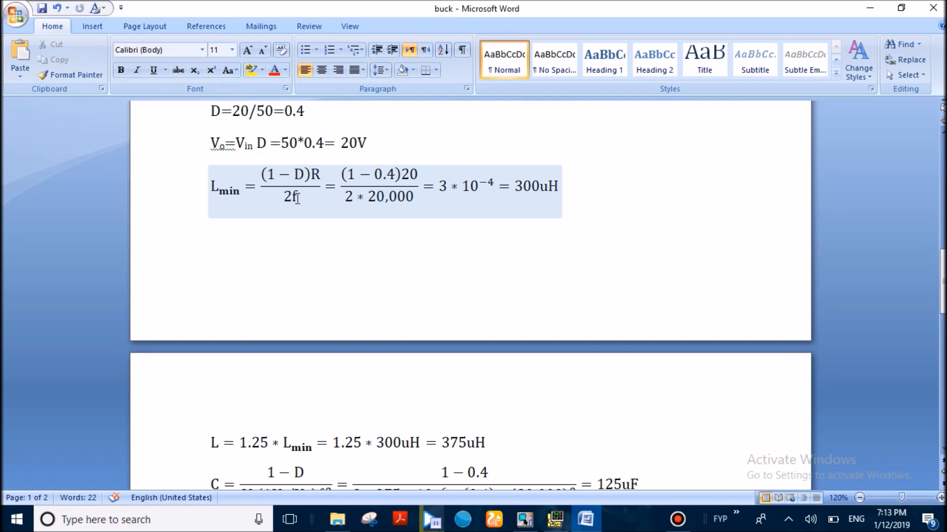
pyautogui.click(649, 190)
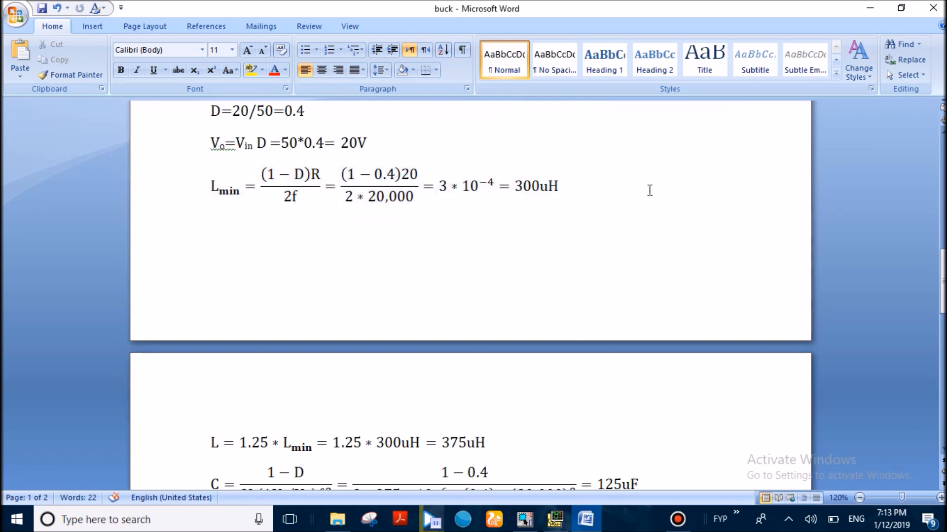
pyautogui.scroll(-3)
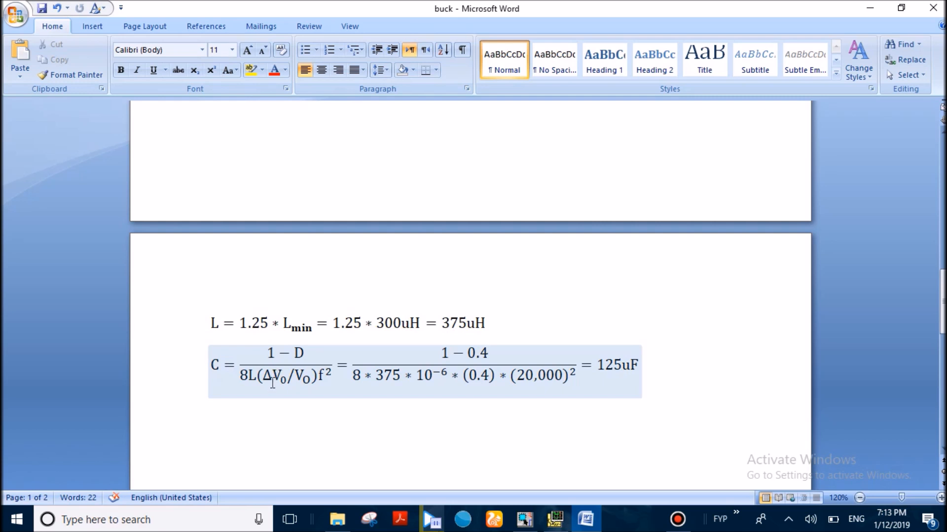
pyautogui.moveTo(312, 381)
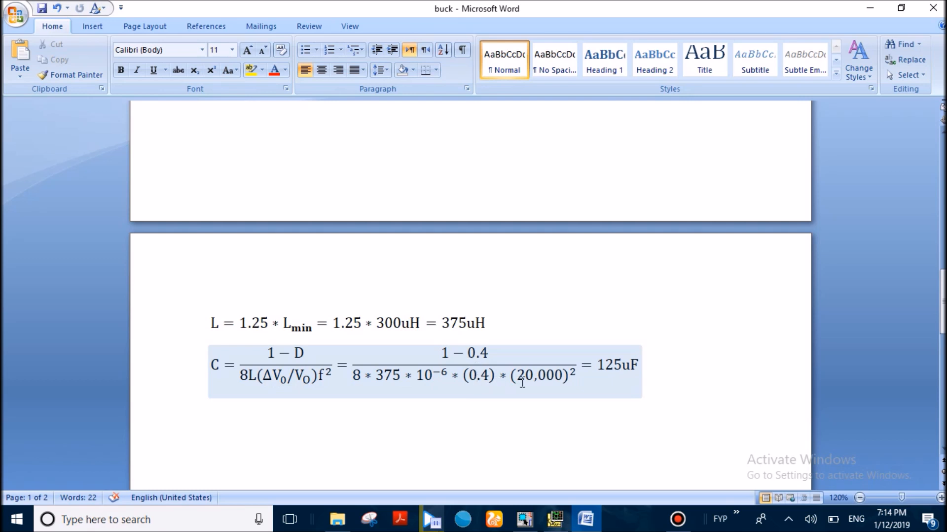
pyautogui.moveTo(611, 368)
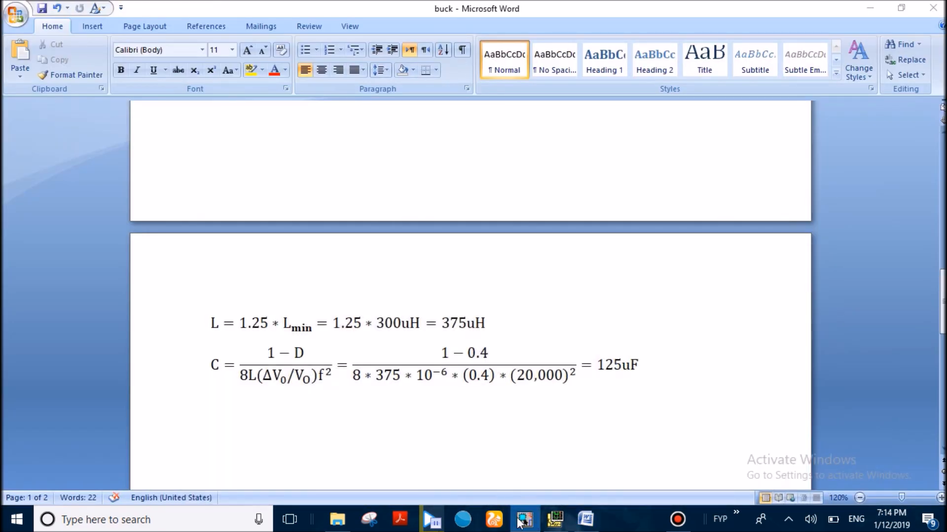
# Return to Capture and start a new project from File > New > Project
pyautogui.click(523, 520)
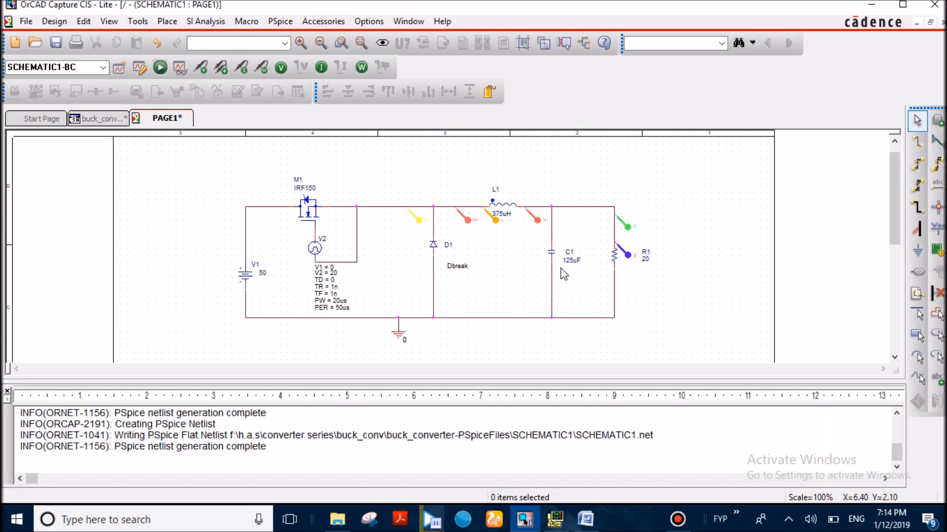
pyautogui.moveTo(574, 278)
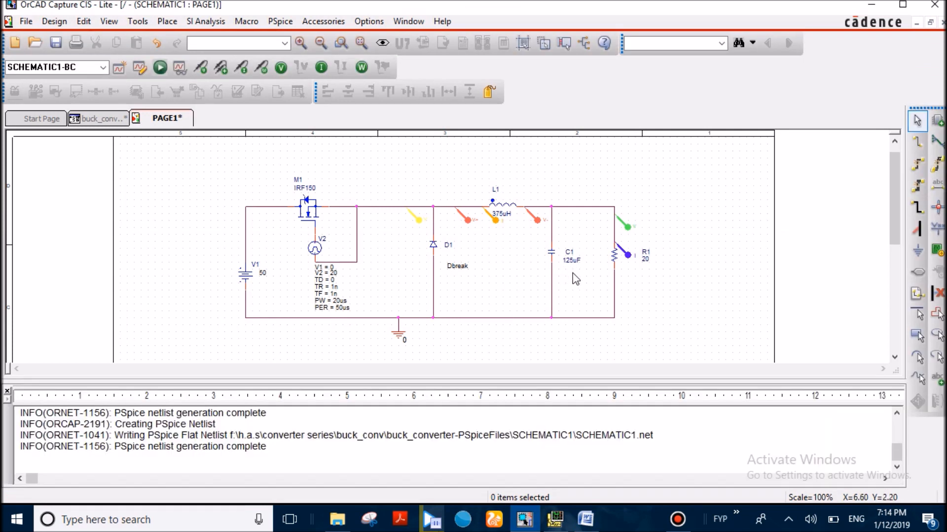
pyautogui.moveTo(480, 272)
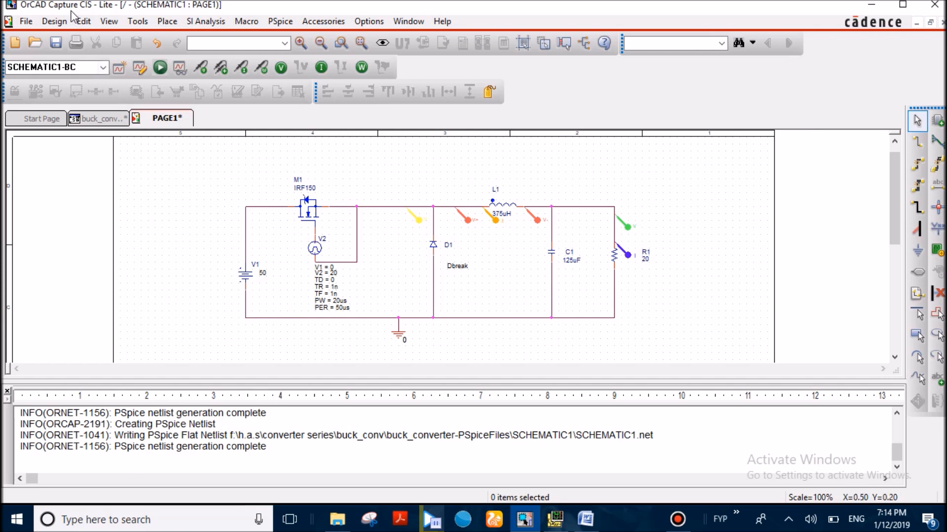
pyautogui.click(26, 21)
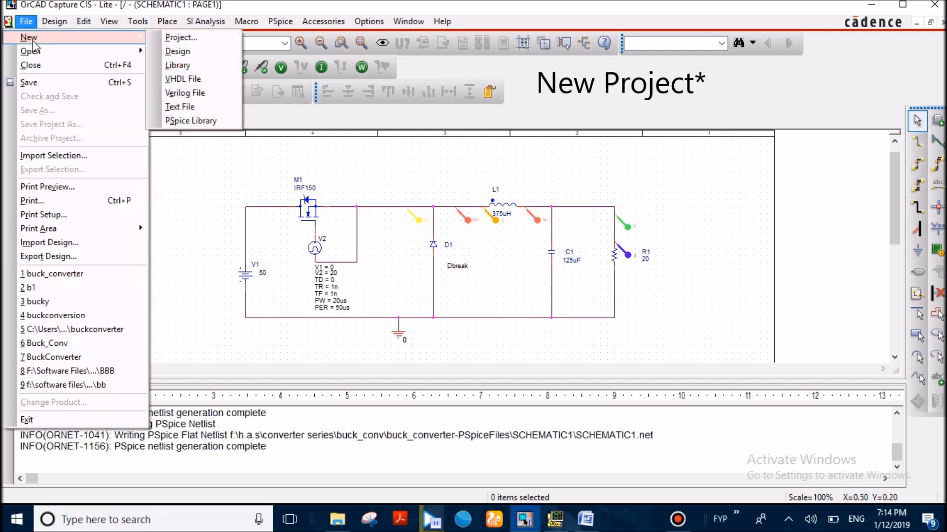
pyautogui.click(179, 36)
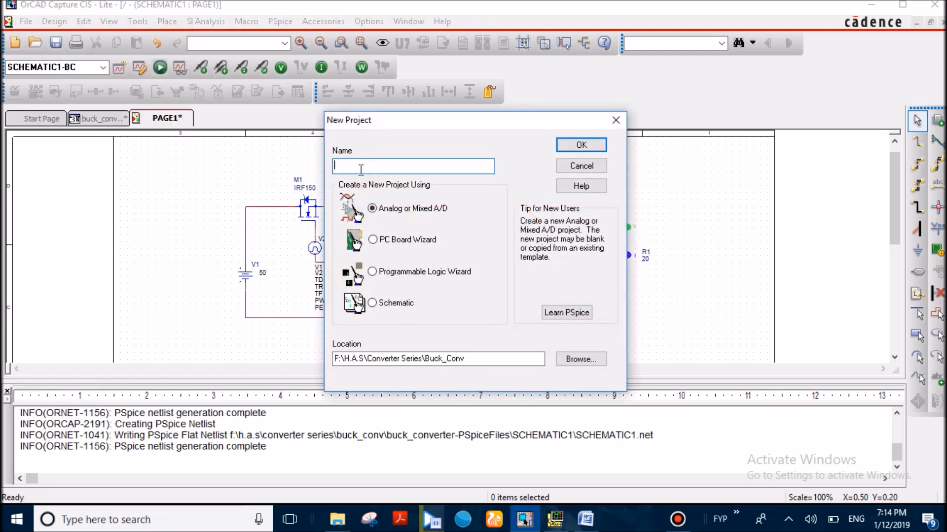
# Create a blank analog project named b23
pyautogui.write('b23')
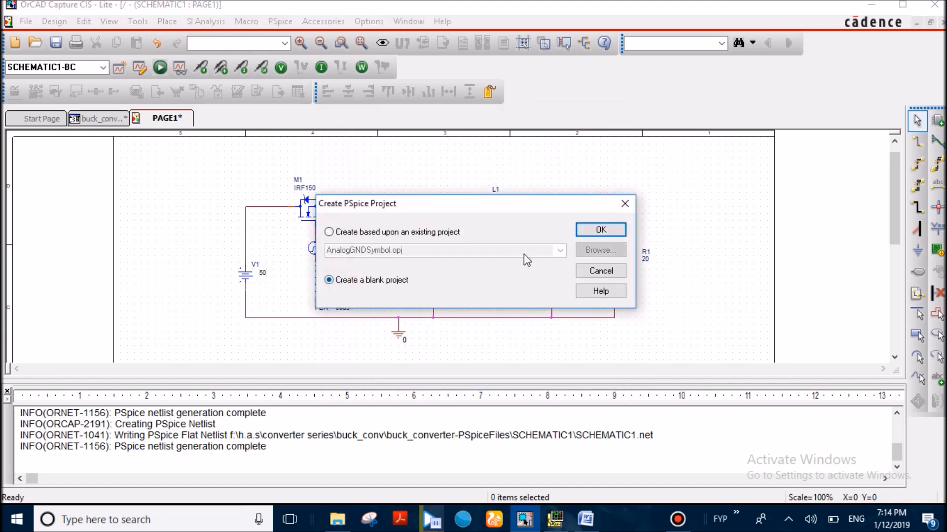
pyautogui.click(601, 230)
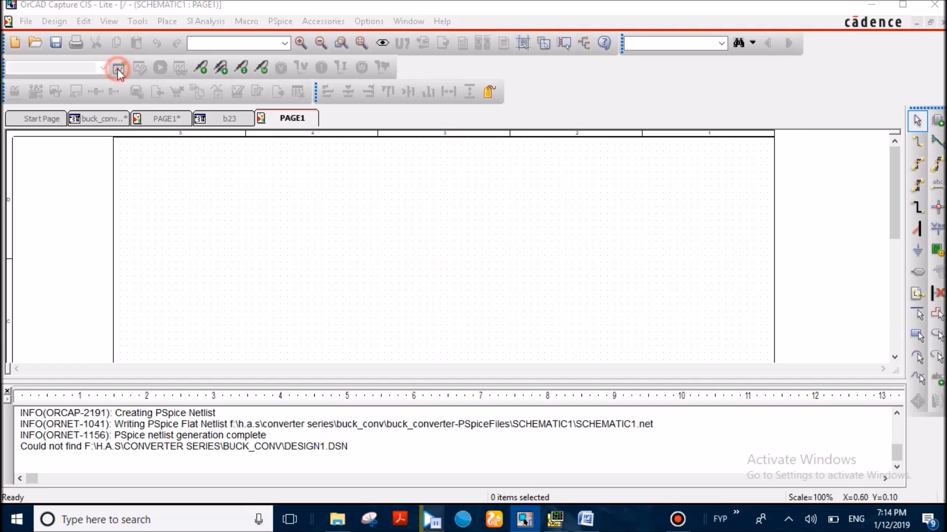
# Create a new PSpice simulation profile named b23
pyautogui.click(117, 68)
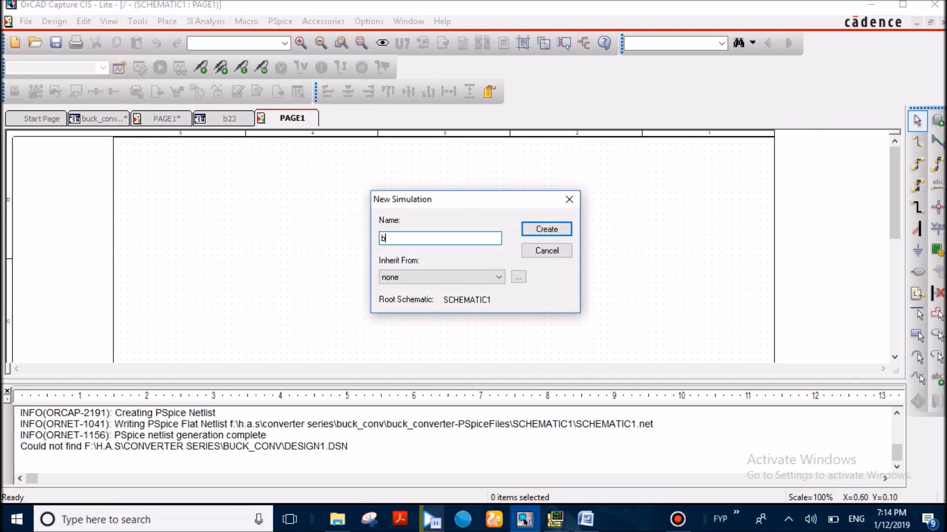
pyautogui.write('23')
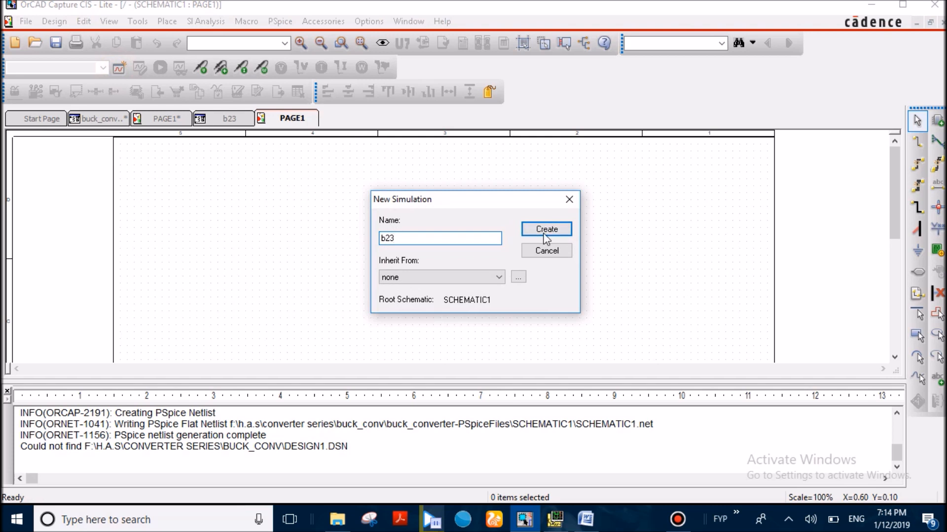
pyautogui.click(545, 228)
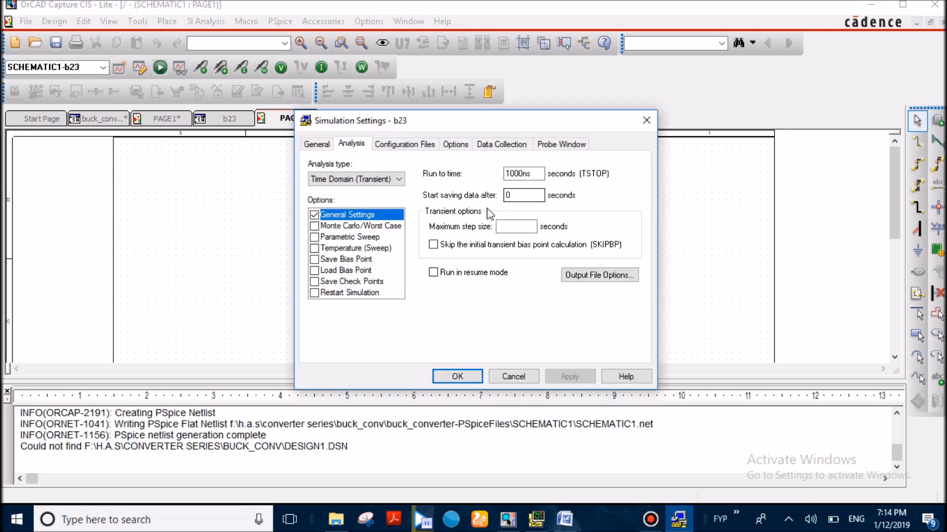
# Set the transient run to 3.5ms with 100us maximum step, then call up a VDC source
pyautogui.tripleClick(523, 174)
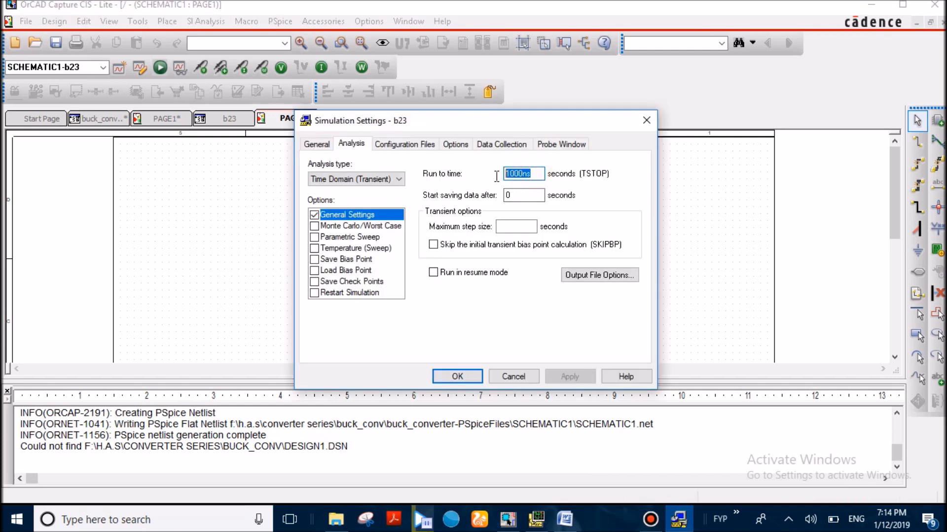
pyautogui.write('3.')
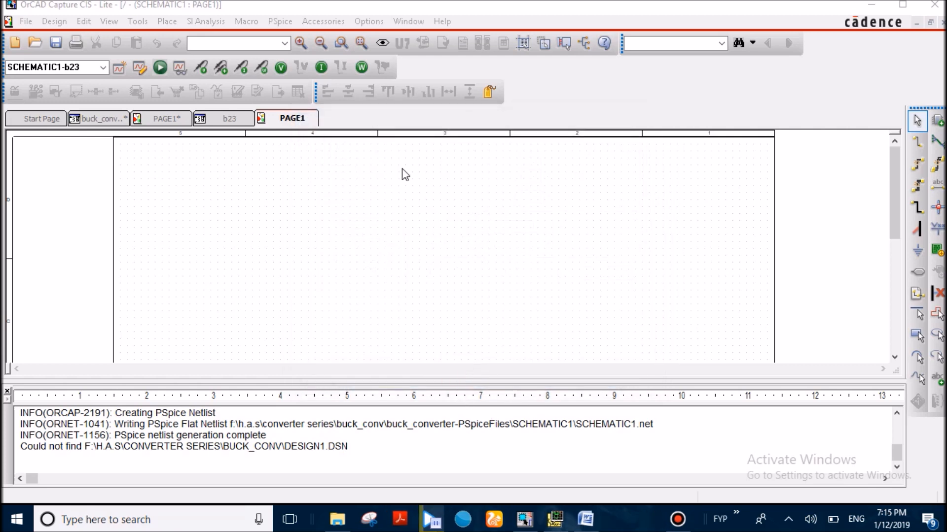
pyautogui.click(520, 298)
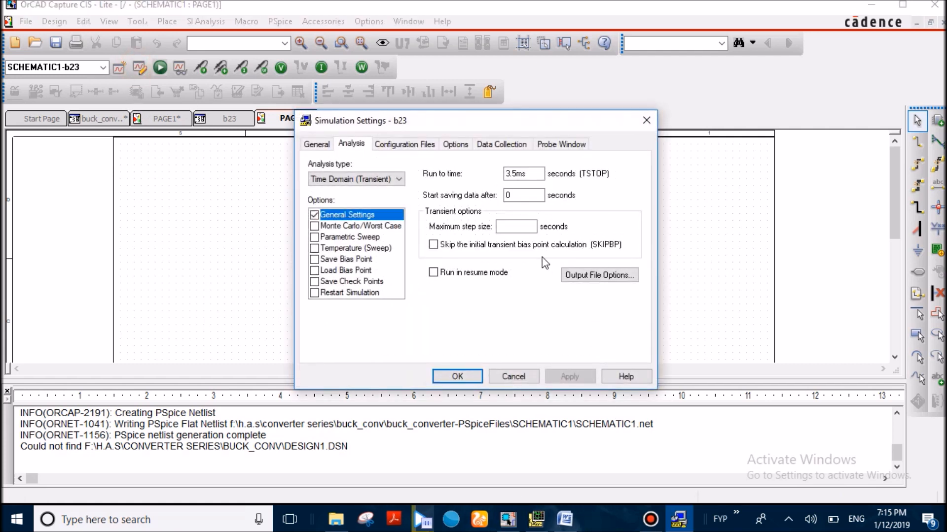
pyautogui.write('1')
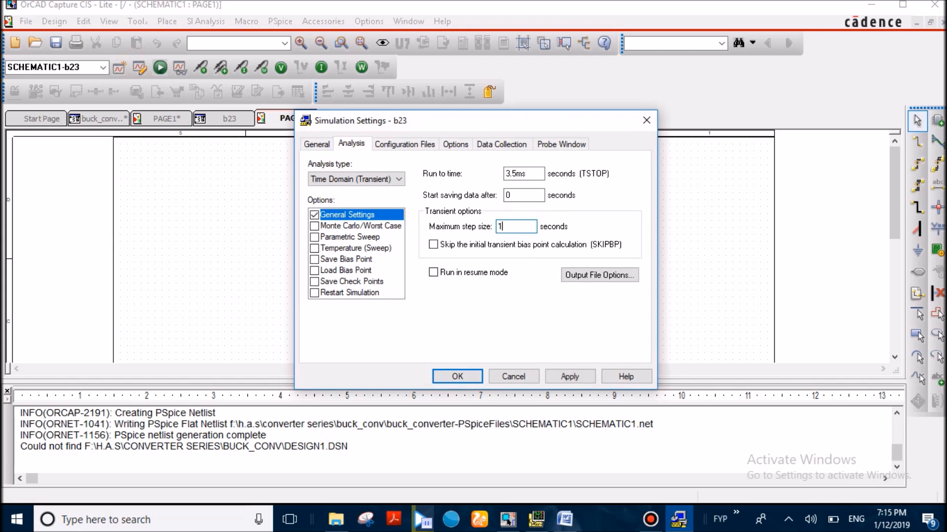
pyautogui.write('100us')
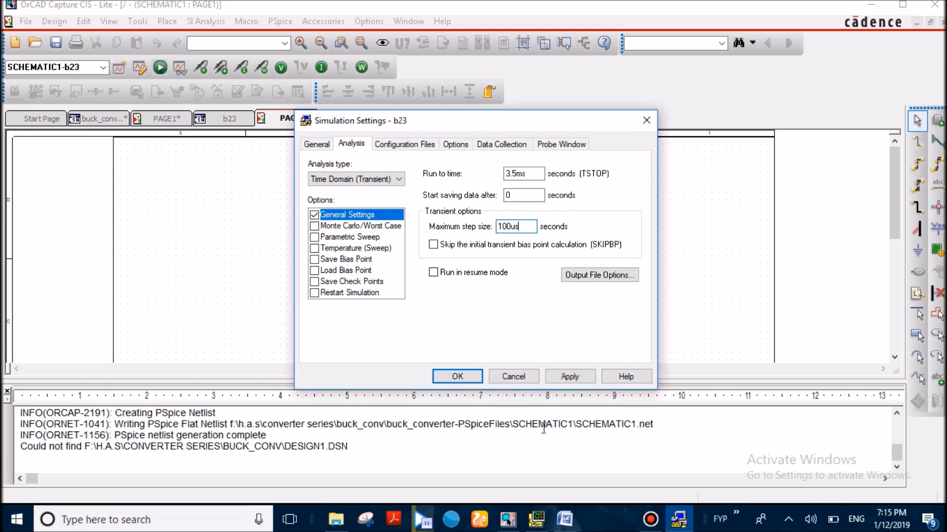
pyautogui.click(456, 376)
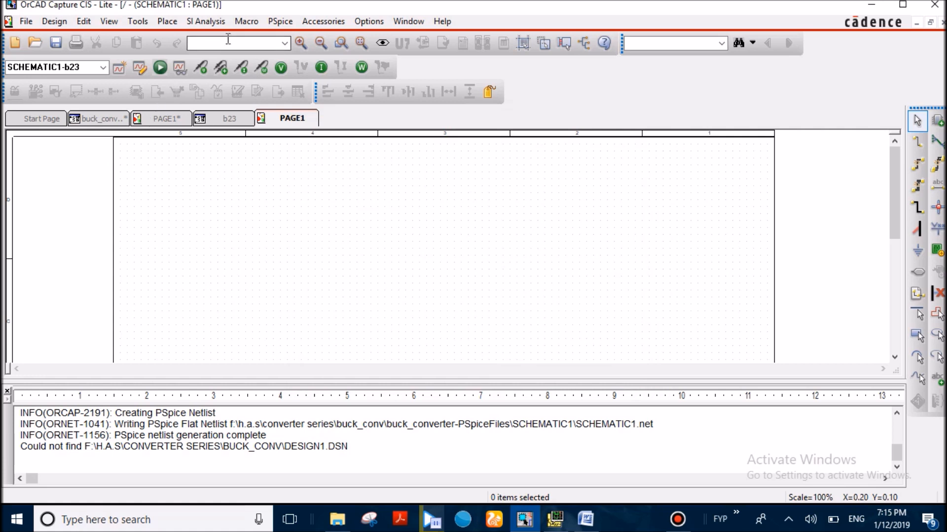
pyautogui.write('vdd')
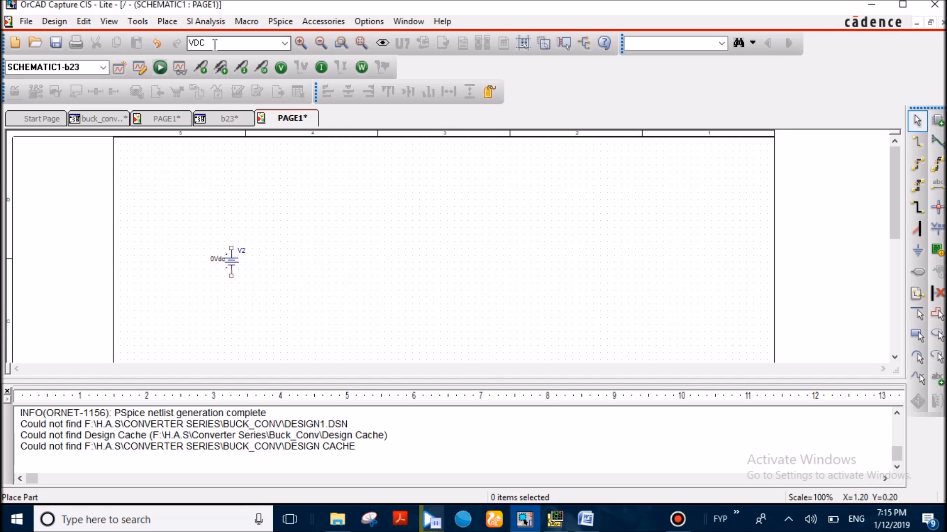
# Find the IRF150 MOSFET in Place Part and place it as M2 beside V2
pyautogui.tripleClick(236, 43)
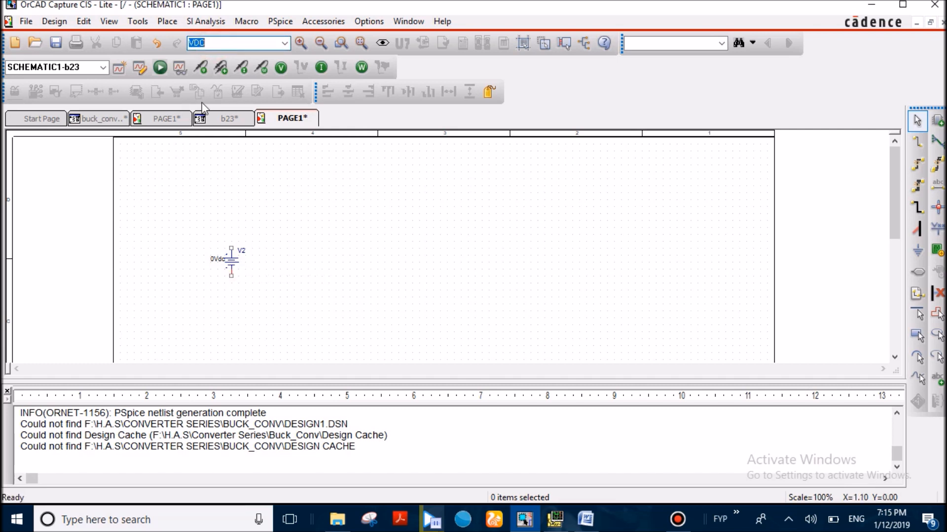
pyautogui.click(937, 120)
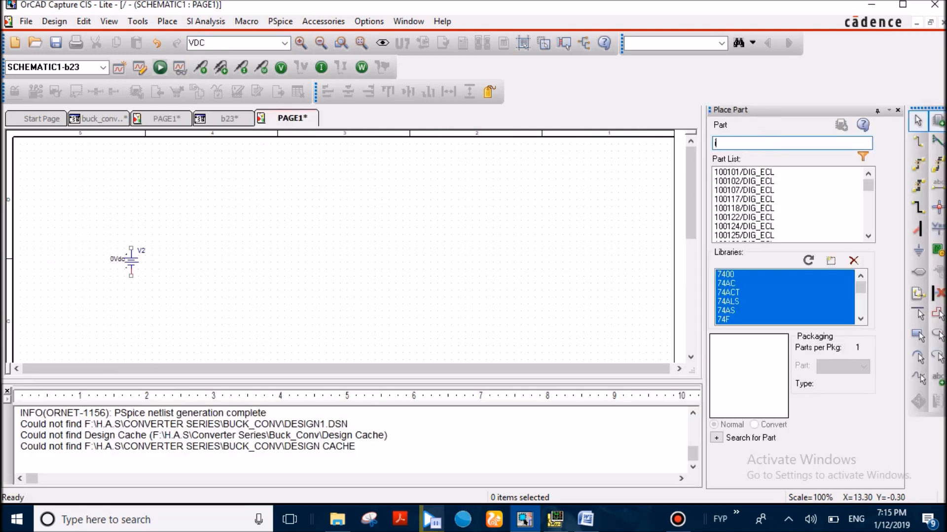
pyautogui.write('irf150')
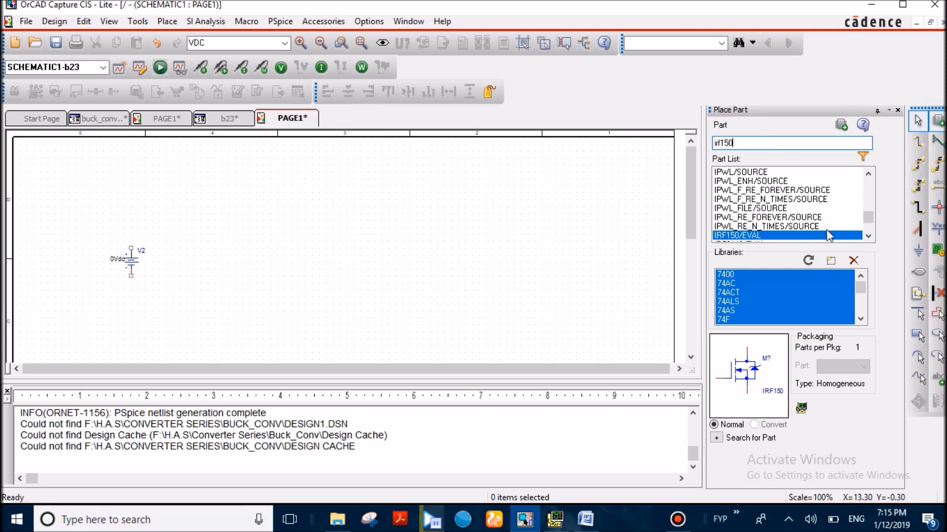
pyautogui.click(830, 261)
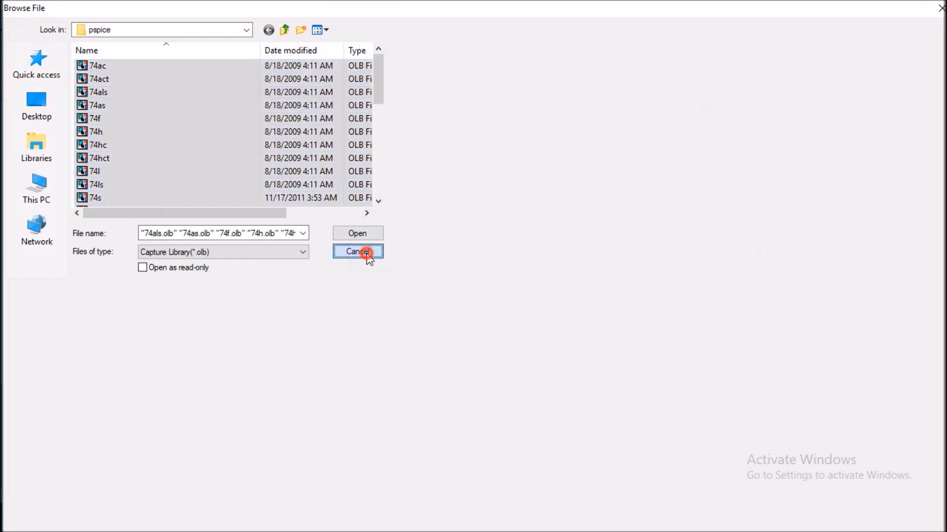
pyautogui.click(357, 252)
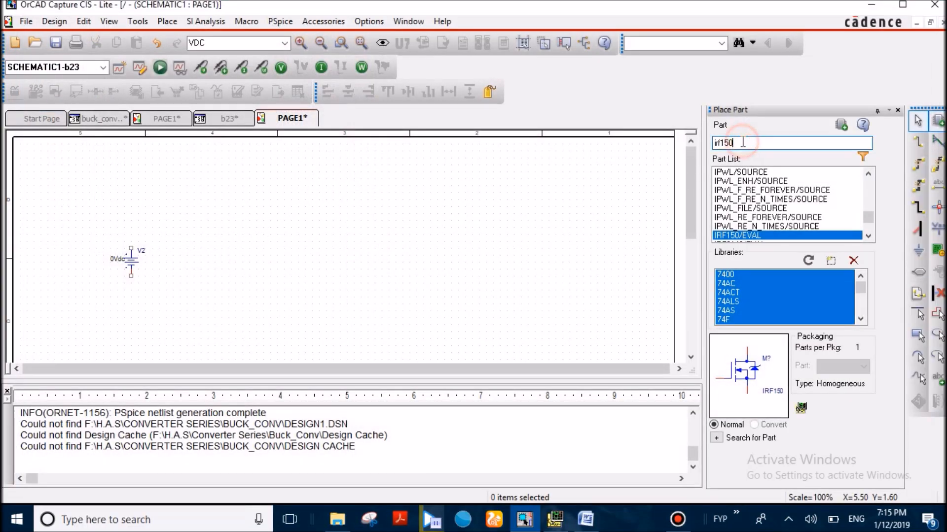
pyautogui.click(228, 187)
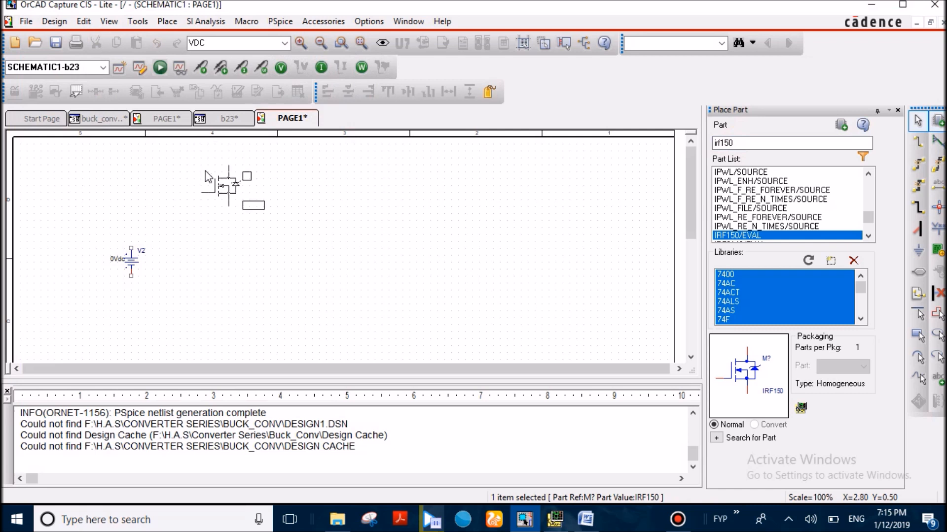
pyautogui.click(204, 185)
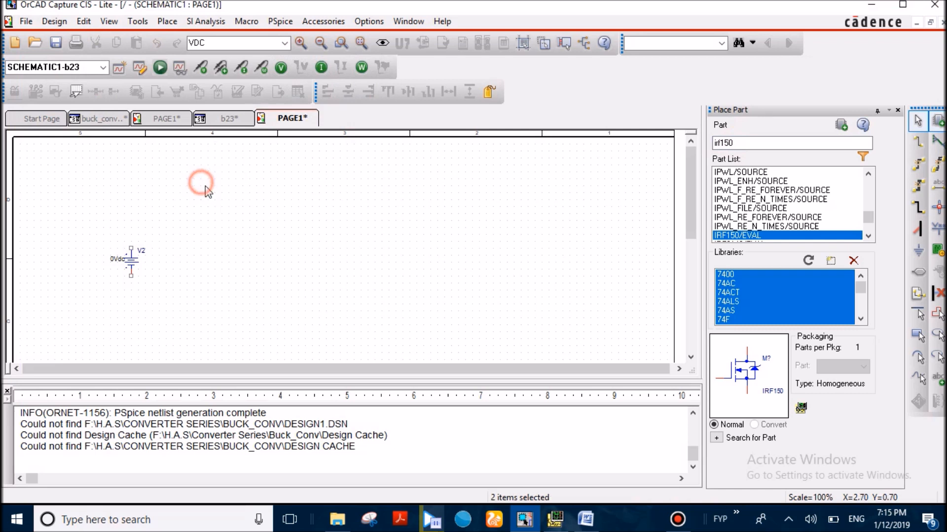
# Place a VPULSE source V3 on the page
pyautogui.click(214, 193)
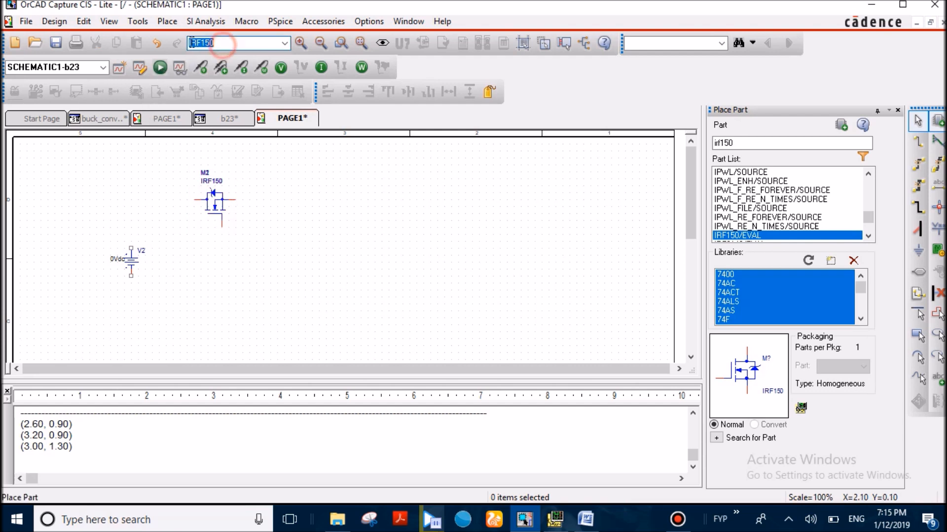
pyautogui.write('Vpu')
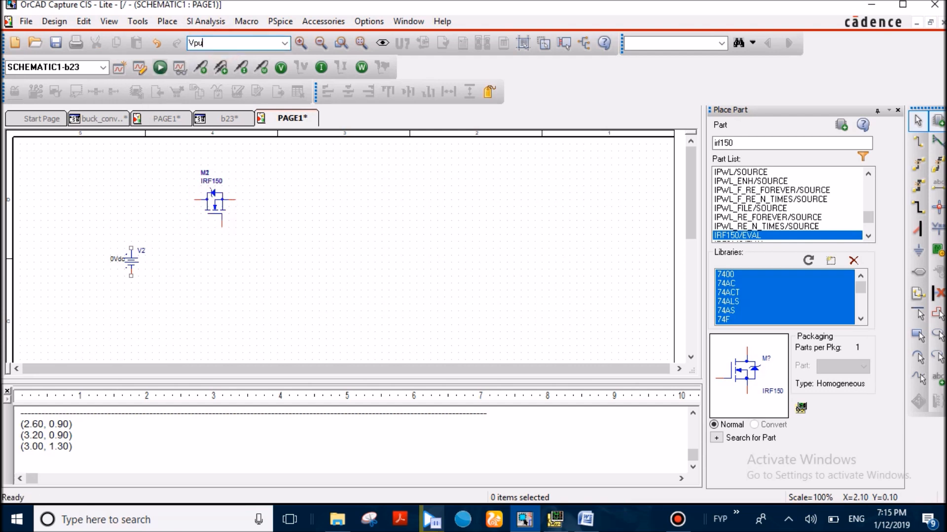
pyautogui.write('lse')
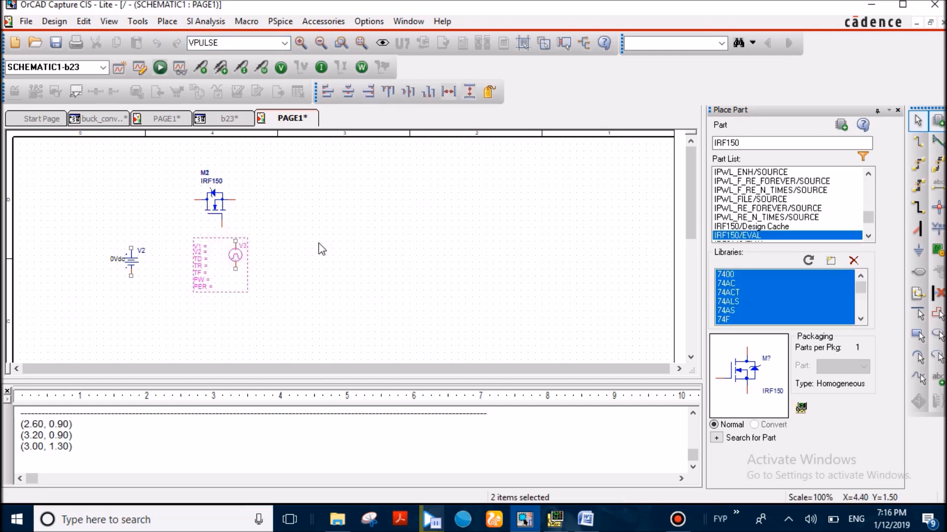
pyautogui.click(322, 250)
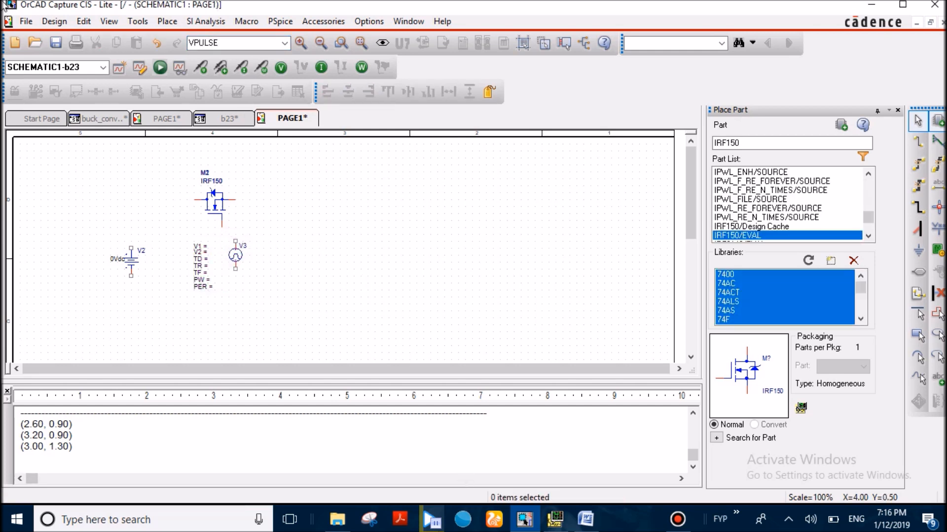
# Place a Dbreak diode D1 on the page
pyautogui.tripleClick(236, 42)
pyautogui.write('db')
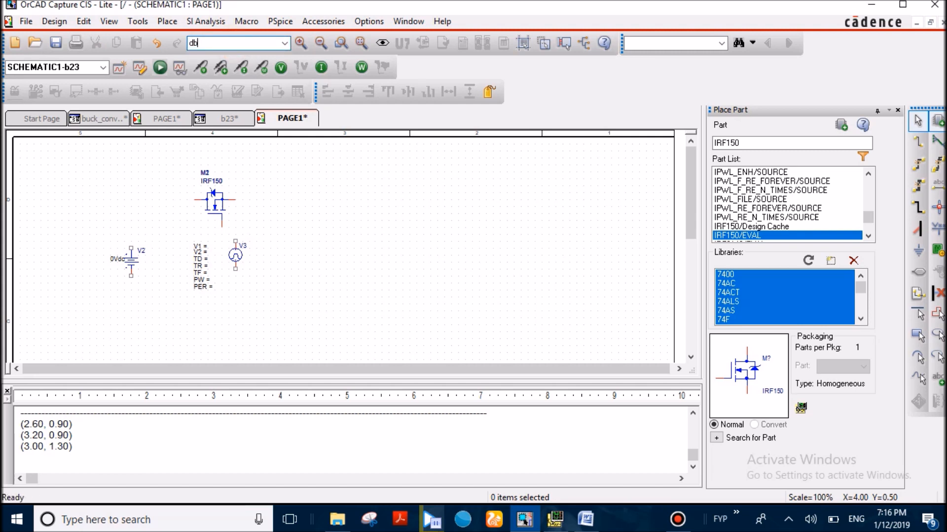
pyautogui.write('rea')
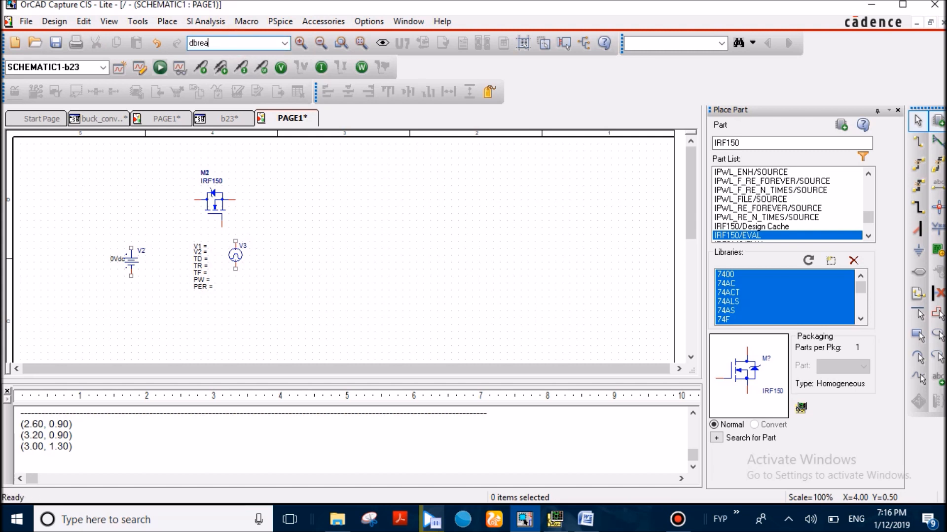
pyautogui.click(334, 259)
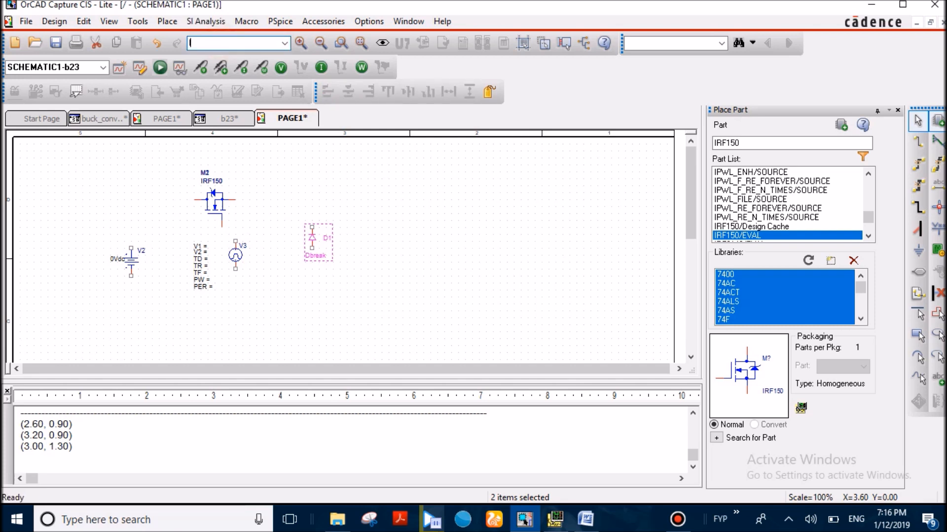
# Place inductor L1, capacitor C1 and resistor R1 on the page
pyautogui.click(389, 185)
pyautogui.write('L')
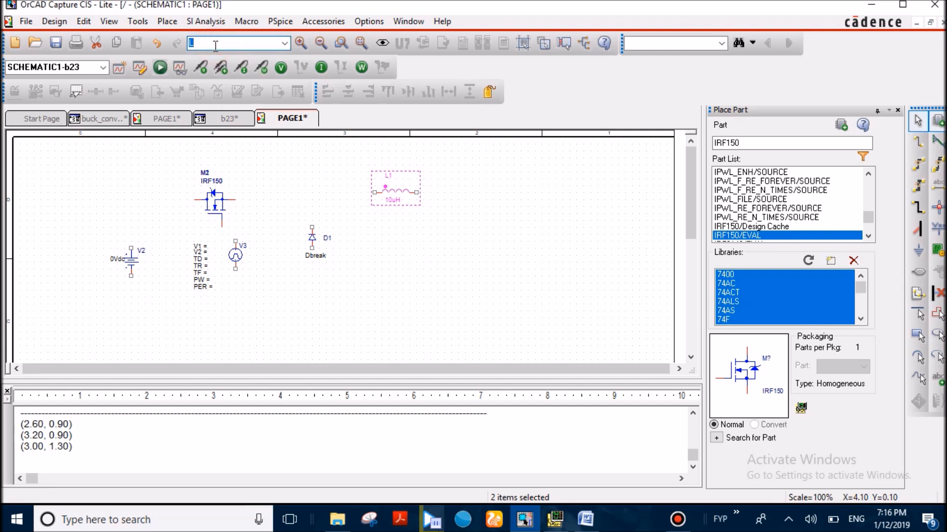
pyautogui.click(472, 248)
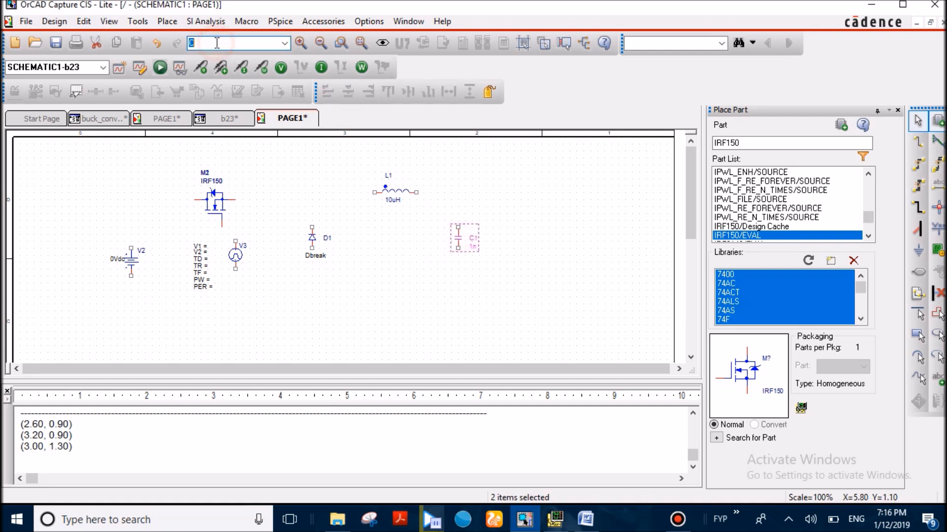
pyautogui.click(521, 219)
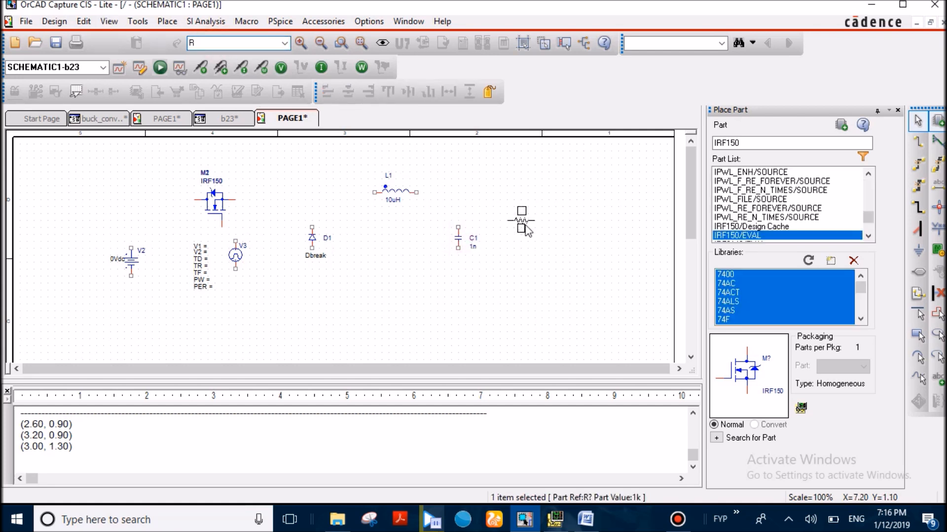
pyautogui.click(532, 234)
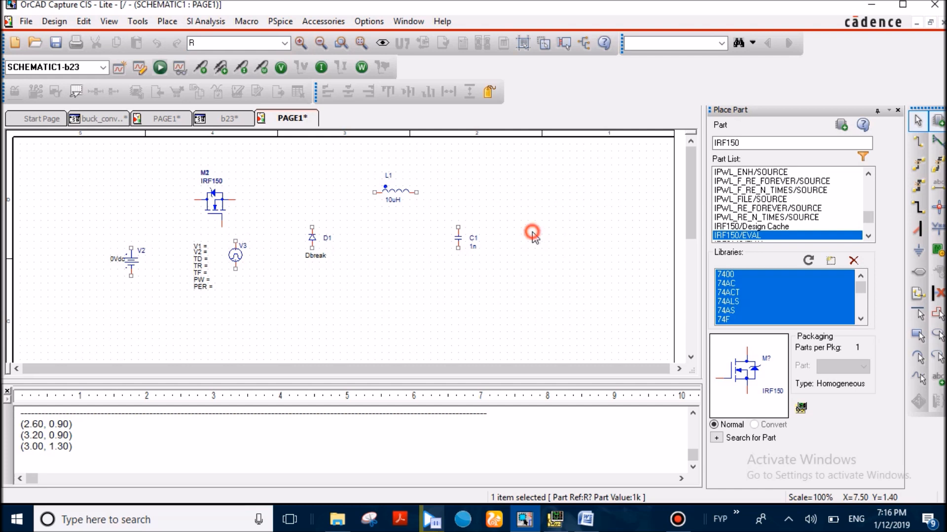
pyautogui.click(534, 235)
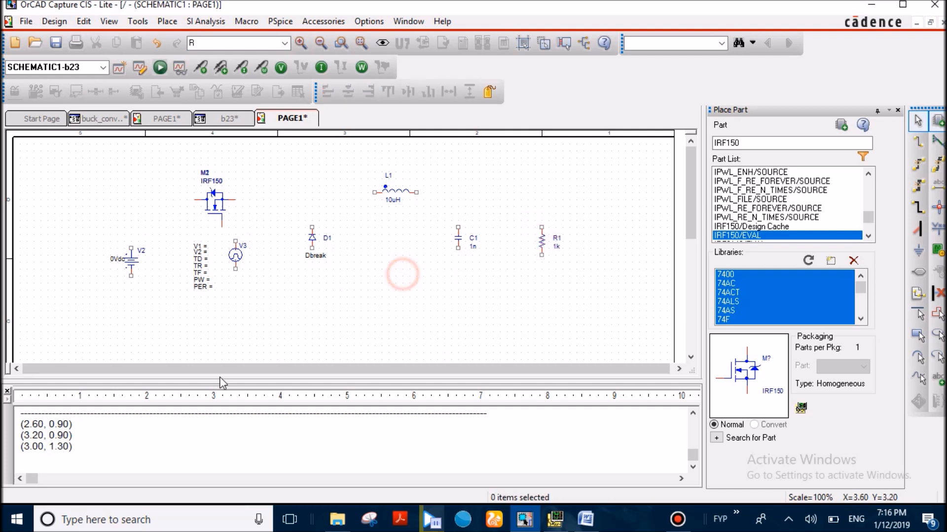
pyautogui.moveTo(364, 252)
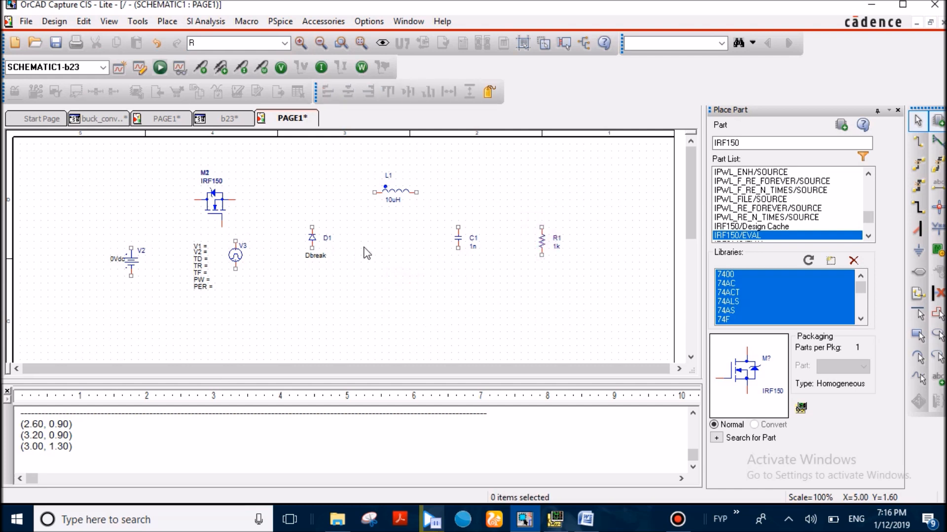
pyautogui.moveTo(469, 265)
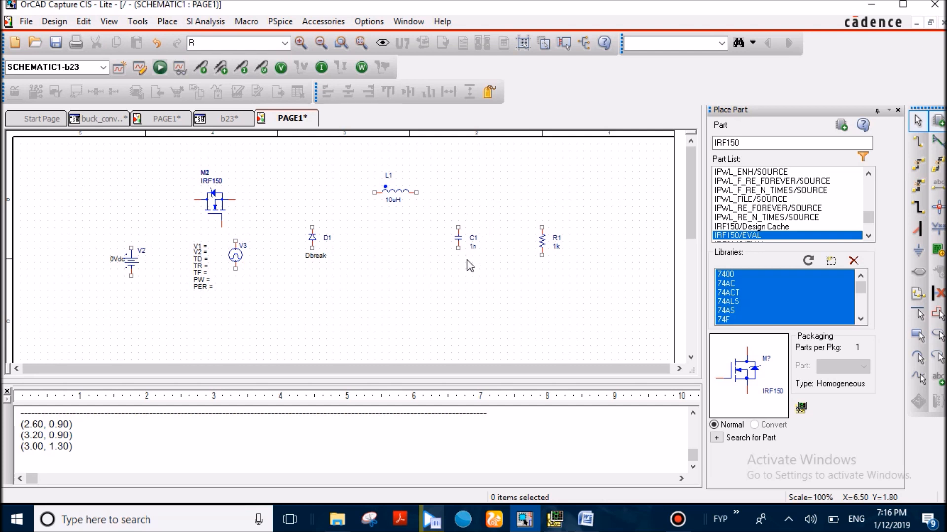
pyautogui.moveTo(609, 186)
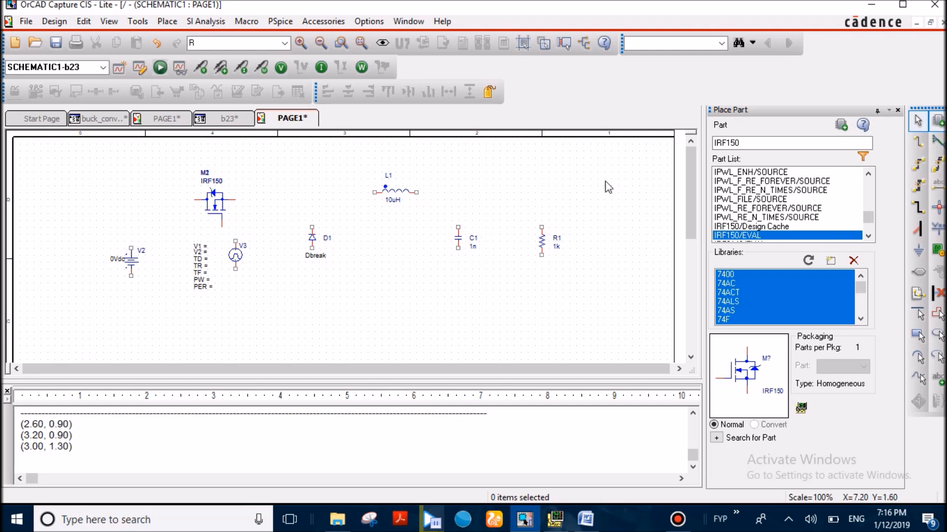
pyautogui.moveTo(925, 151)
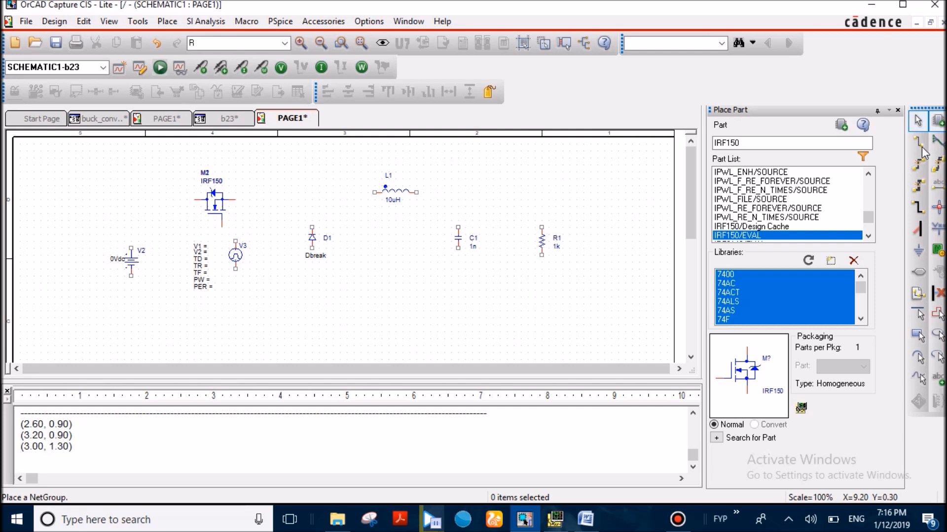
pyautogui.moveTo(917, 142)
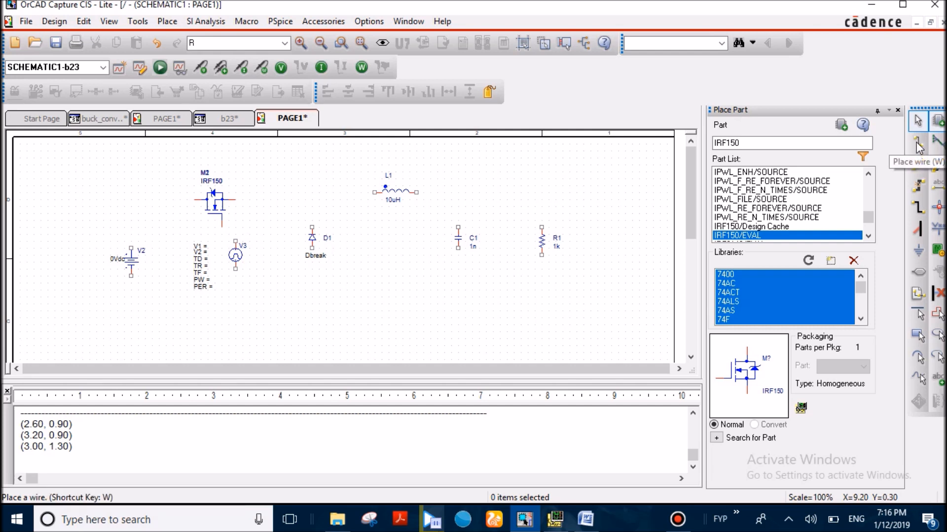
# Wire V2, M2, L1, C1, R1, D1 and V3 into a buck converter loop with a common bottom rail
pyautogui.click(917, 142)
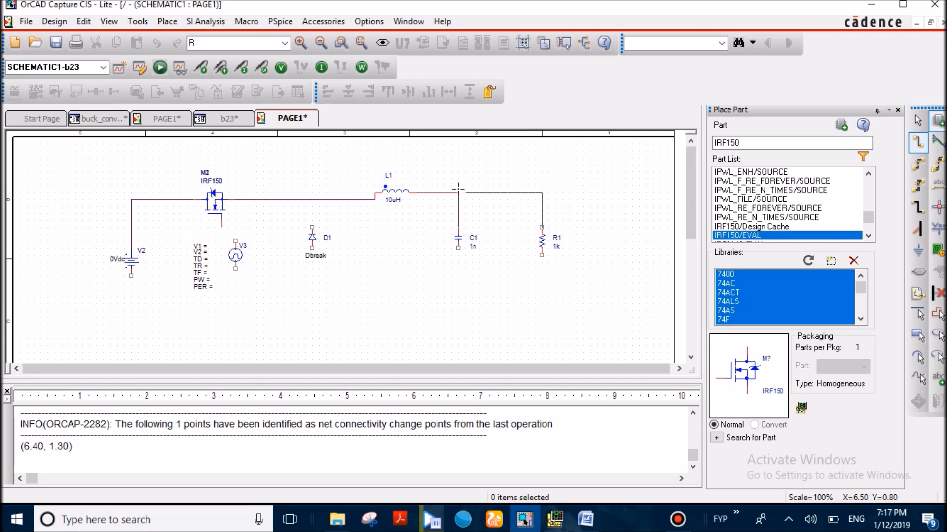
pyautogui.click(541, 254)
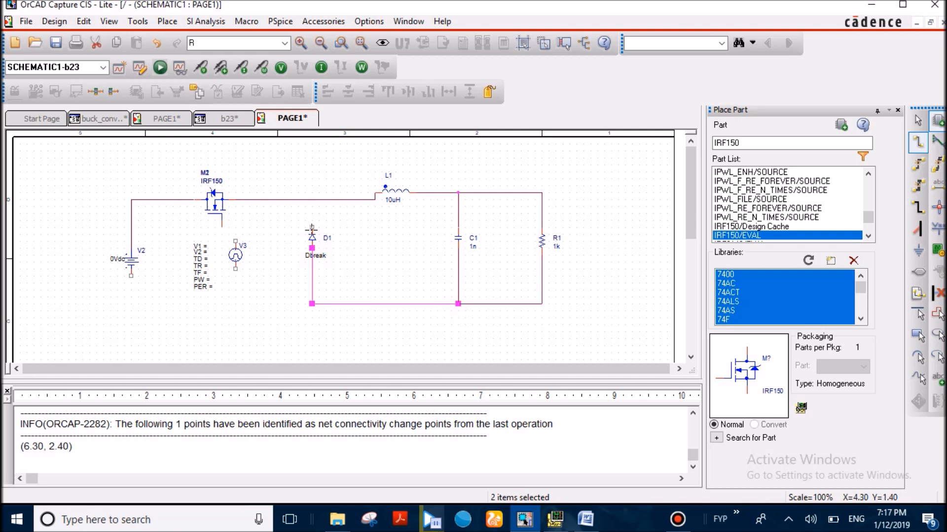
pyautogui.moveTo(310, 226)
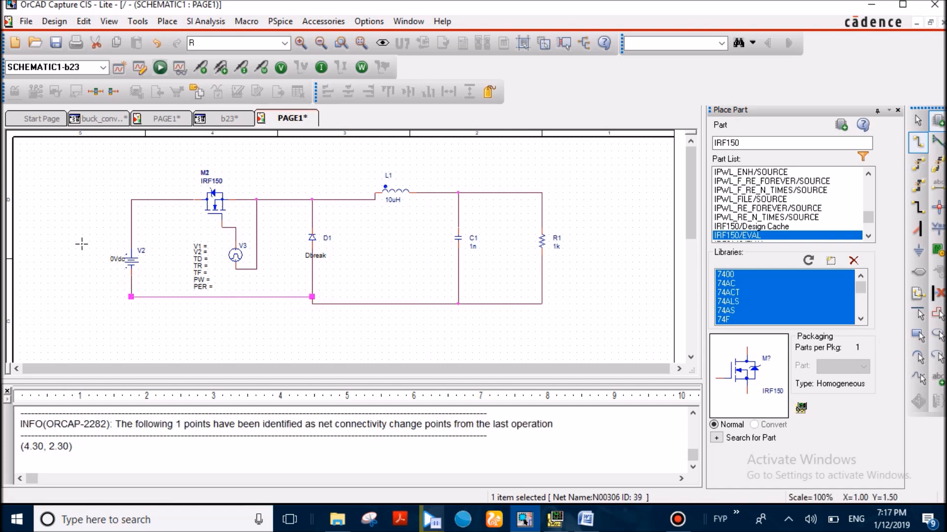
pyautogui.click(99, 214)
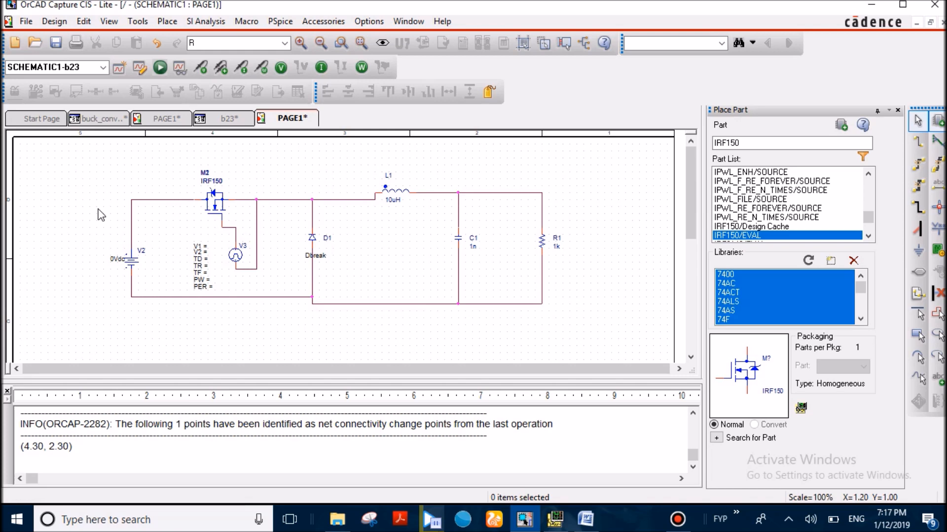
pyautogui.doubleClick(117, 259)
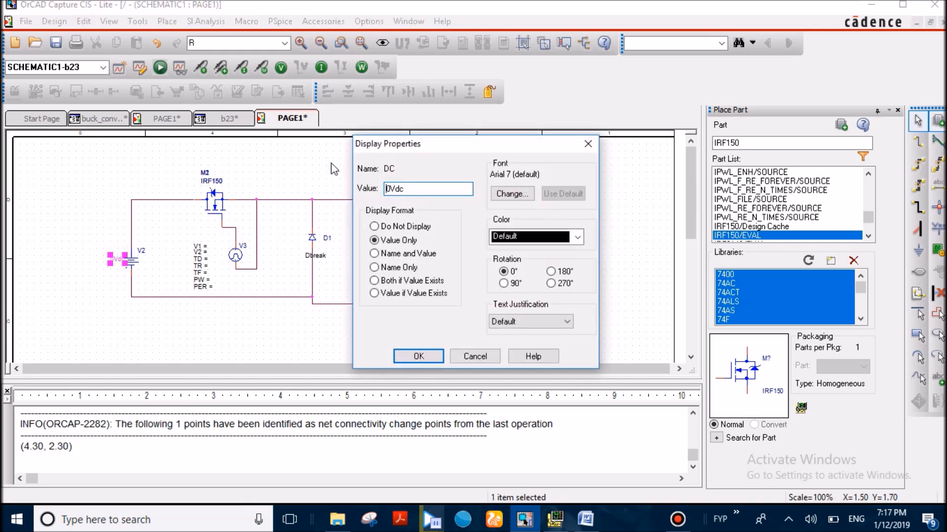
# Set the DC source to 50Vdc and the pulse source V1=0, V2=20, TD=0
pyautogui.click(418, 356)
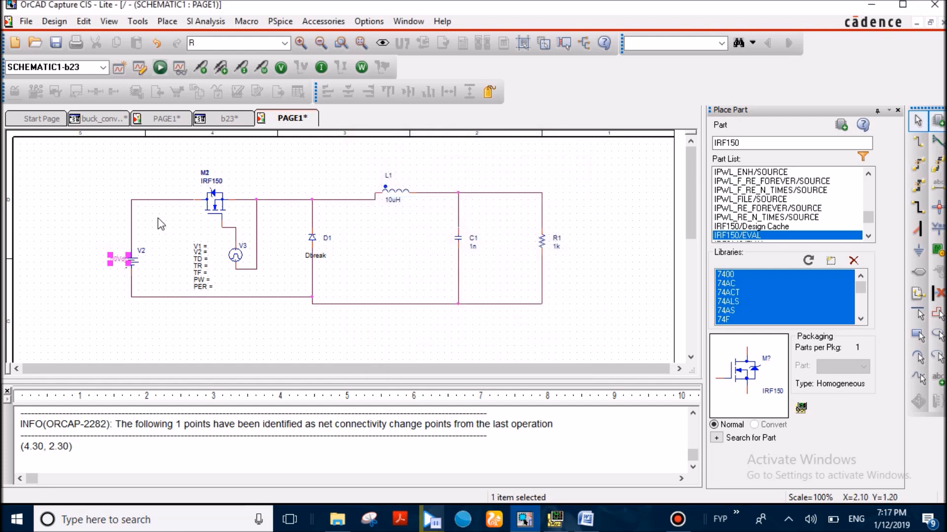
pyautogui.doubleClick(202, 247)
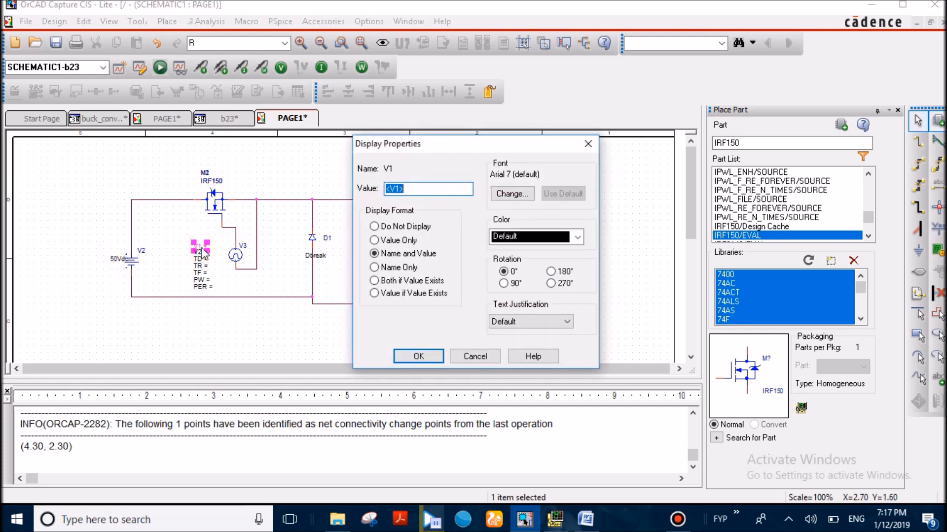
pyautogui.click(417, 356)
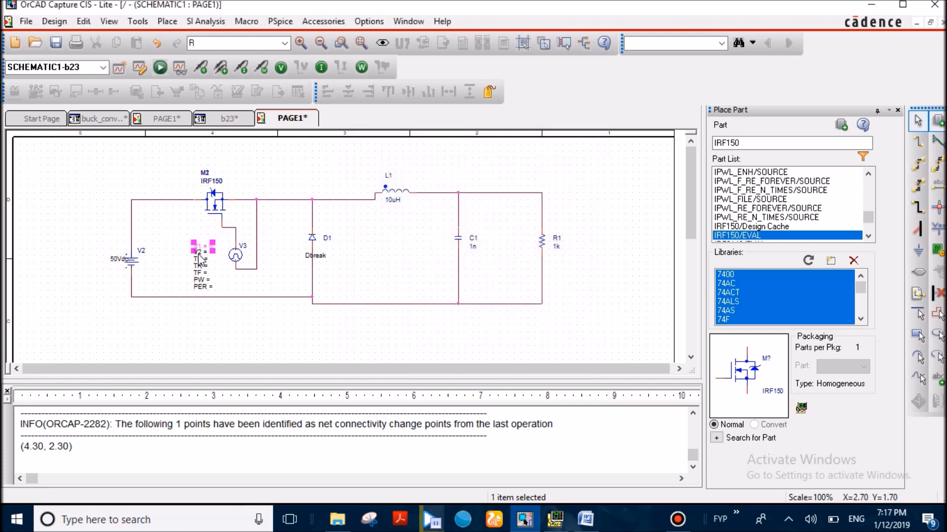
pyautogui.doubleClick(199, 252)
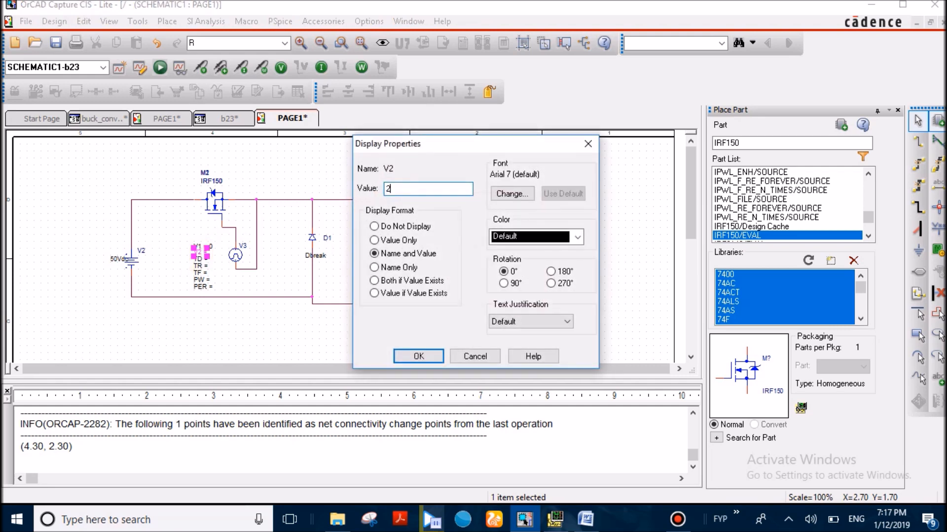
pyautogui.click(418, 356)
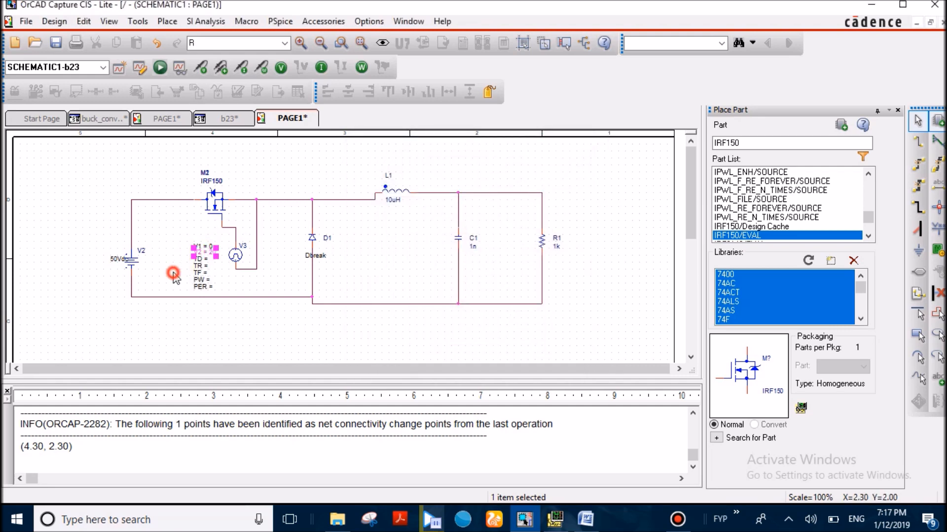
pyautogui.doubleClick(202, 259)
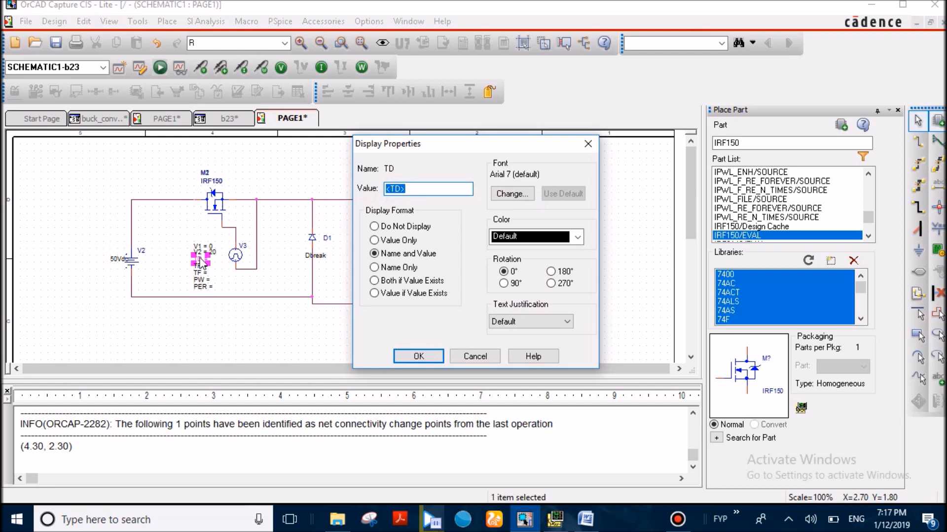
pyautogui.click(418, 356)
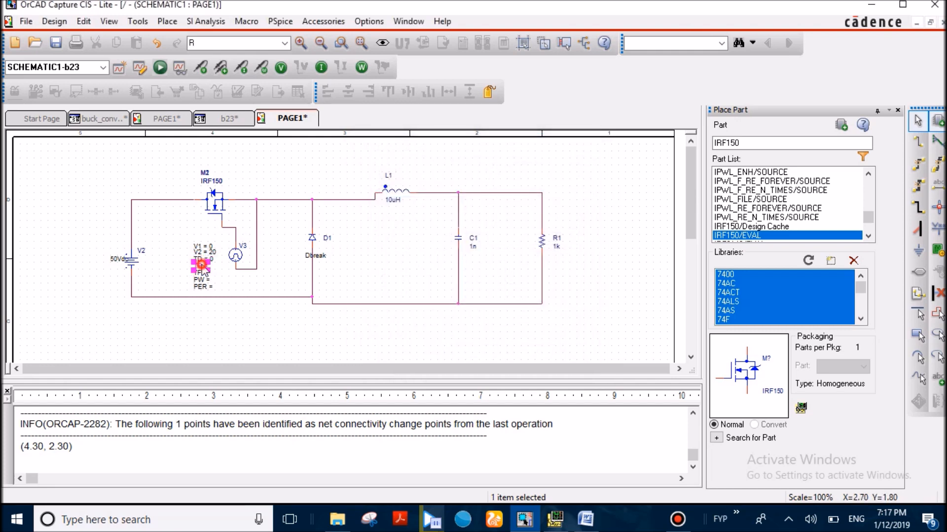
# Set the pulse source TR=1ns, TF=1ns, PW=20us and PER=50us
pyautogui.doubleClick(201, 265)
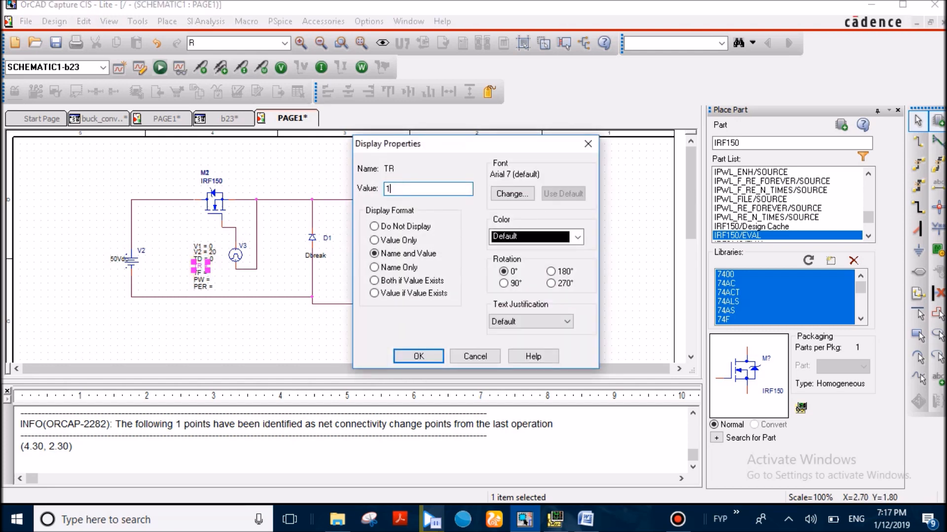
pyautogui.write('N')
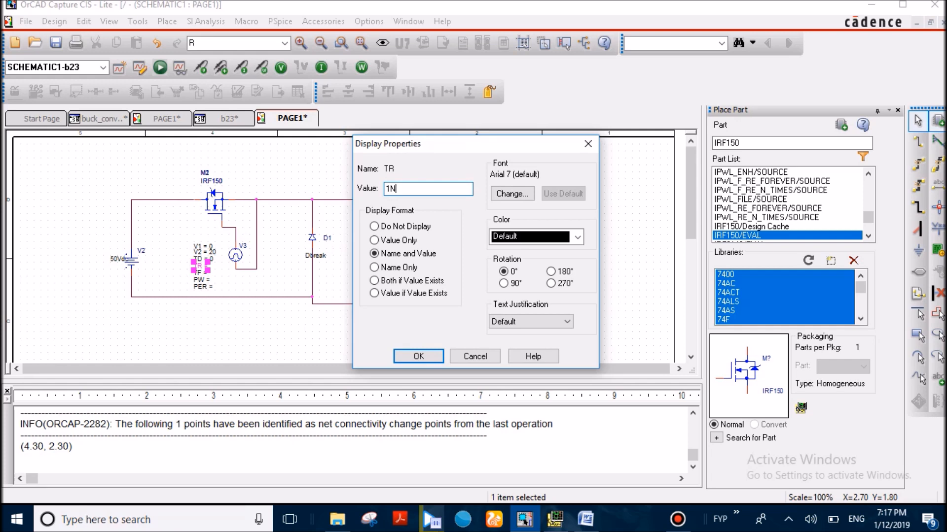
pyautogui.write('s')
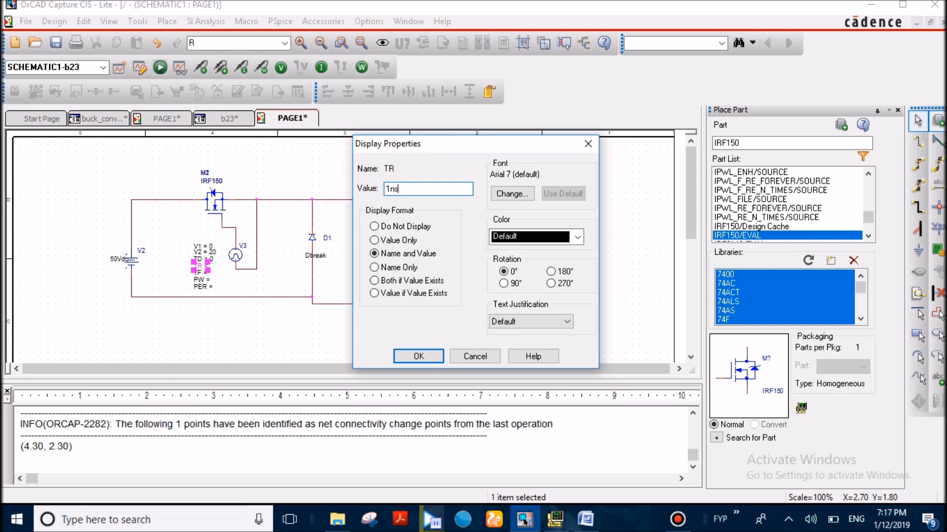
pyautogui.click(418, 356)
pyautogui.write('1ns')
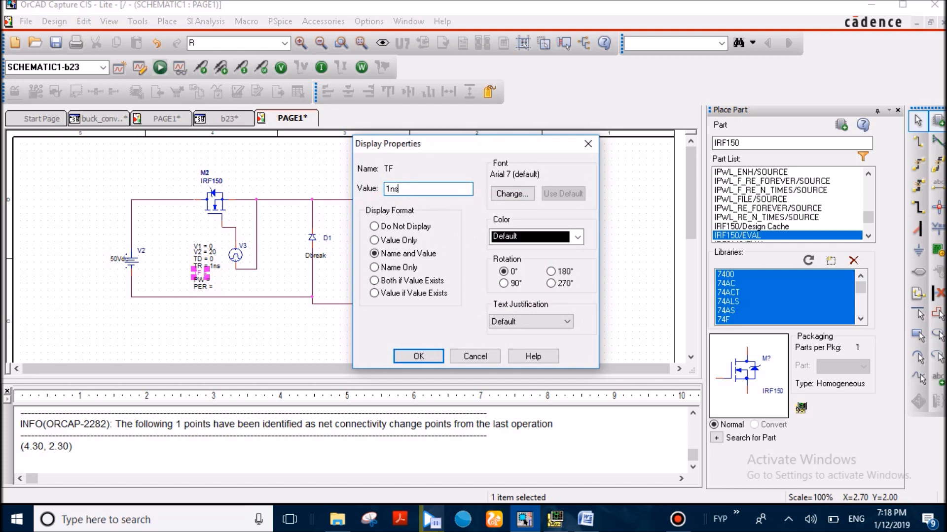
pyautogui.click(417, 356)
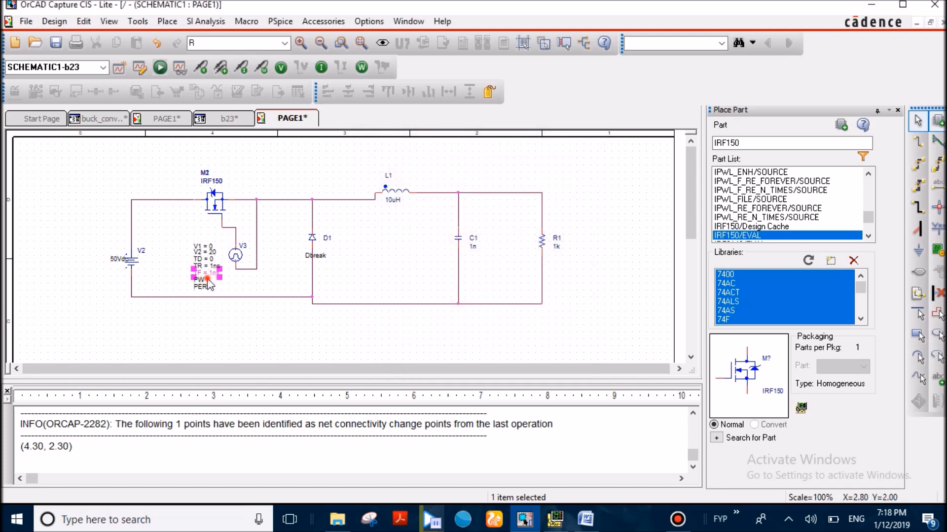
pyautogui.doubleClick(207, 278)
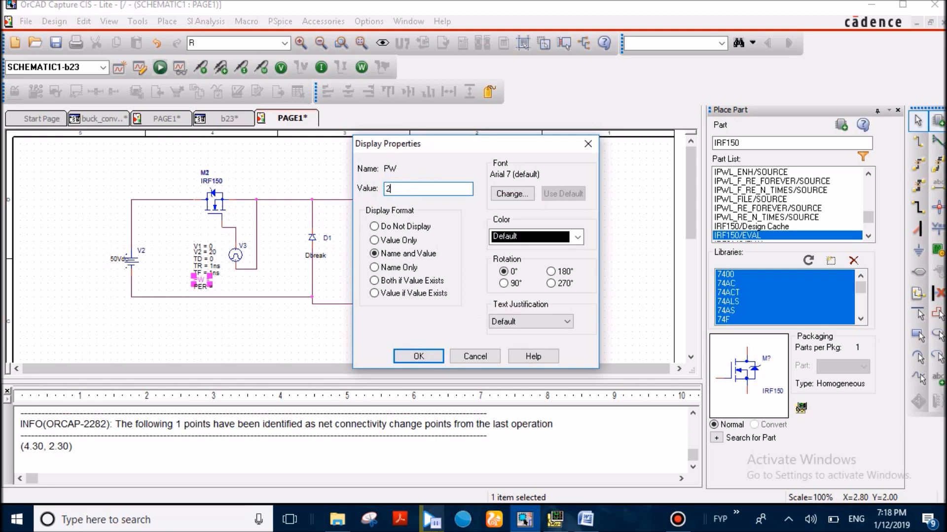
pyautogui.write('0us')
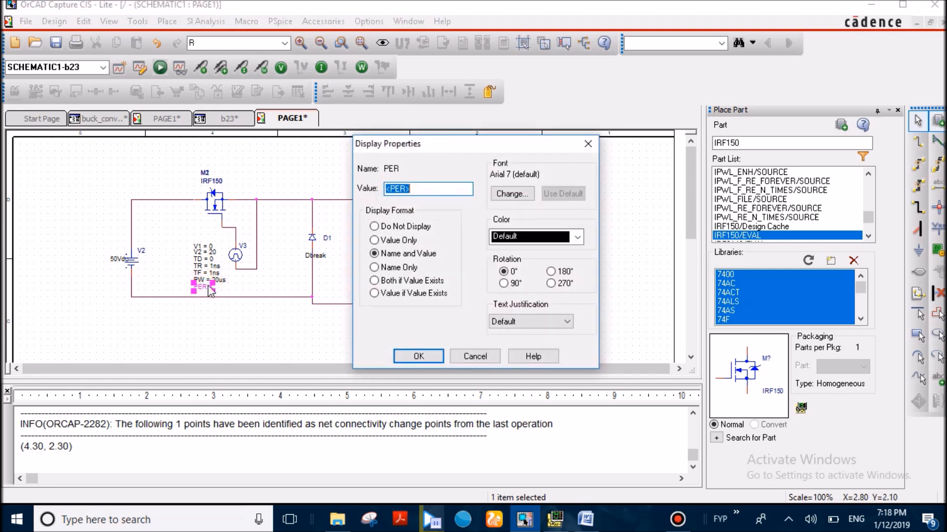
pyautogui.write('50u')
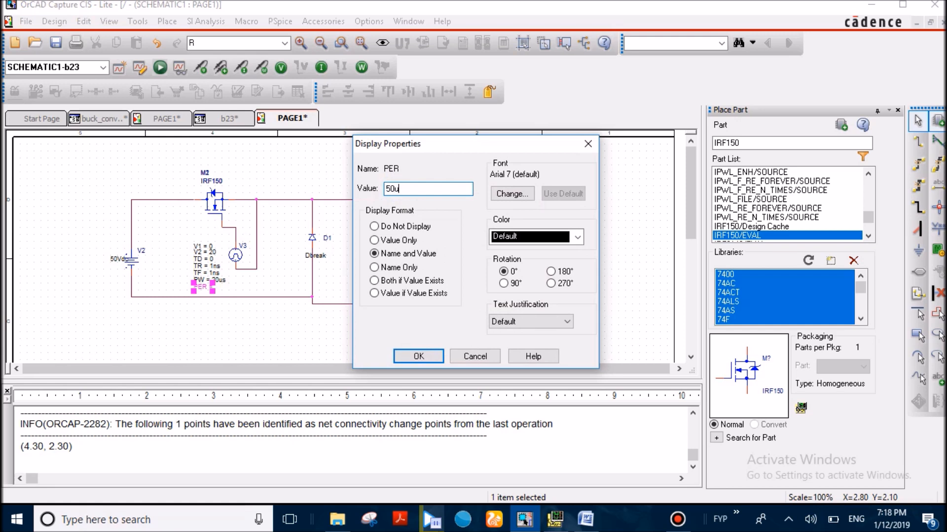
pyautogui.click(418, 356)
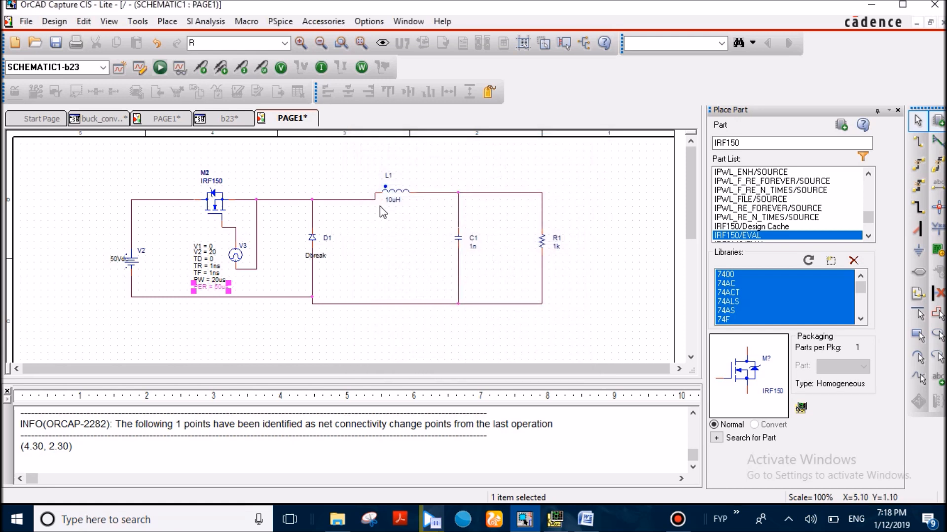
# Set inductor L1 to 375uH
pyautogui.doubleClick(392, 200)
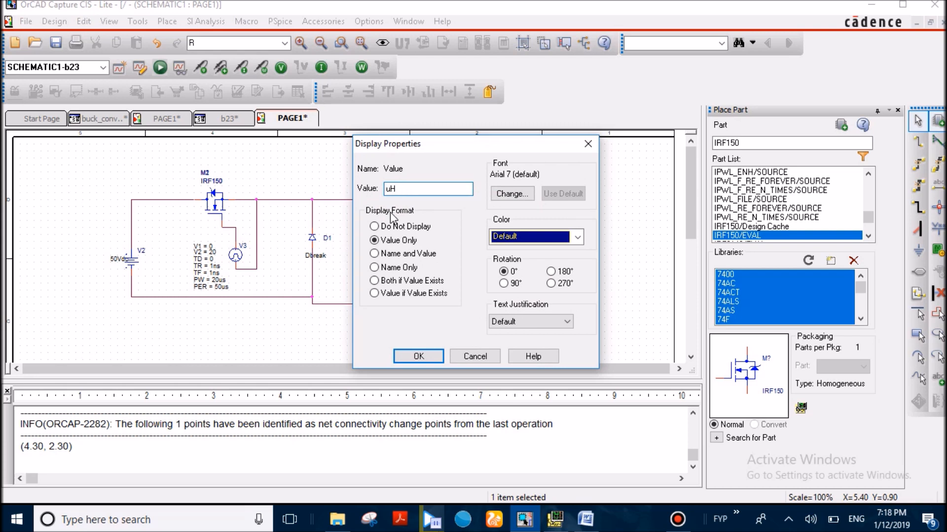
pyautogui.write('375')
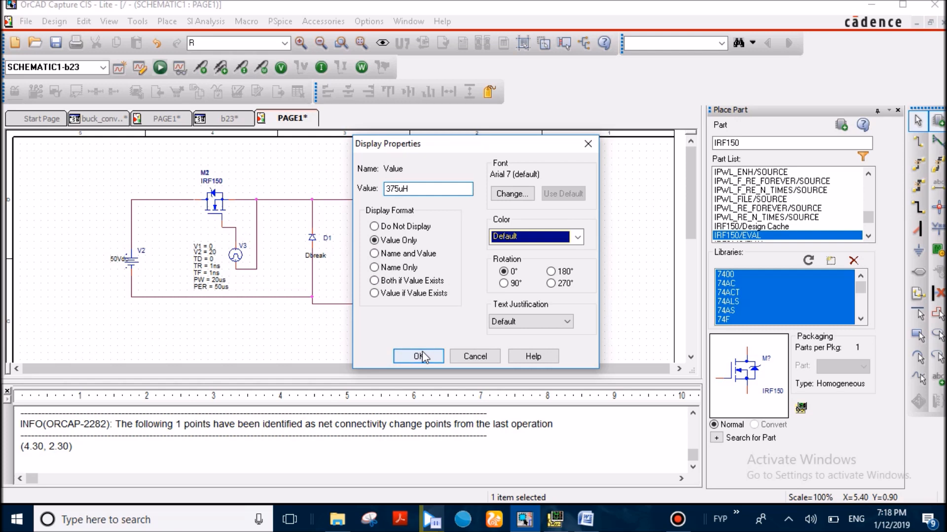
pyautogui.click(418, 356)
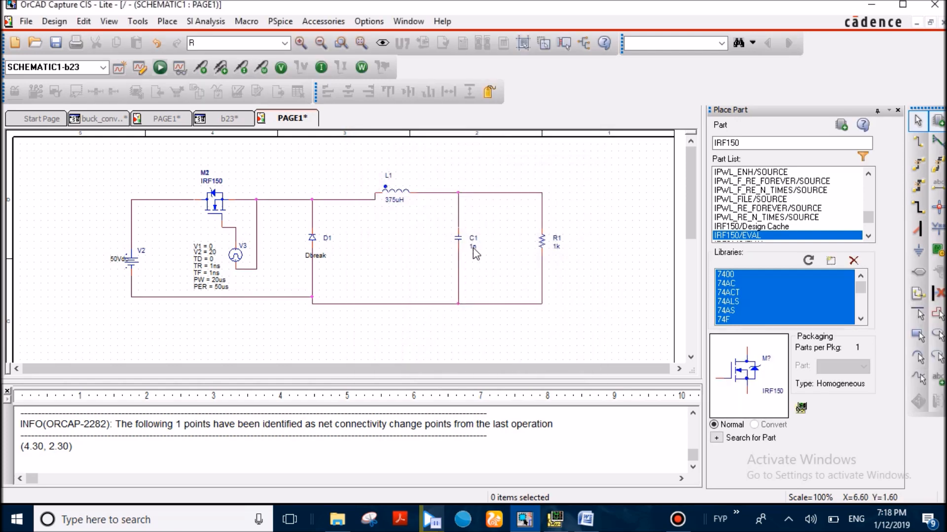
# Set capacitor C1 to 125uF
pyautogui.doubleClick(474, 246)
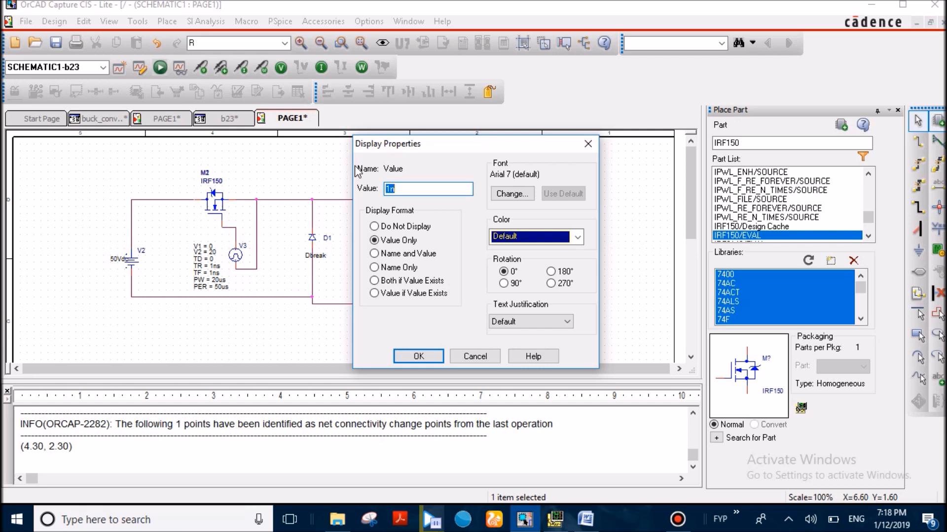
pyautogui.write('12')
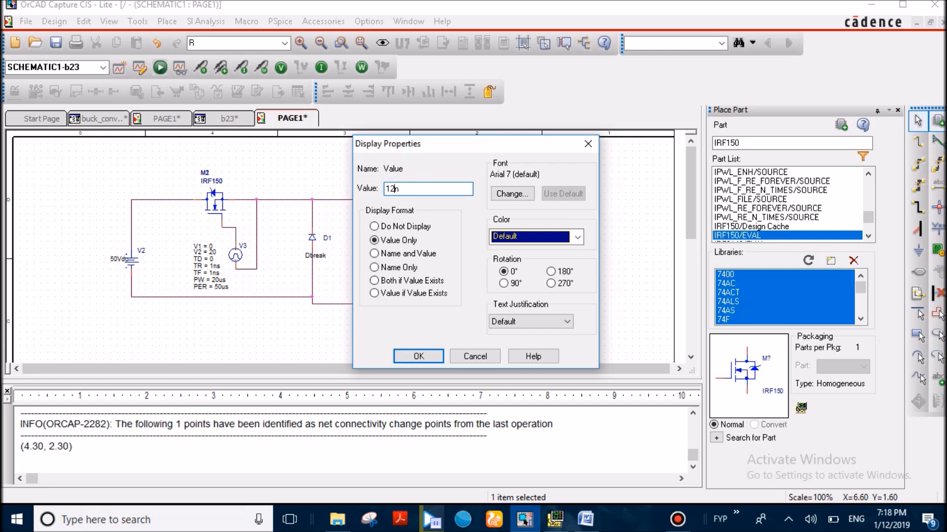
pyautogui.write('5')
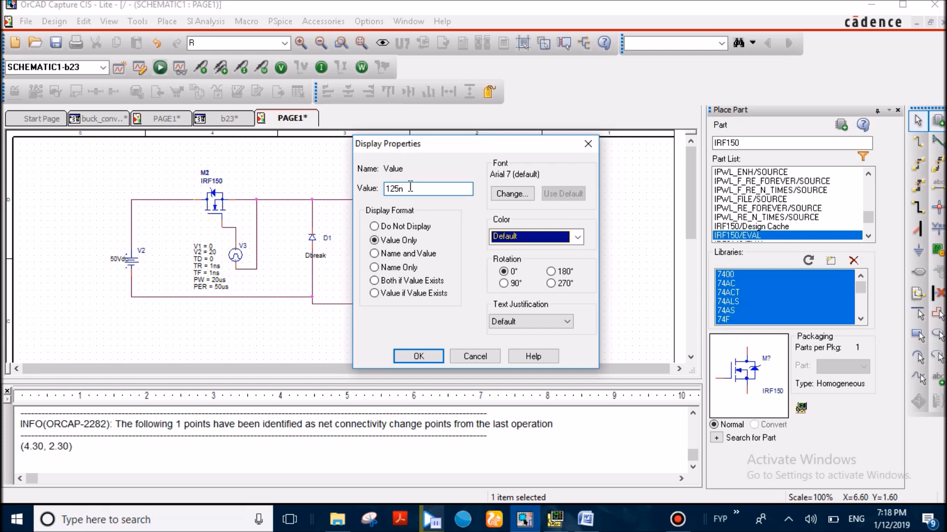
pyautogui.press('Backspace')
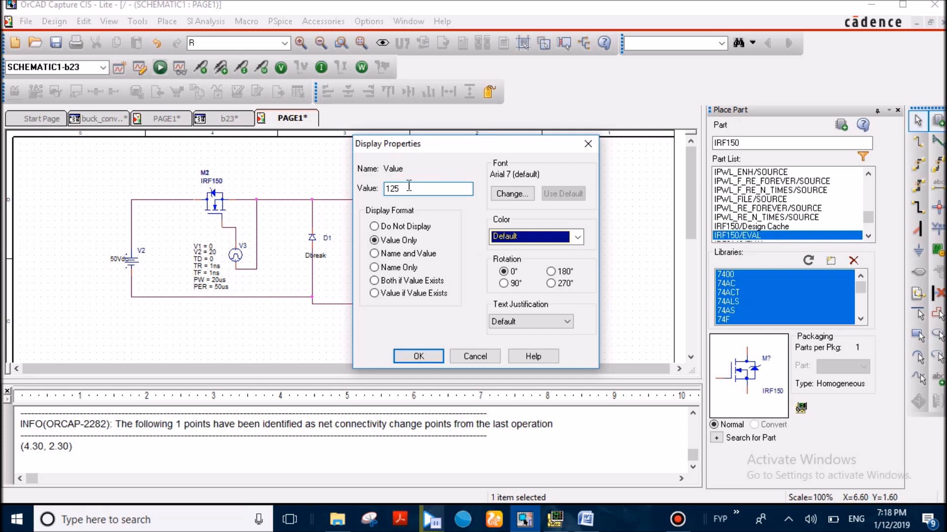
pyautogui.write('u')
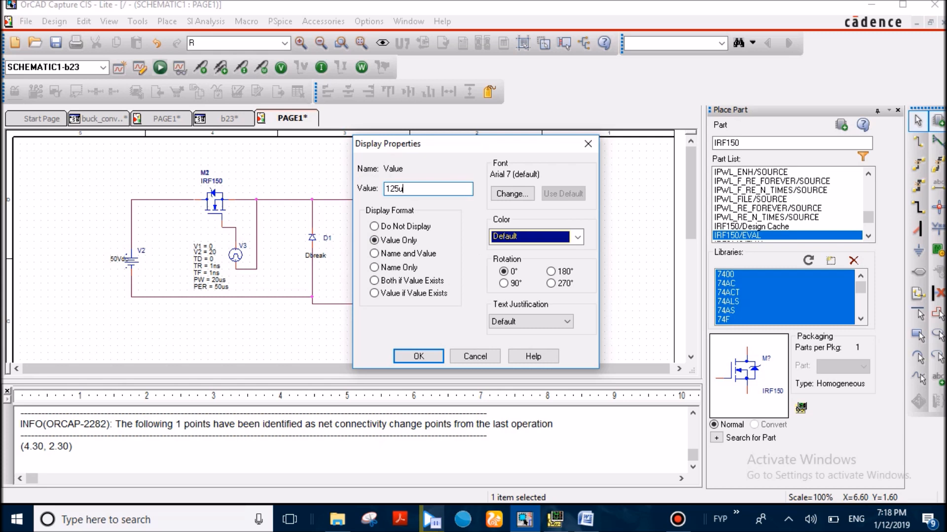
pyautogui.write('F')
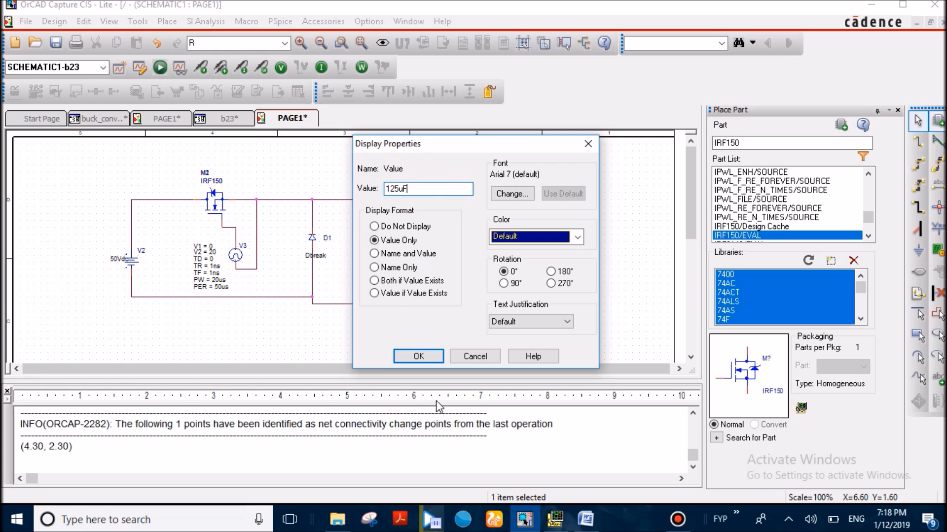
pyautogui.click(418, 355)
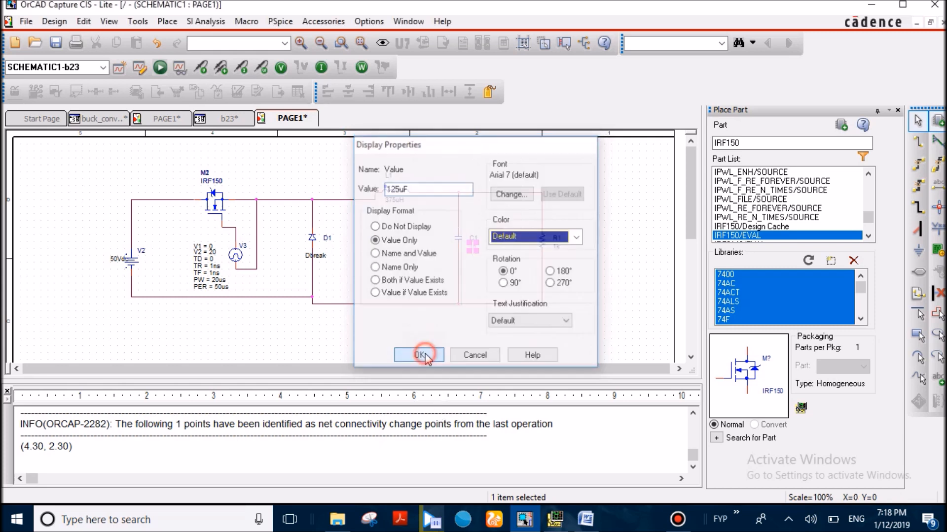
# Set load resistor R1 to 20
pyautogui.click(419, 355)
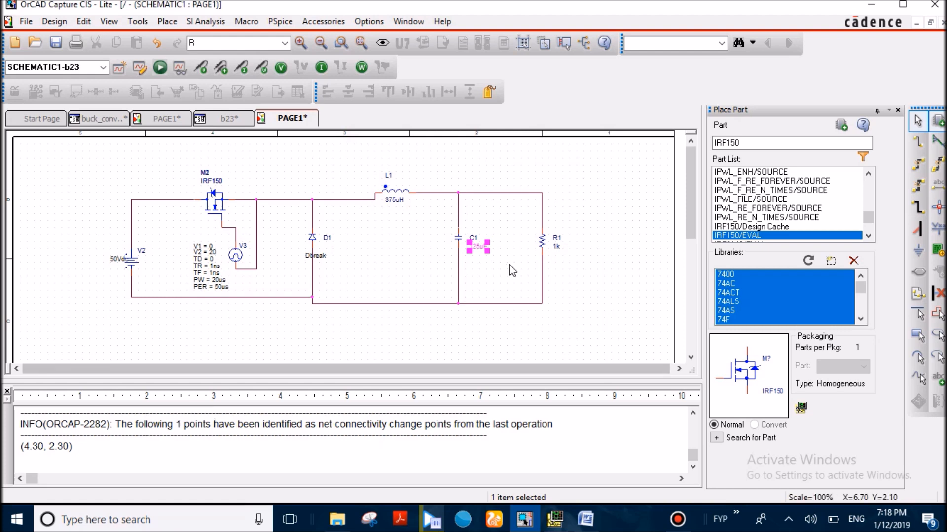
pyautogui.doubleClick(555, 247)
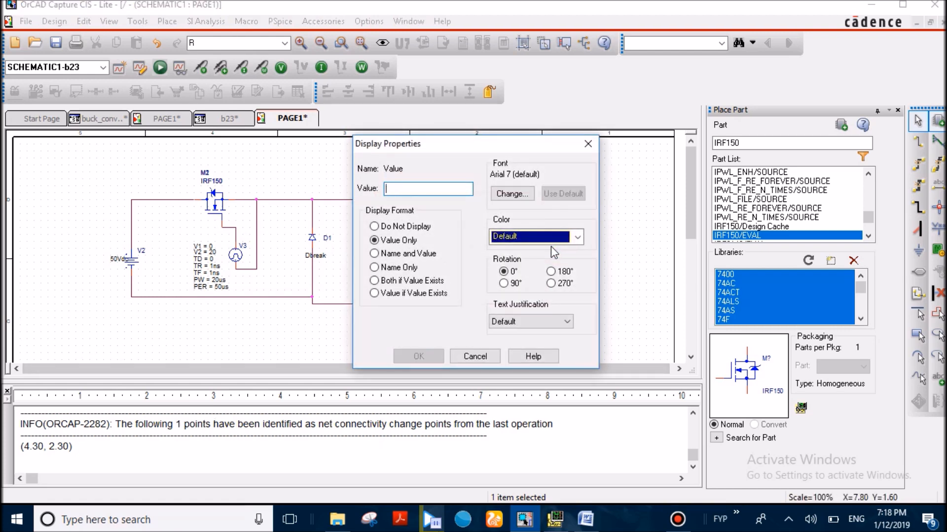
pyautogui.click(475, 356)
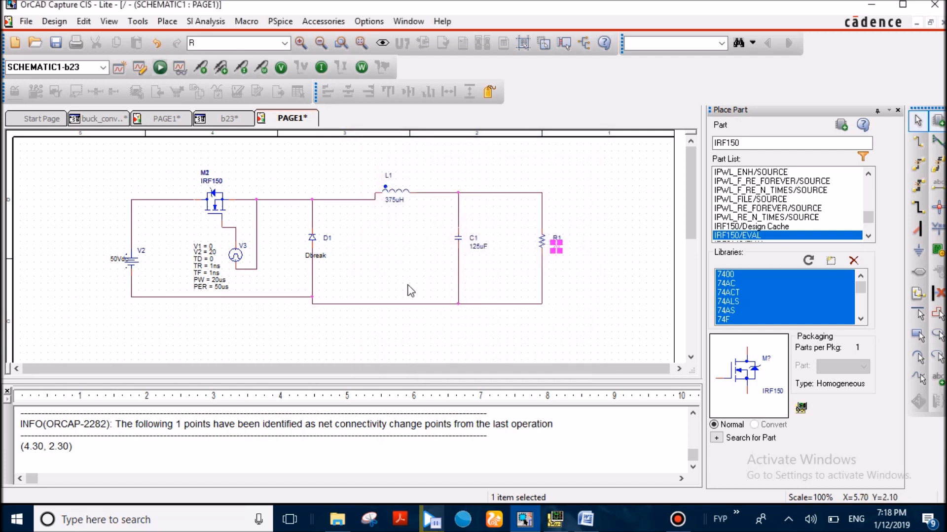
pyautogui.click(151, 150)
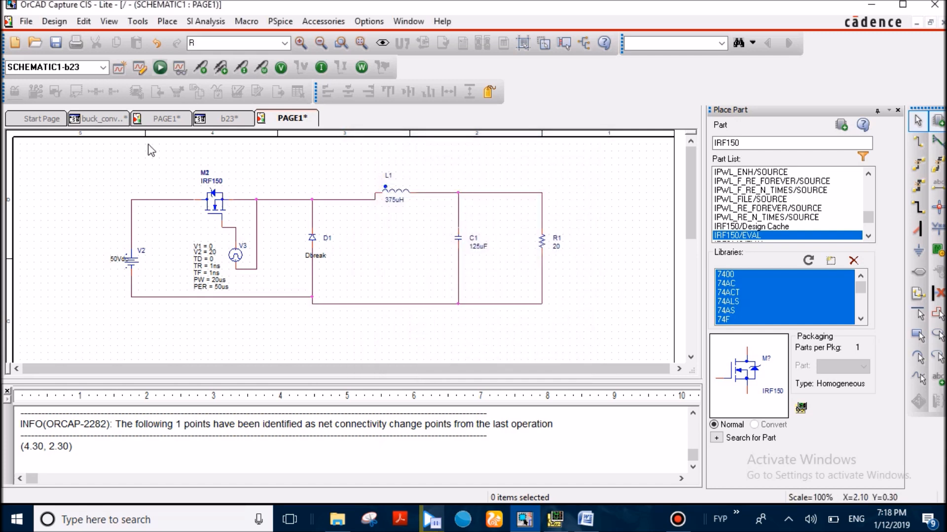
pyautogui.moveTo(564, 216)
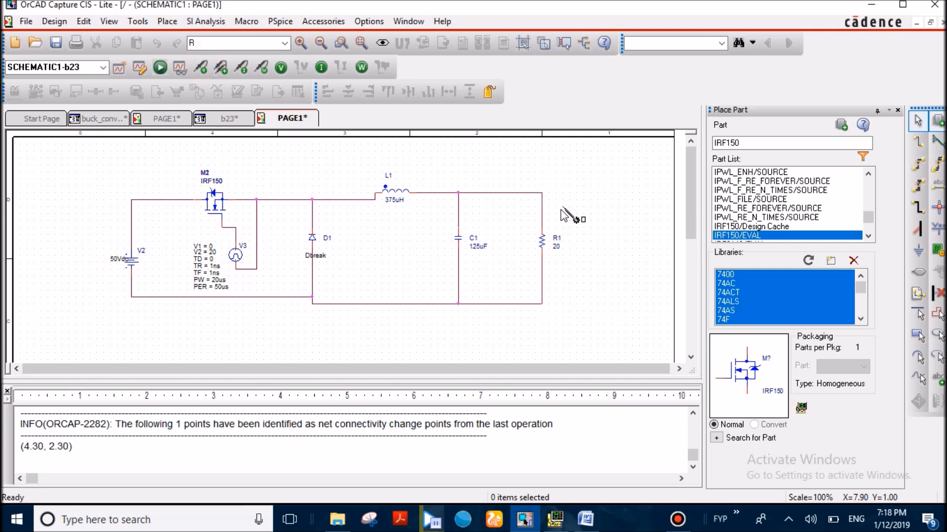
pyautogui.moveTo(502, 204)
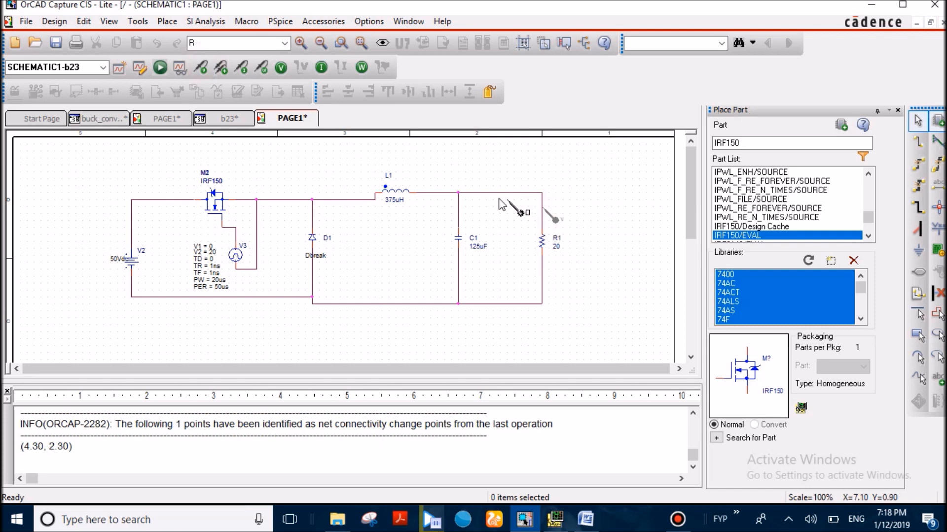
# Add a voltage probe on R1's top node and a 0 ground below the bottom rail
pyautogui.click(137, 21)
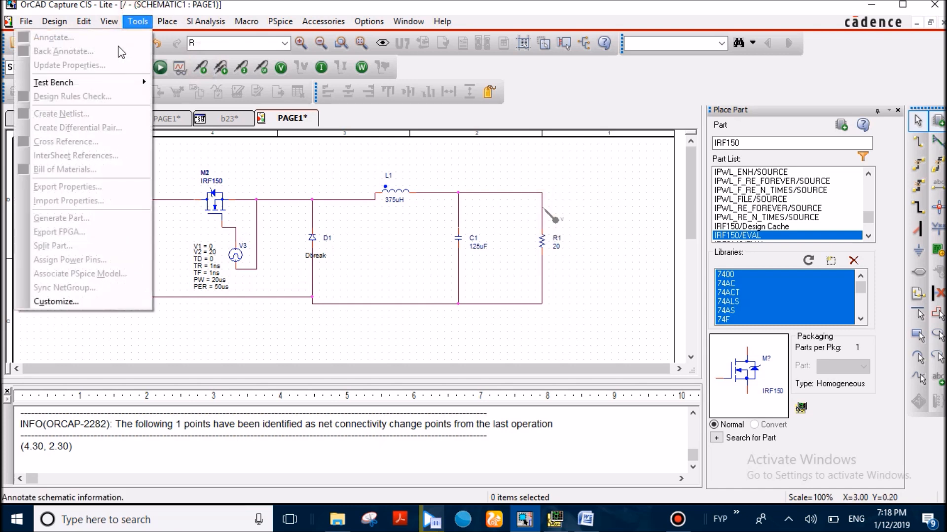
pyautogui.click(167, 21)
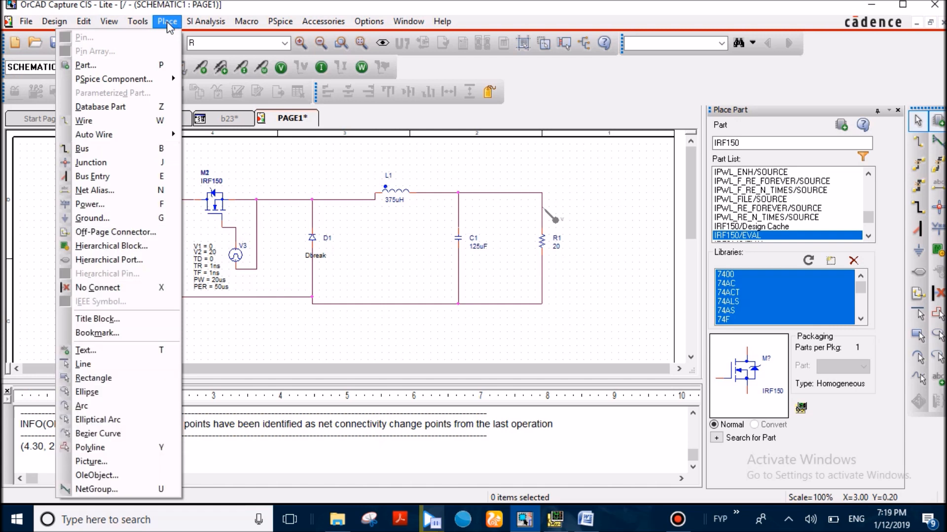
pyautogui.moveTo(113, 79)
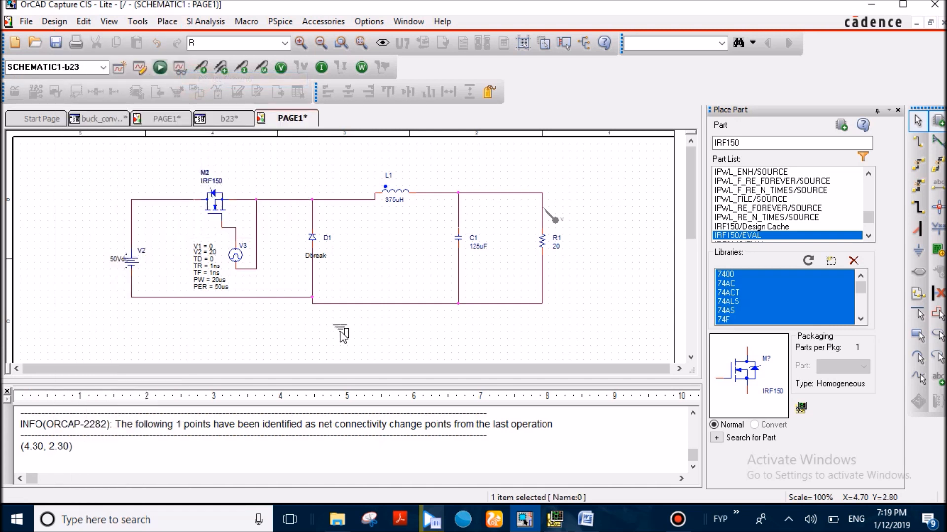
pyautogui.click(353, 326)
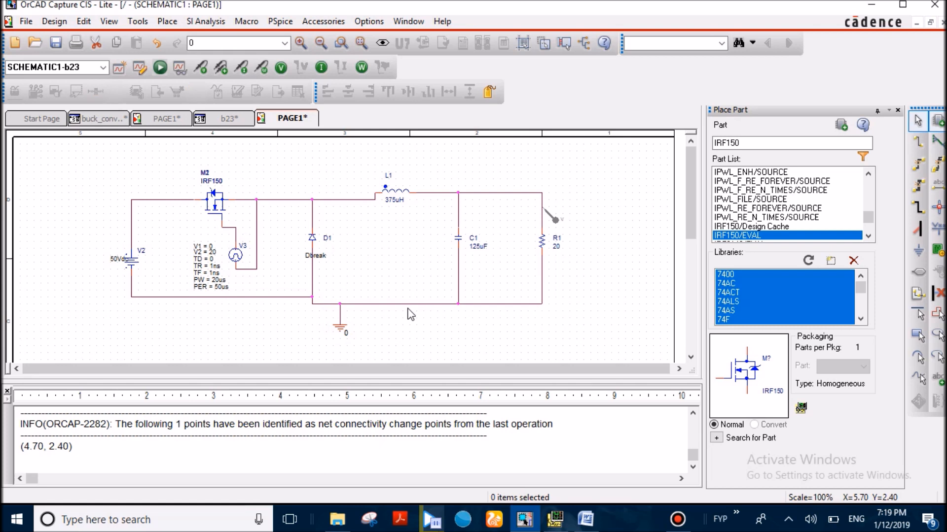
pyautogui.moveTo(403, 342)
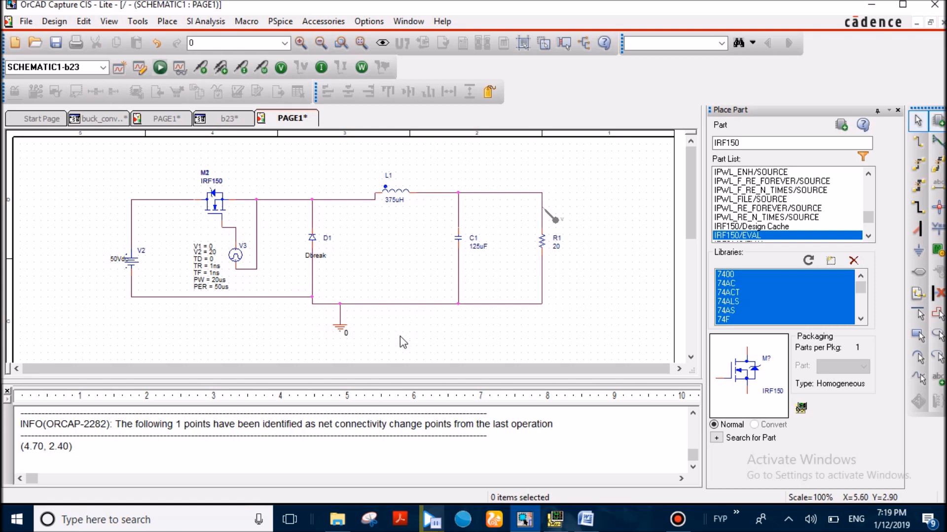
pyautogui.moveTo(208, 144)
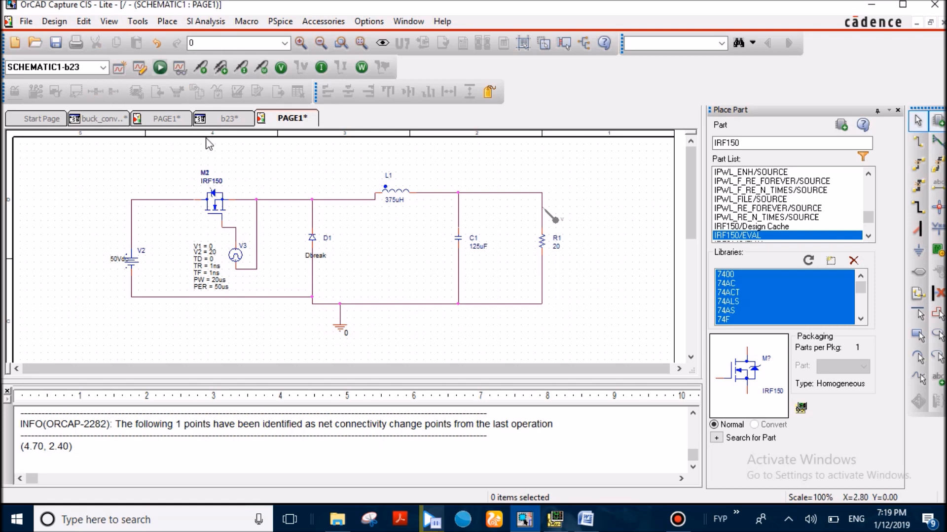
pyautogui.moveTo(170, 98)
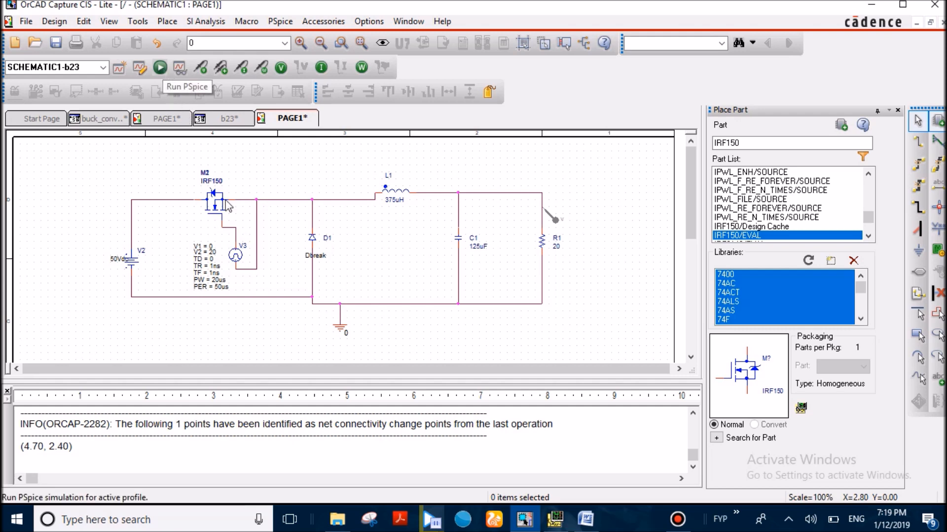
# Run the PSpice simulation and view V(C1:2) rising to ~35 V then settling near 20 V
pyautogui.click(160, 67)
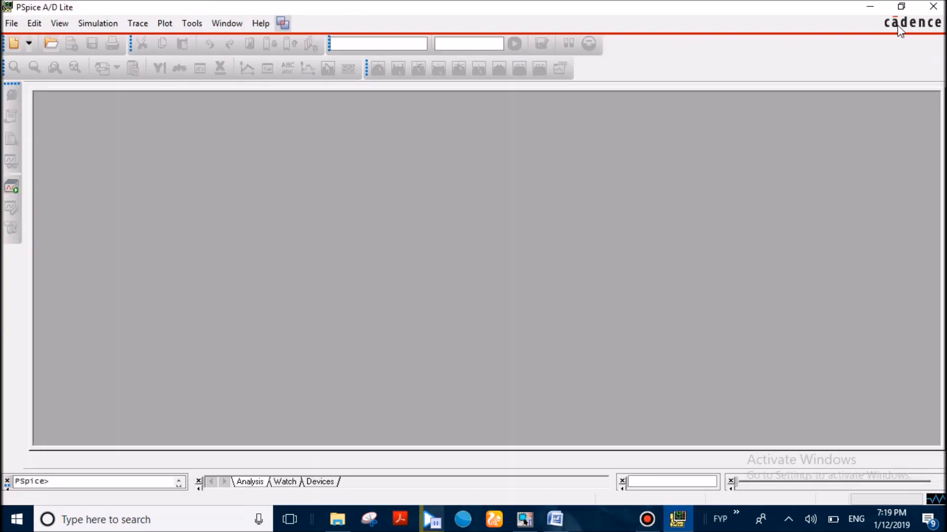
pyautogui.click(523, 520)
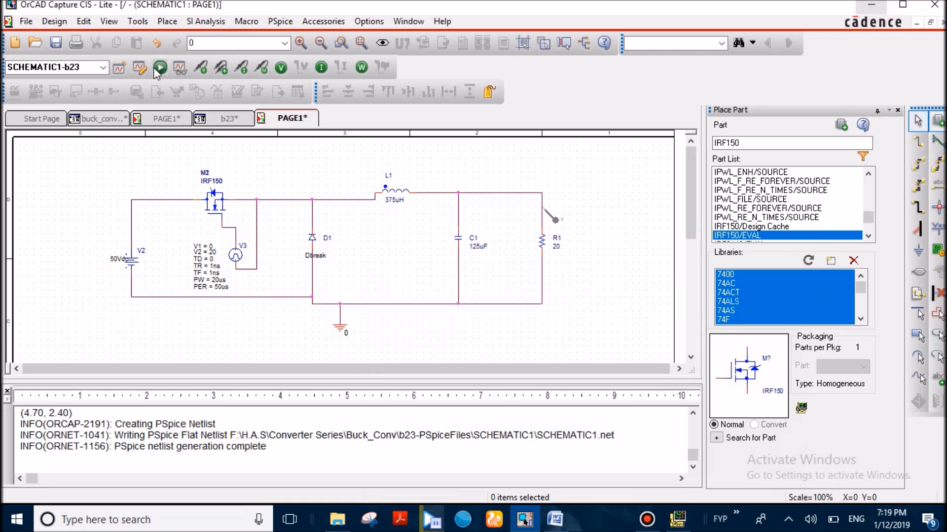
pyautogui.click(160, 67)
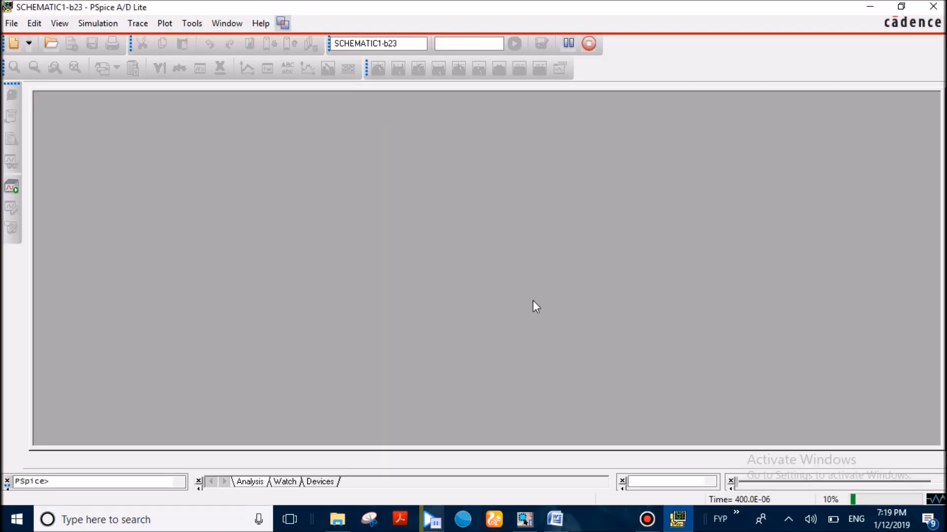
pyautogui.click(514, 43)
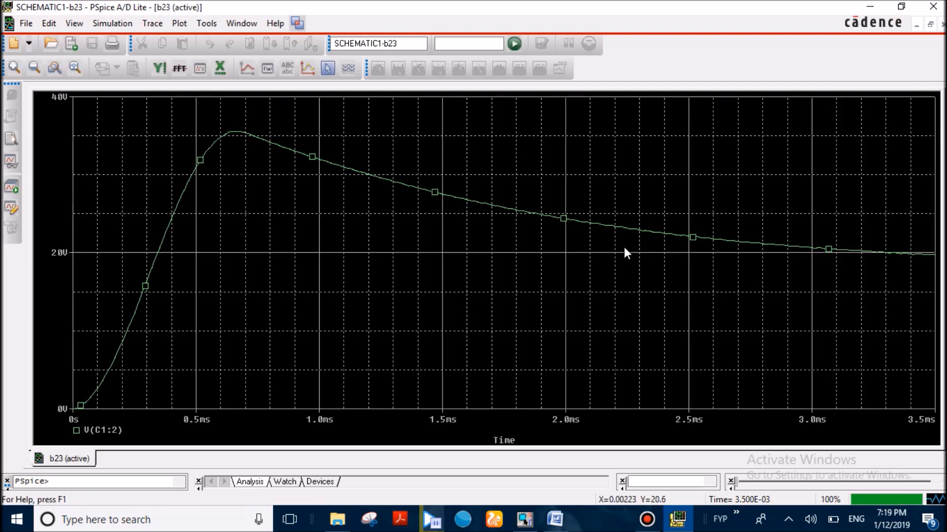
pyautogui.moveTo(57, 235)
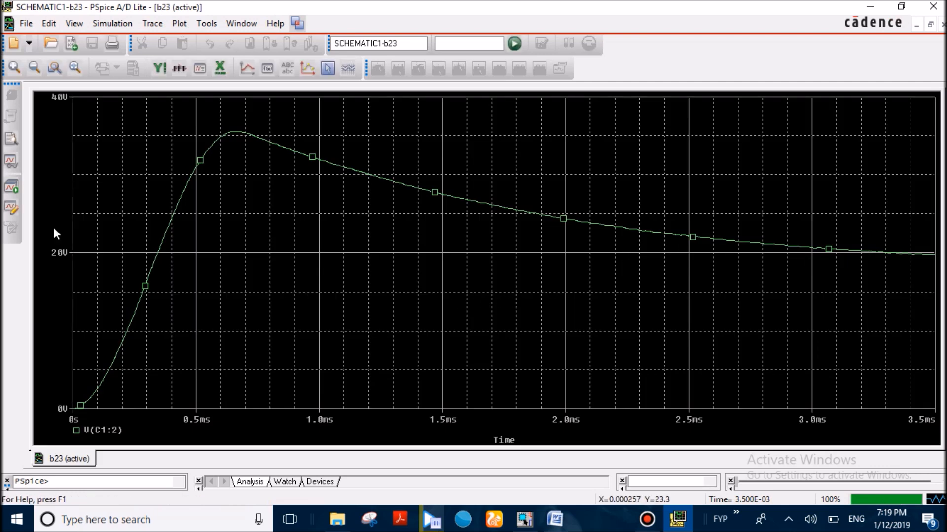
pyautogui.moveTo(490, 275)
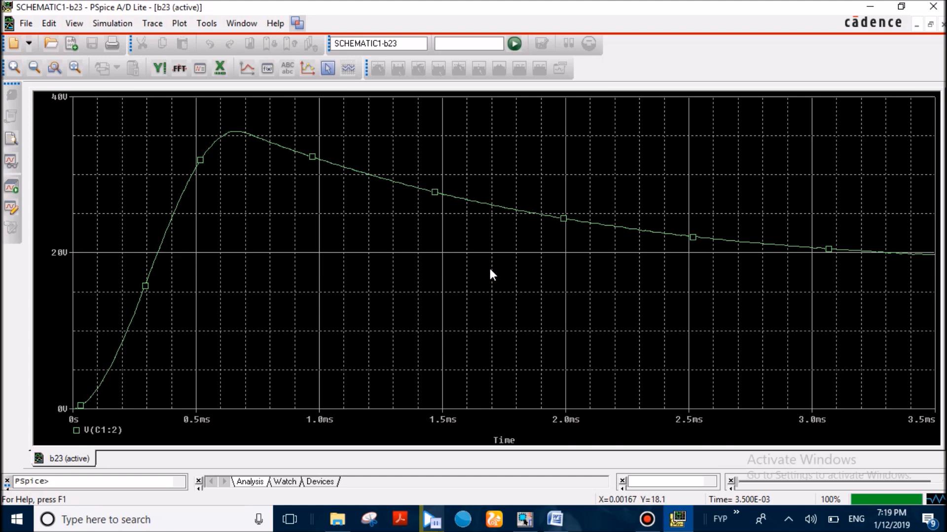
pyautogui.moveTo(870, 7)
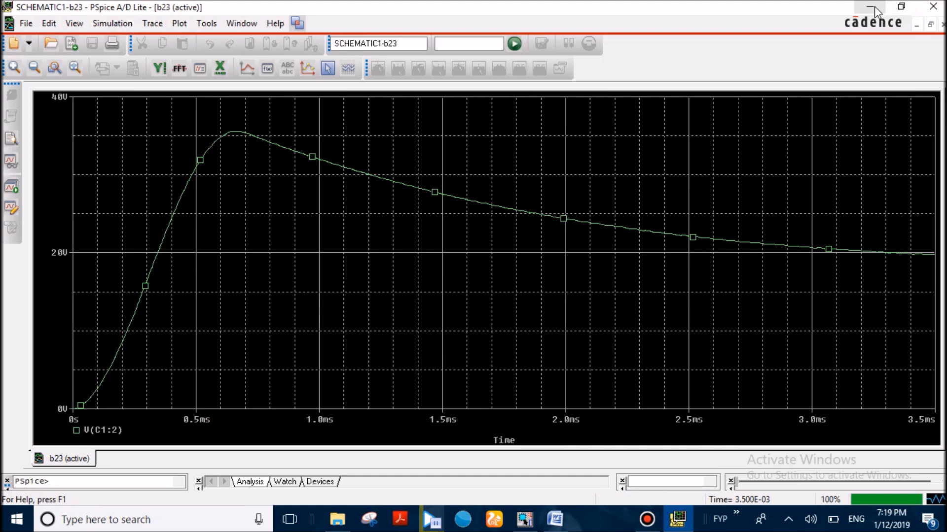